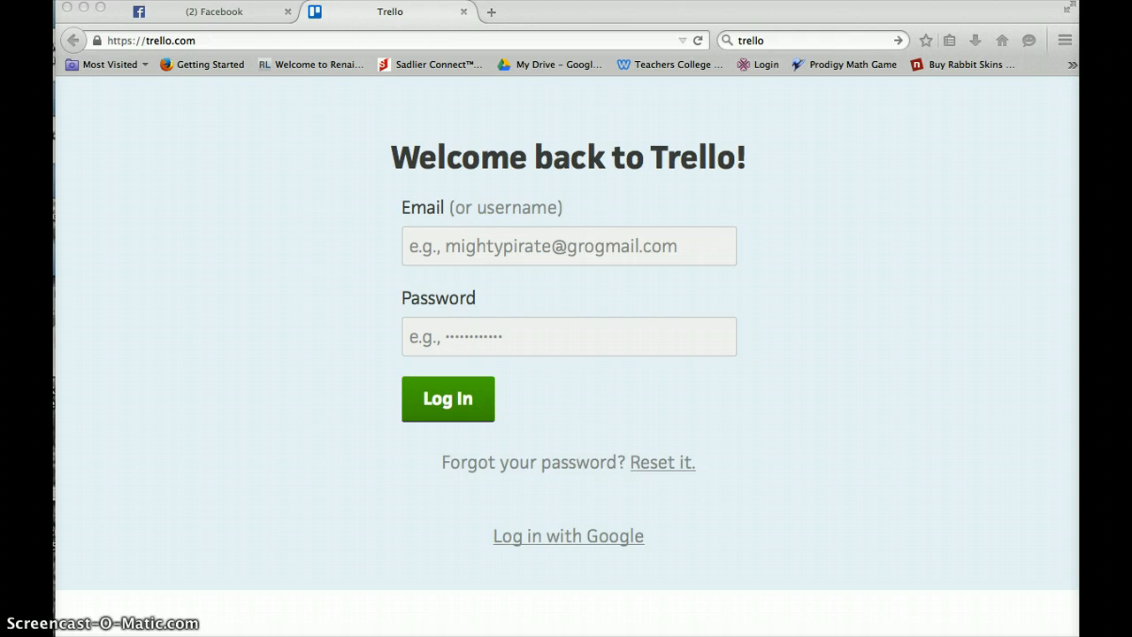
mouse_move(754, 233)
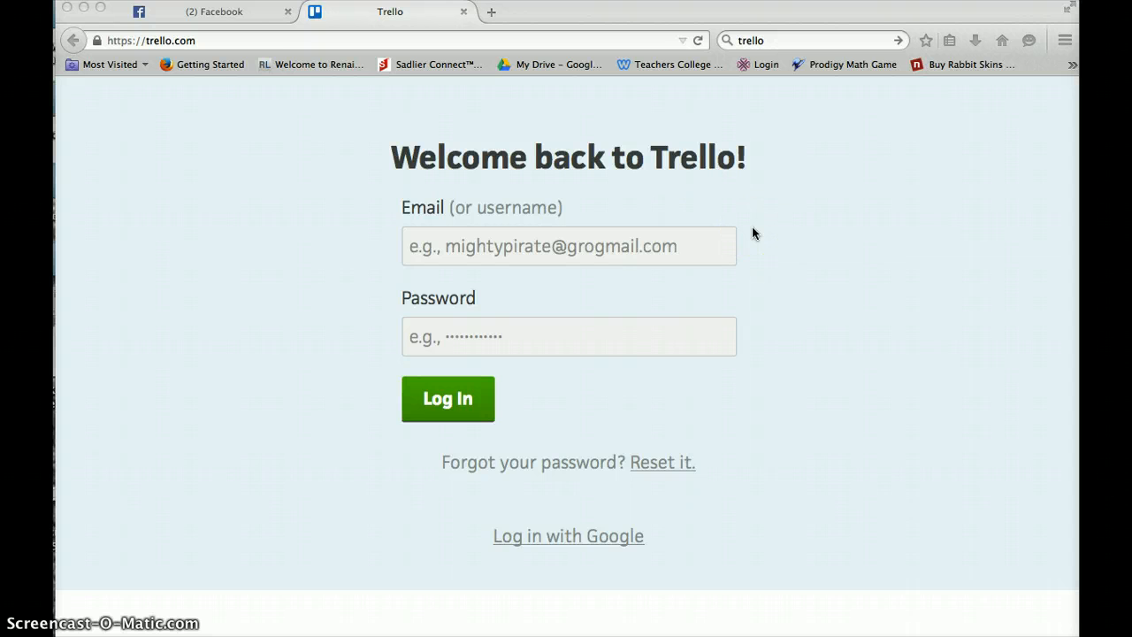
mouse_move(255, 33)
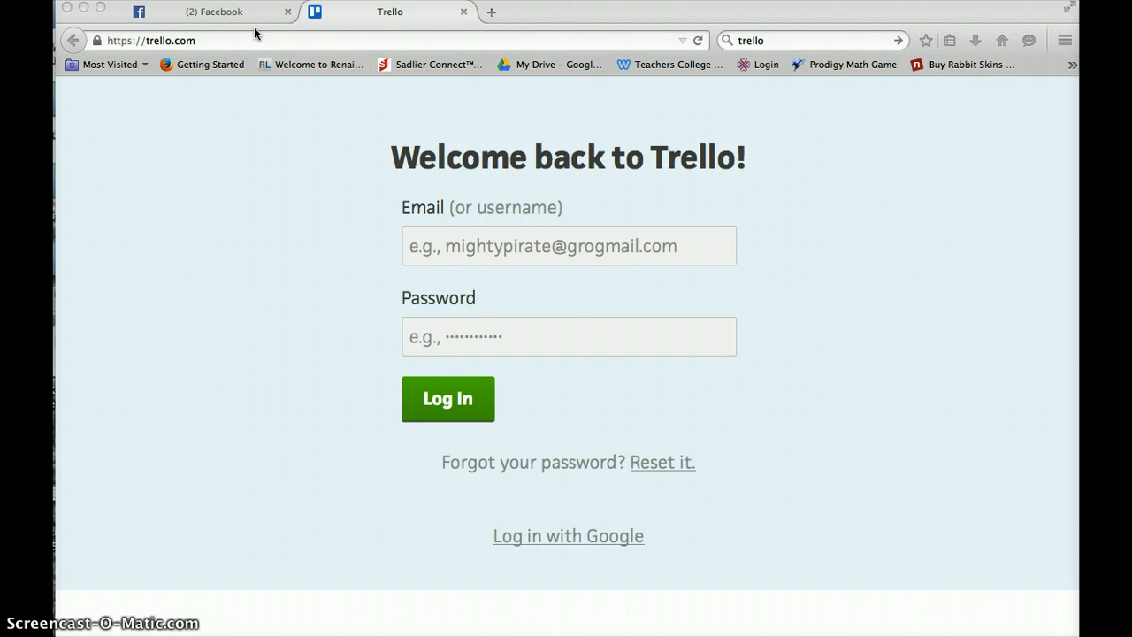
mouse_move(411, 407)
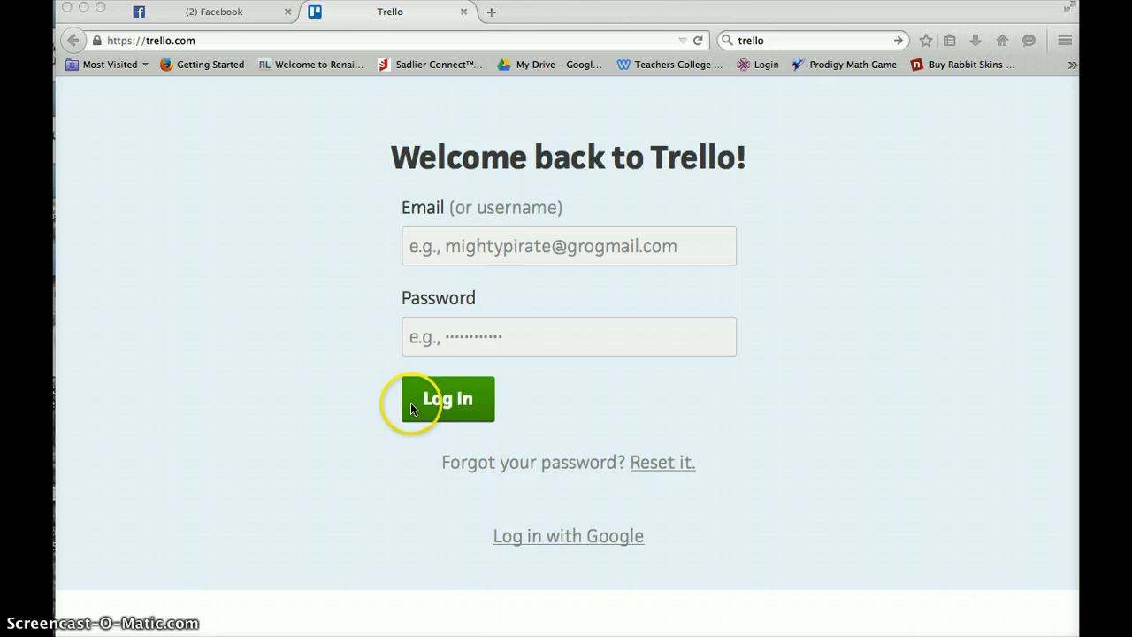
mouse_move(566, 206)
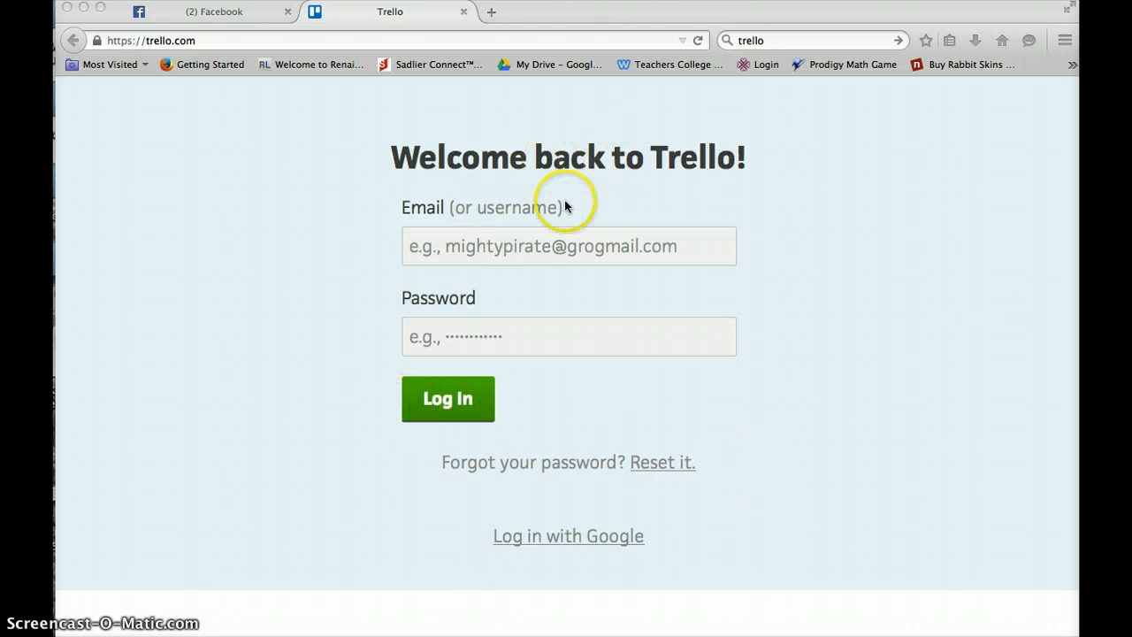
Log in to Trello with the jamminteacher email address and password.
click(568, 245)
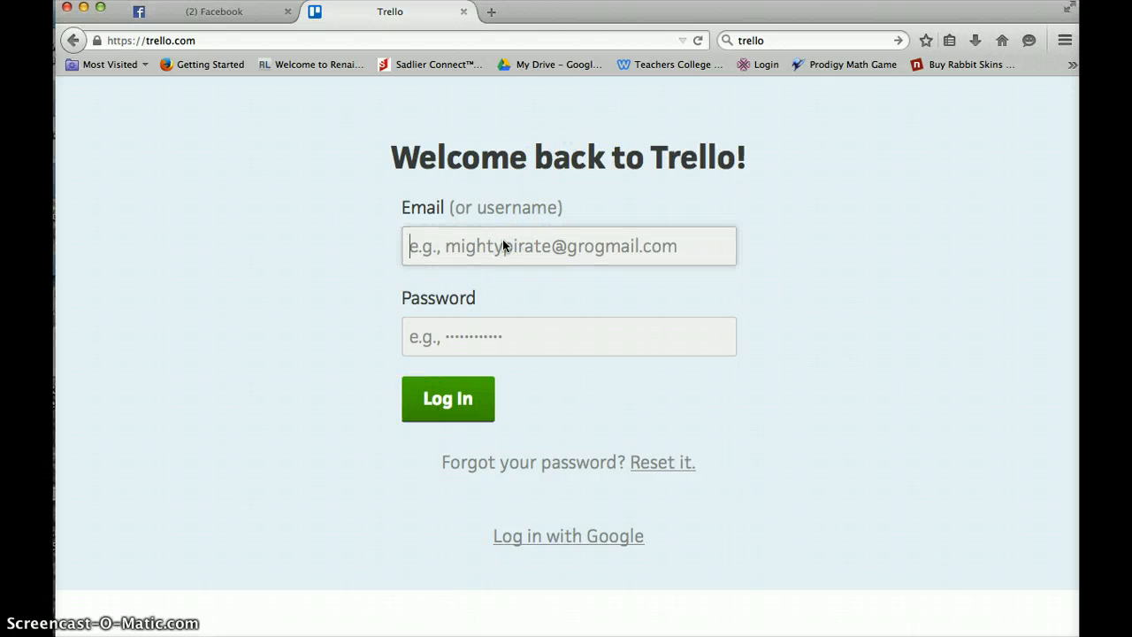
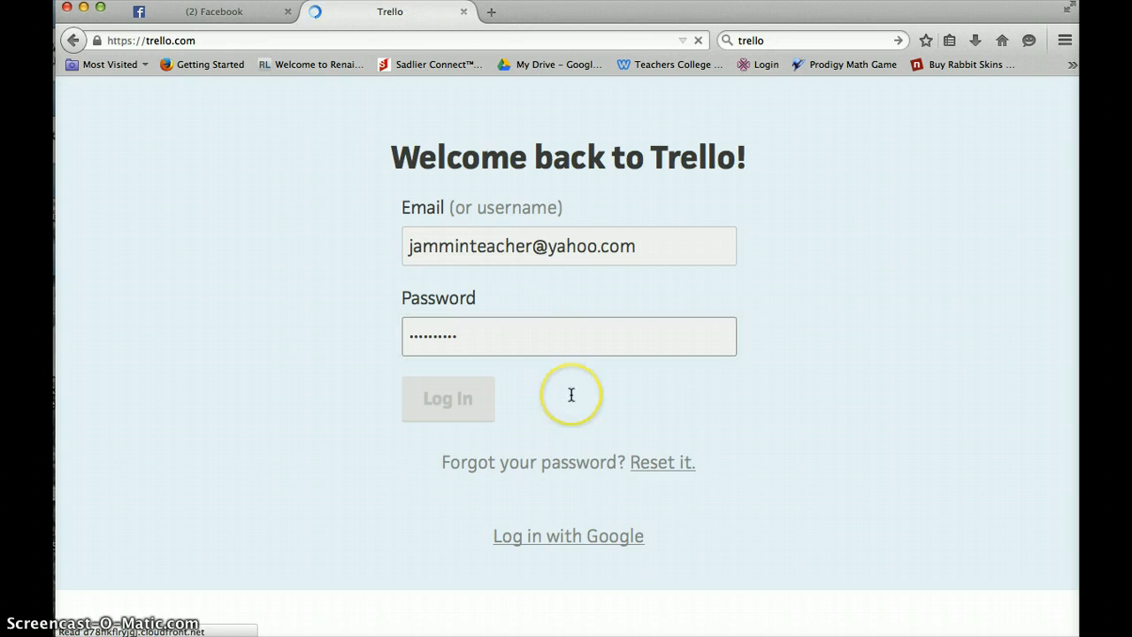
click(447, 398)
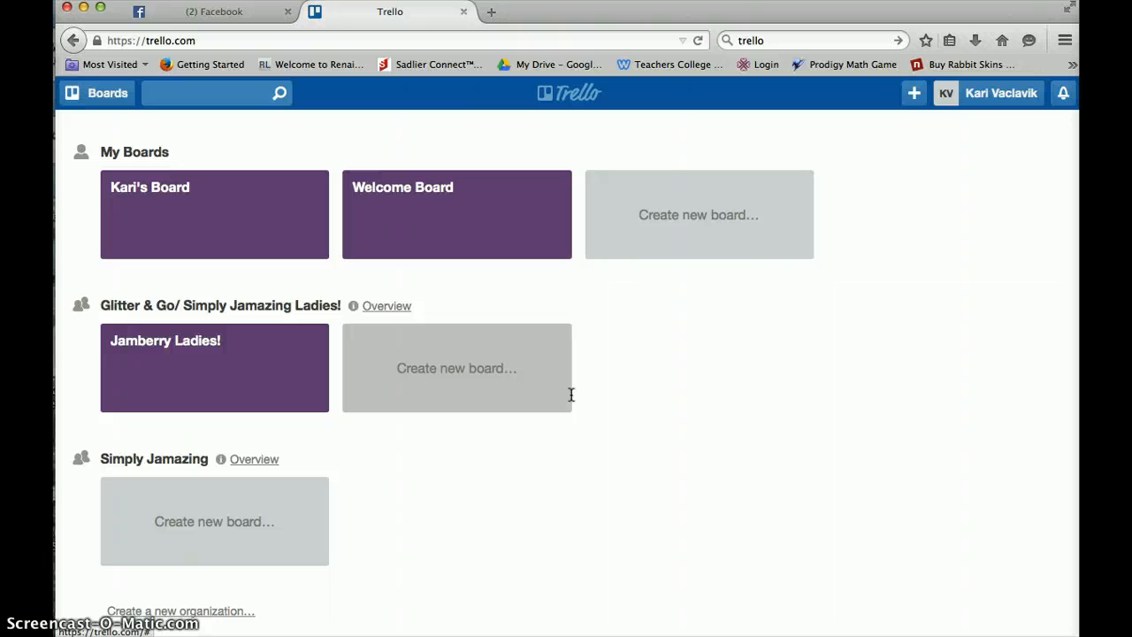
mouse_move(153, 356)
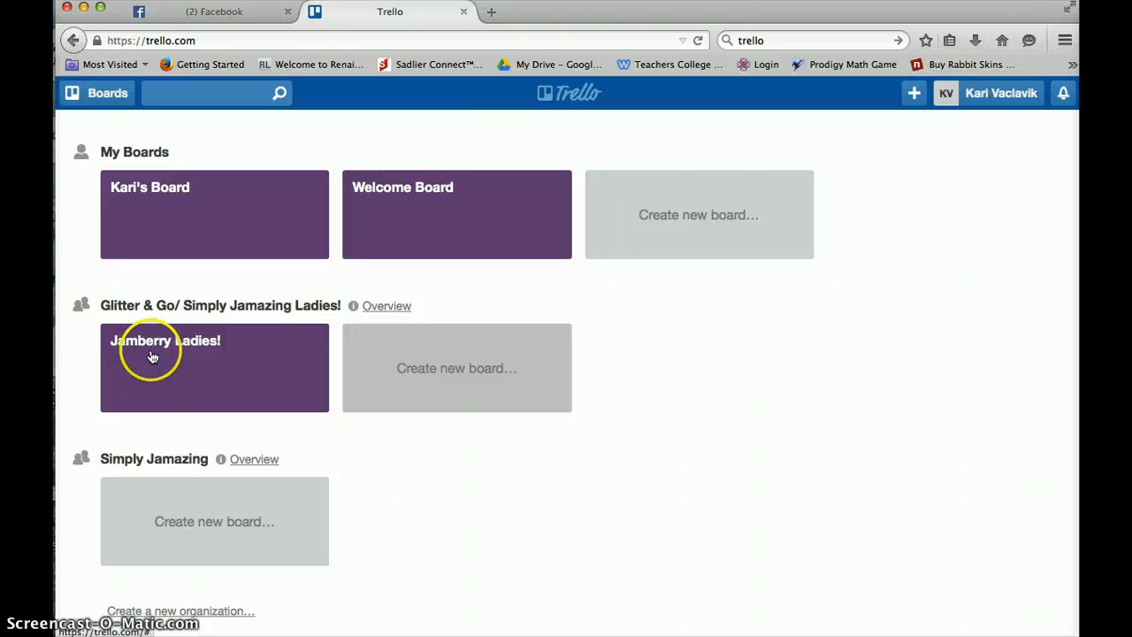
Open the Jamberry Ladies! board and scroll down through its Bundles list.
click(165, 339)
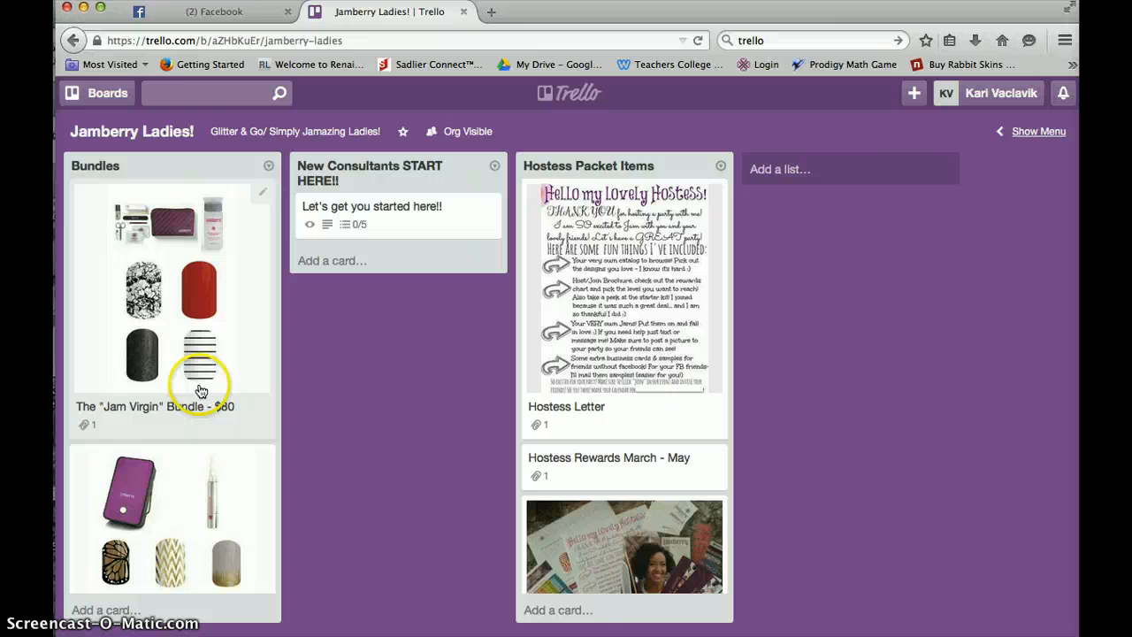
mouse_move(201, 389)
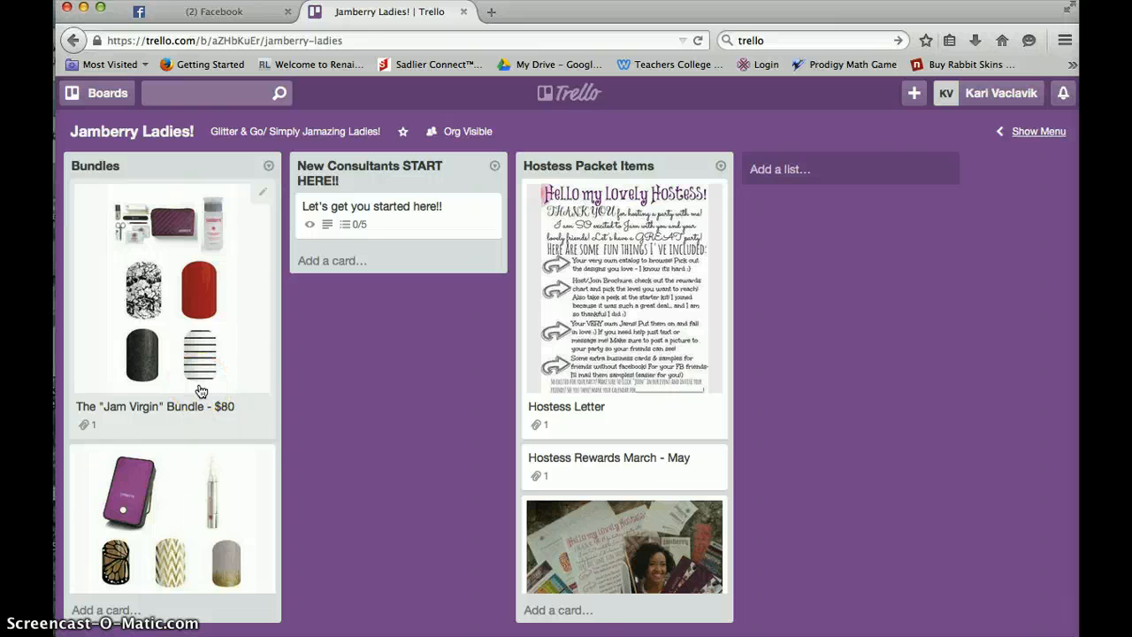
scroll(down, 3)
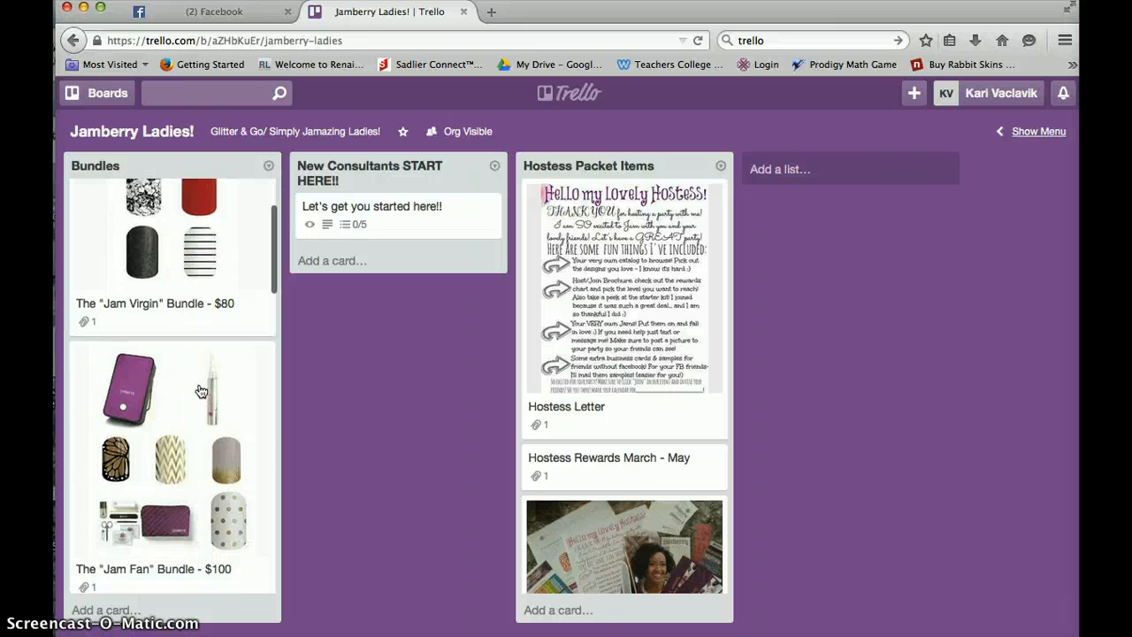
scroll(down, 3)
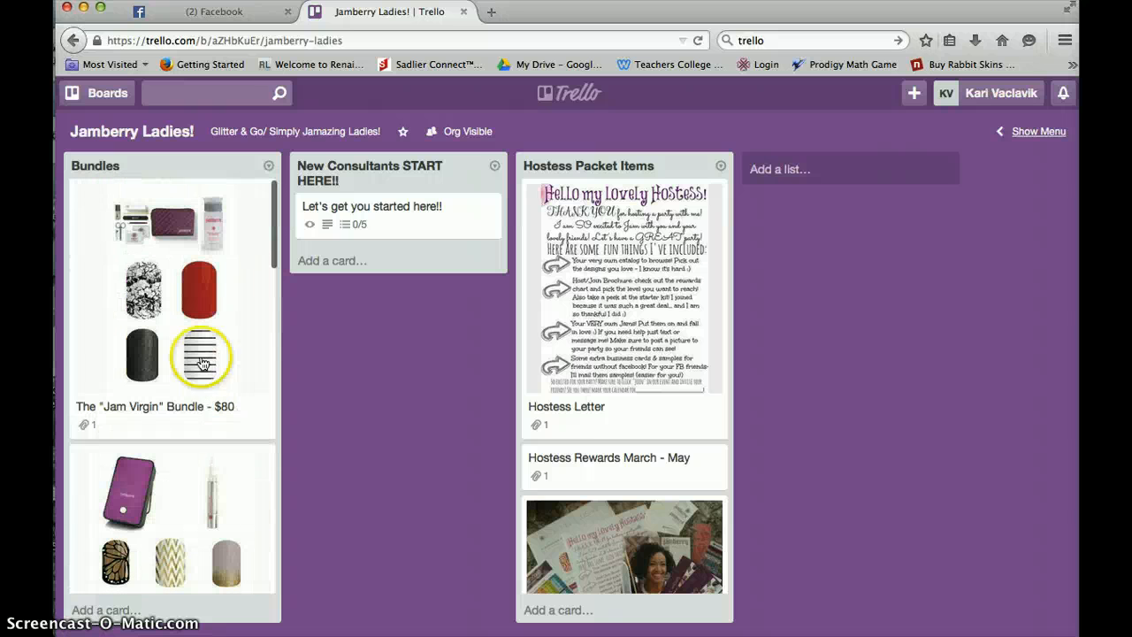
mouse_move(201, 324)
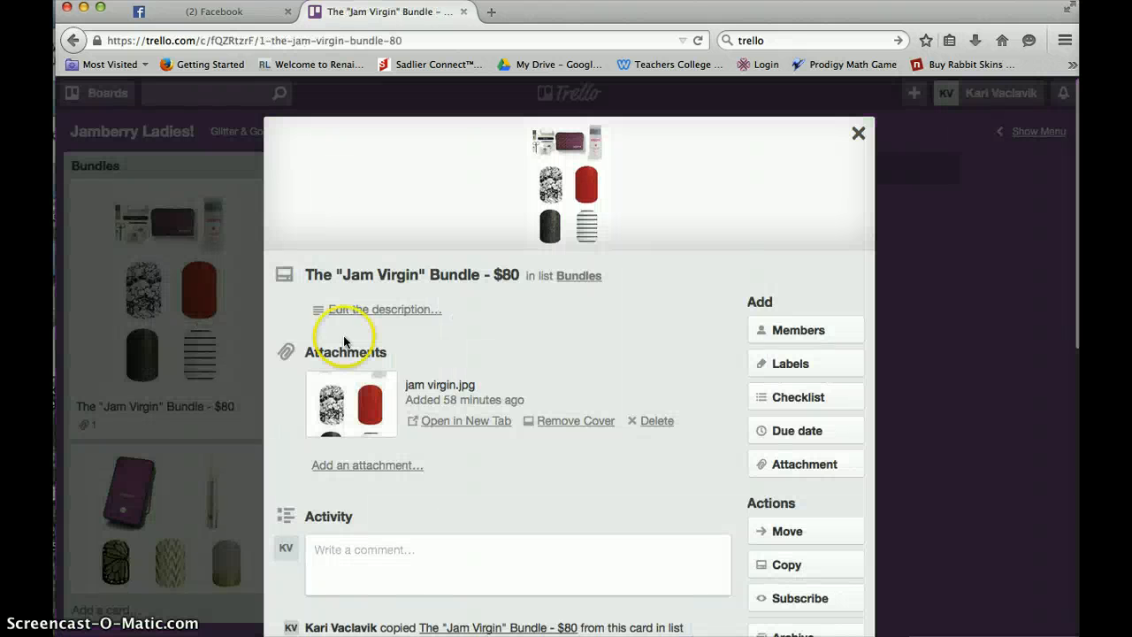
mouse_move(368, 410)
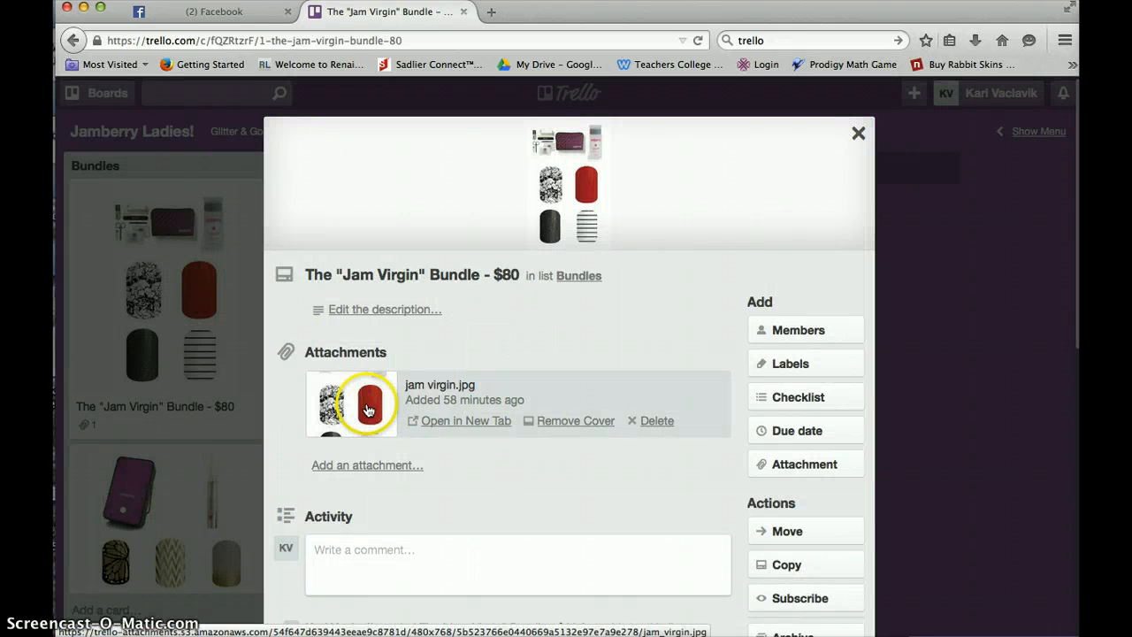
mouse_move(453, 432)
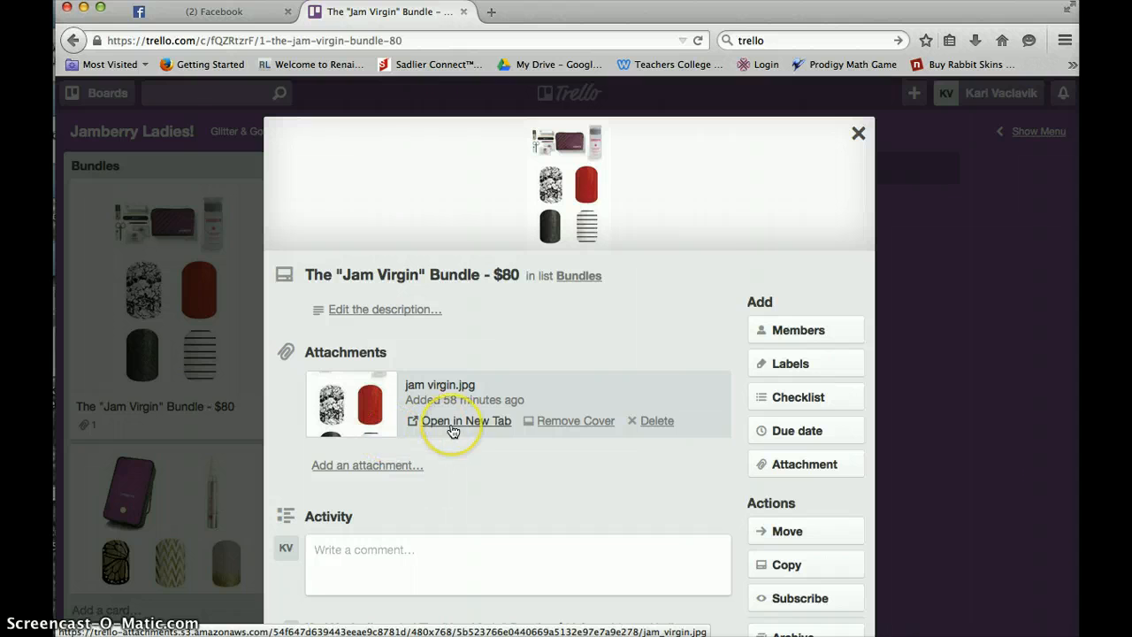
click(466, 420)
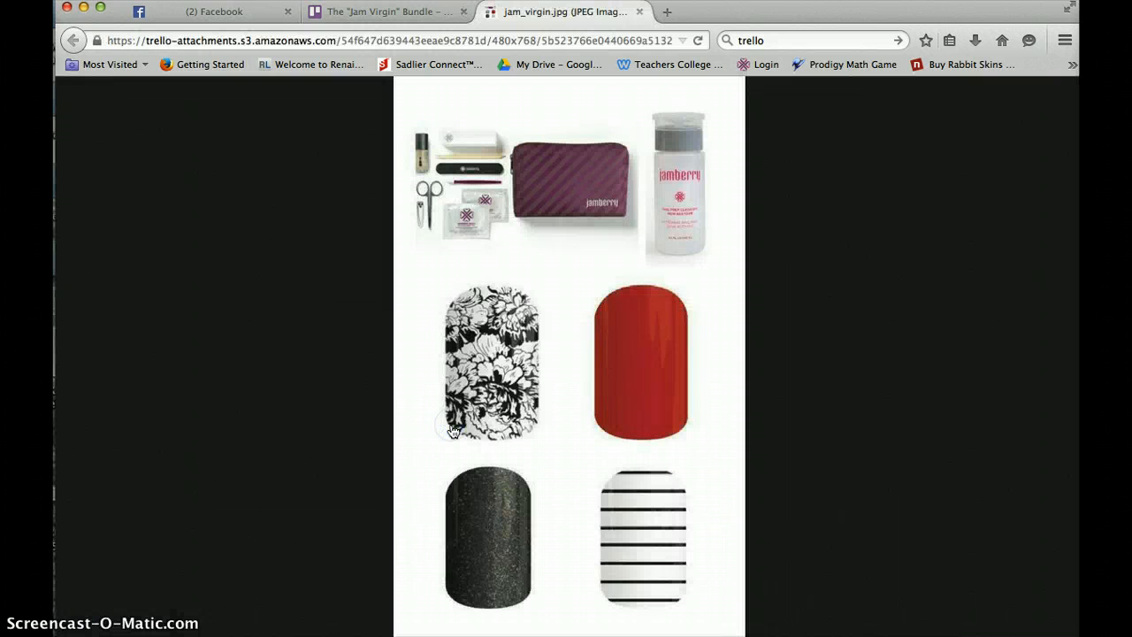
mouse_move(570, 327)
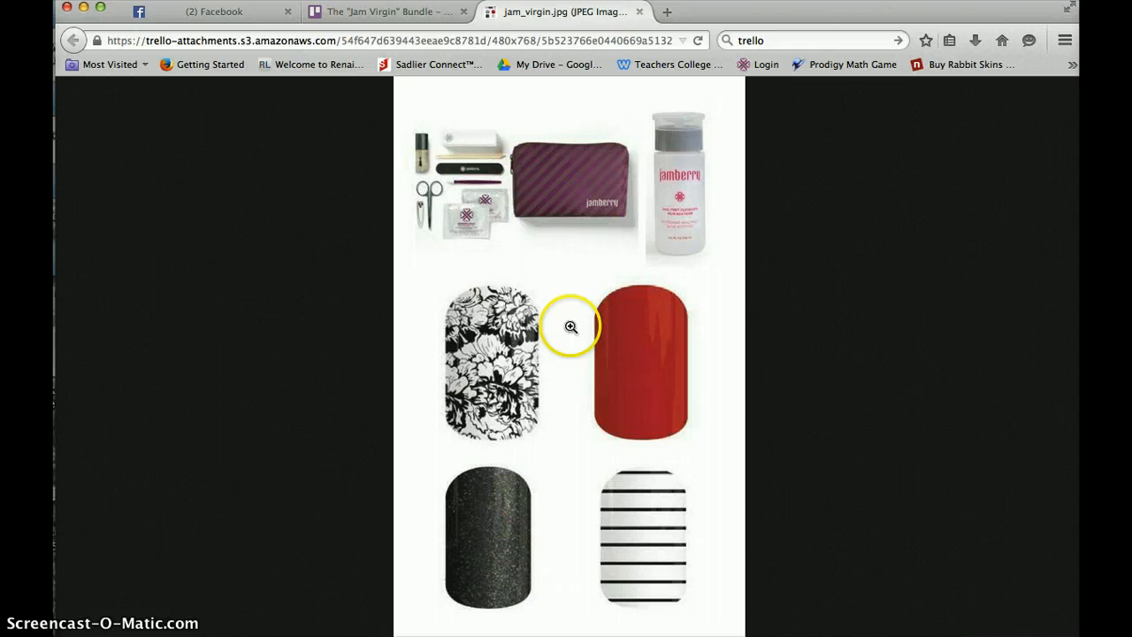
right_click(570, 327)
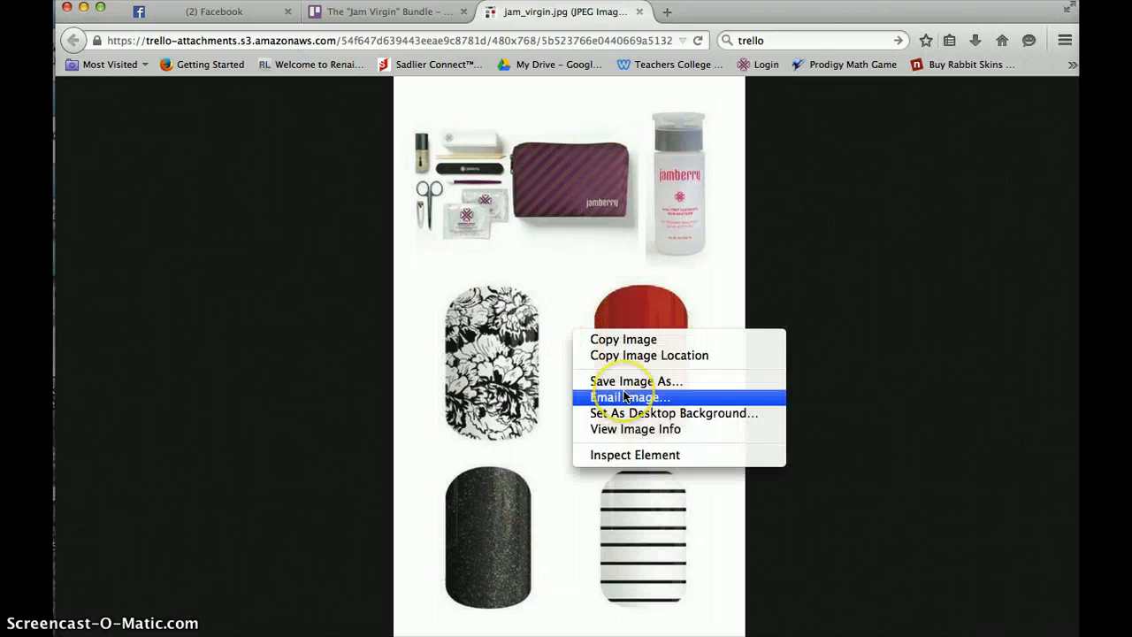
mouse_move(667, 12)
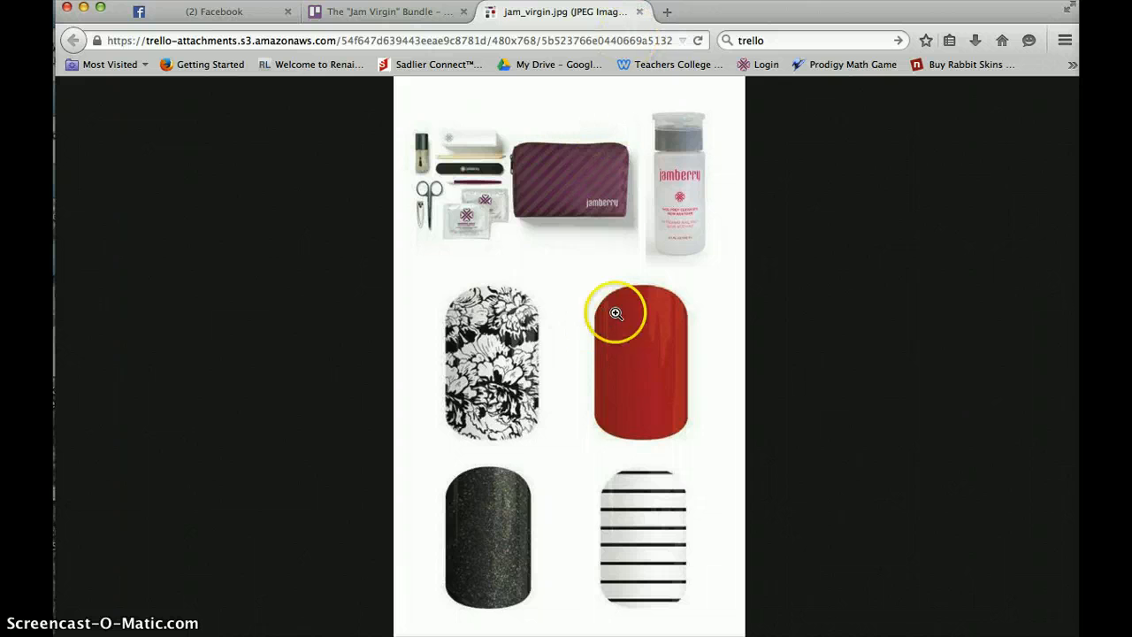
click(385, 12)
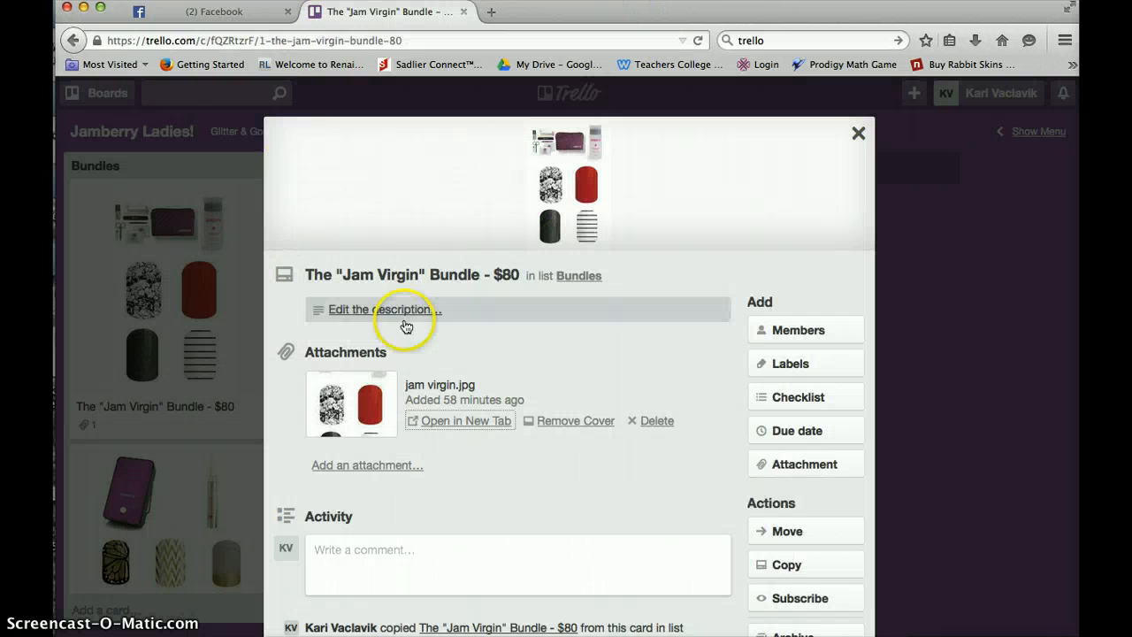
mouse_move(756, 209)
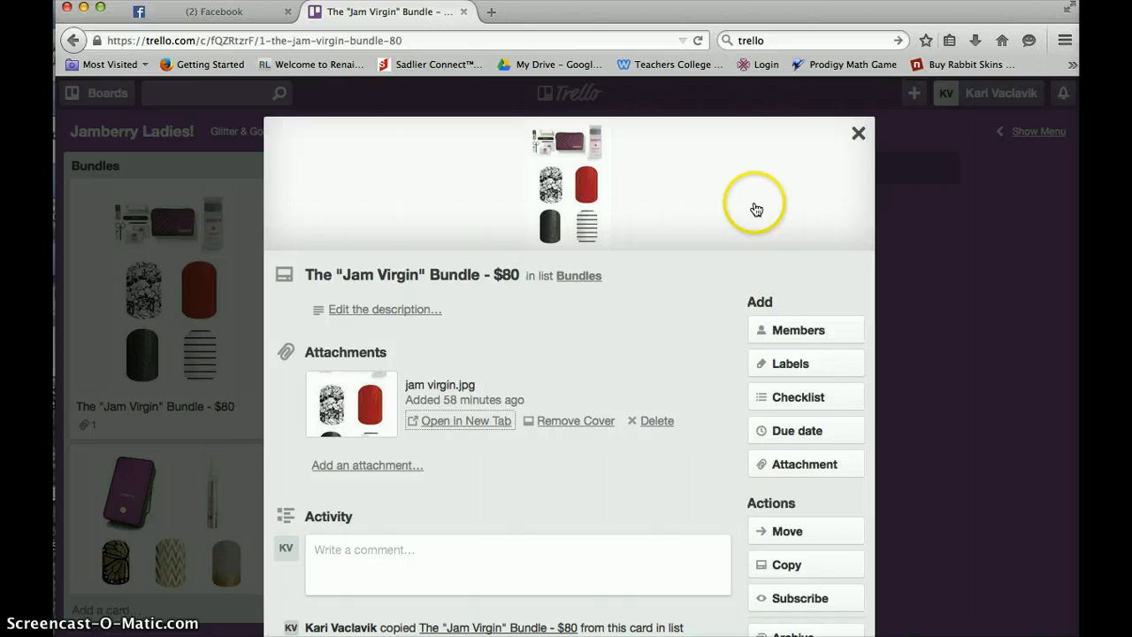
click(857, 133)
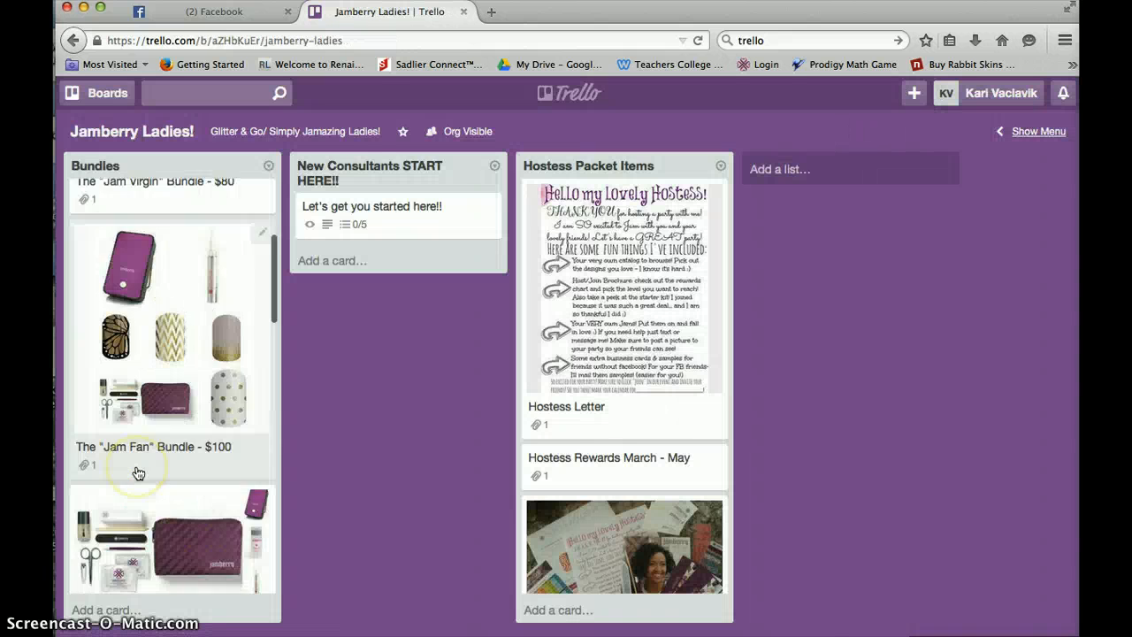
scroll(up, 3)
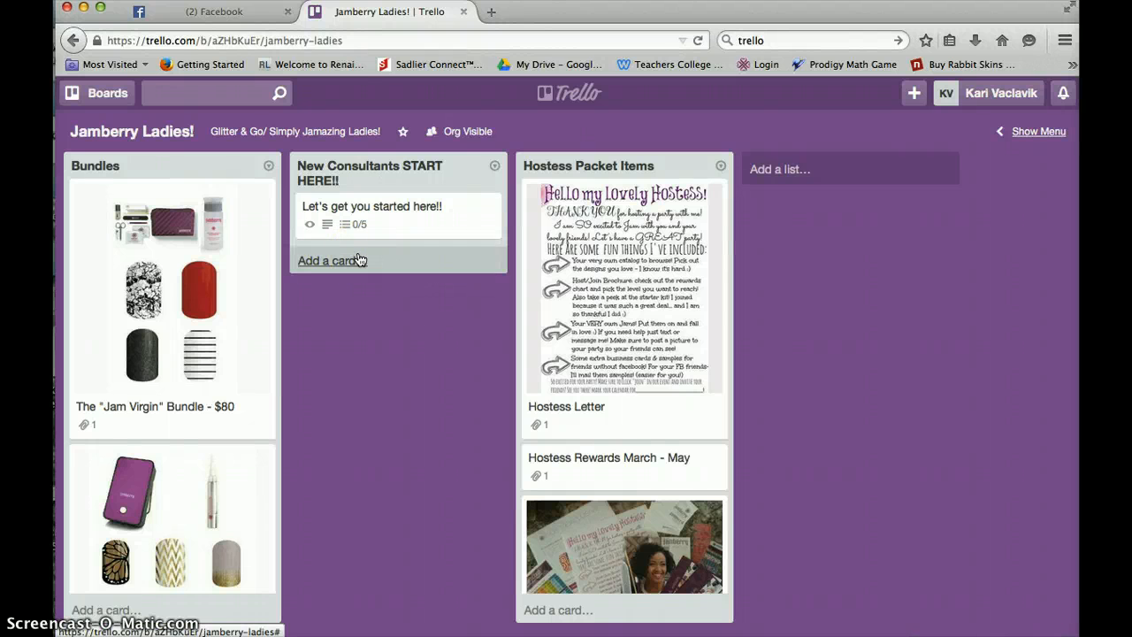
mouse_move(604, 145)
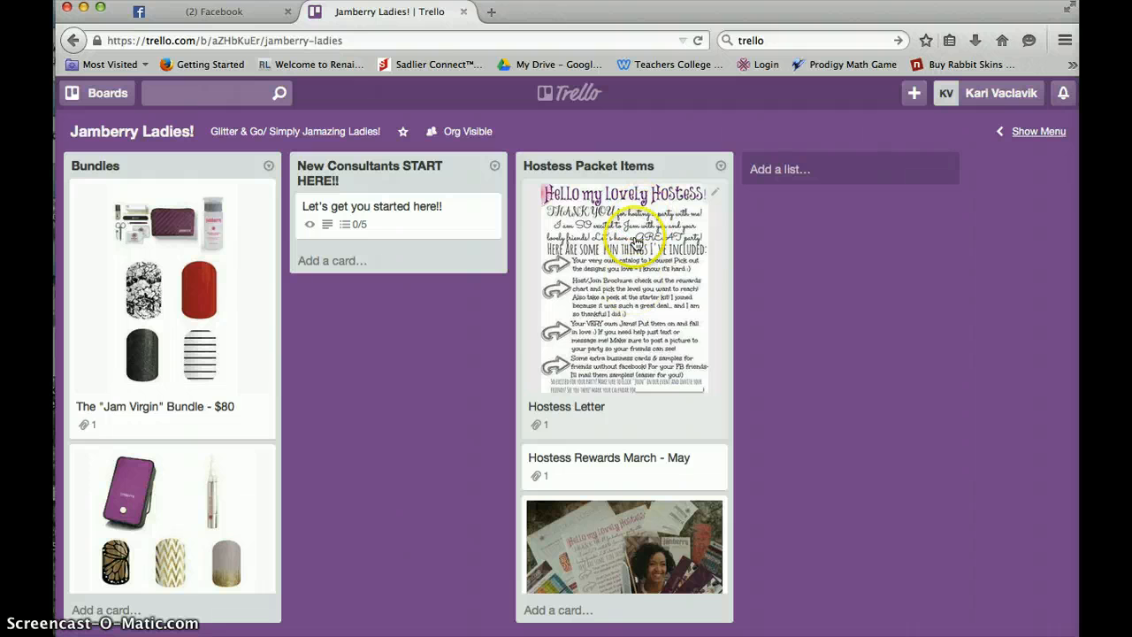
mouse_move(572, 334)
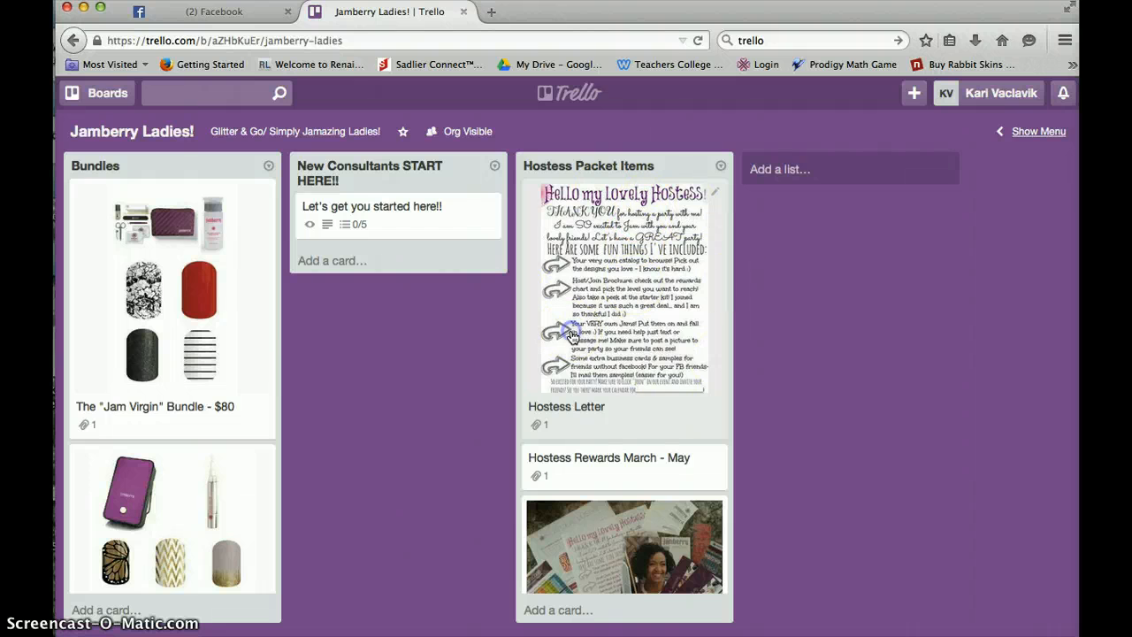
click(566, 406)
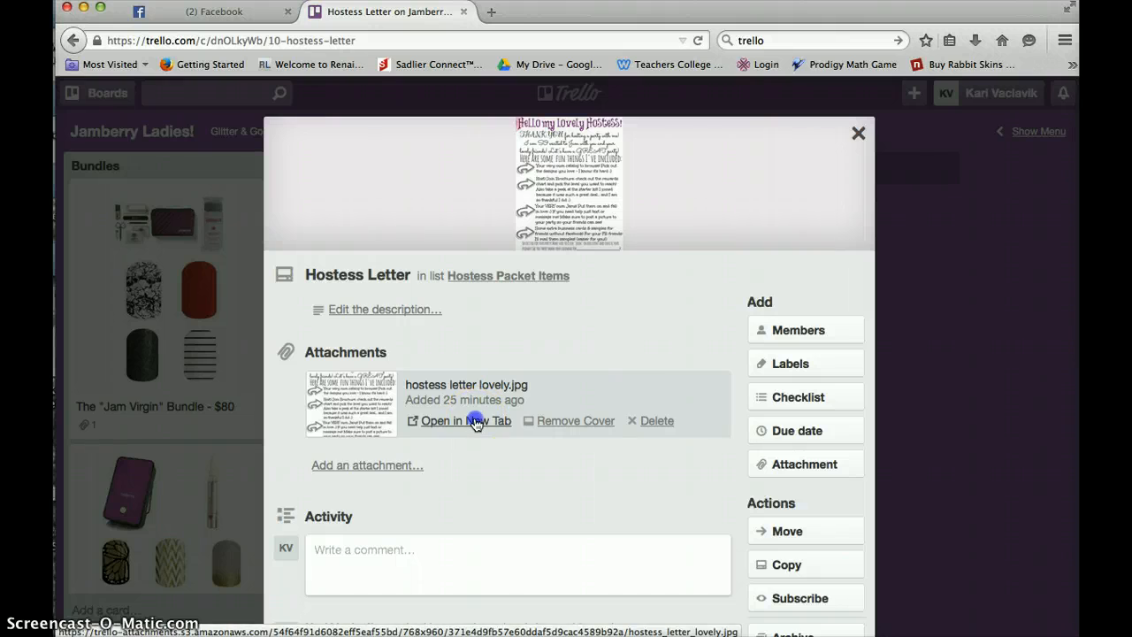
click(465, 420)
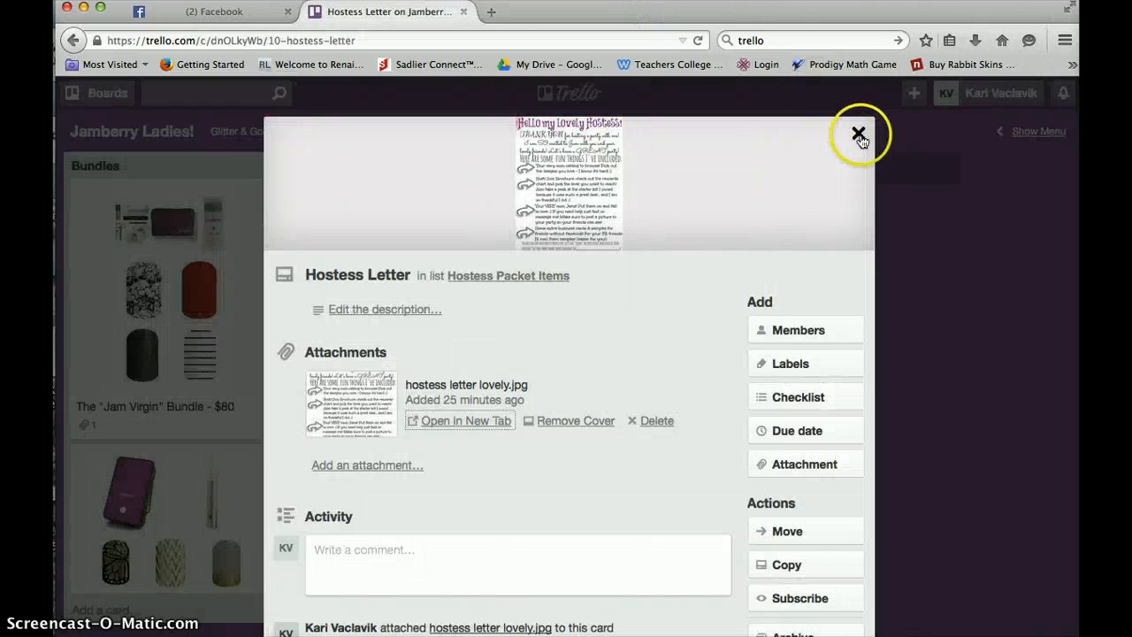
click(857, 132)
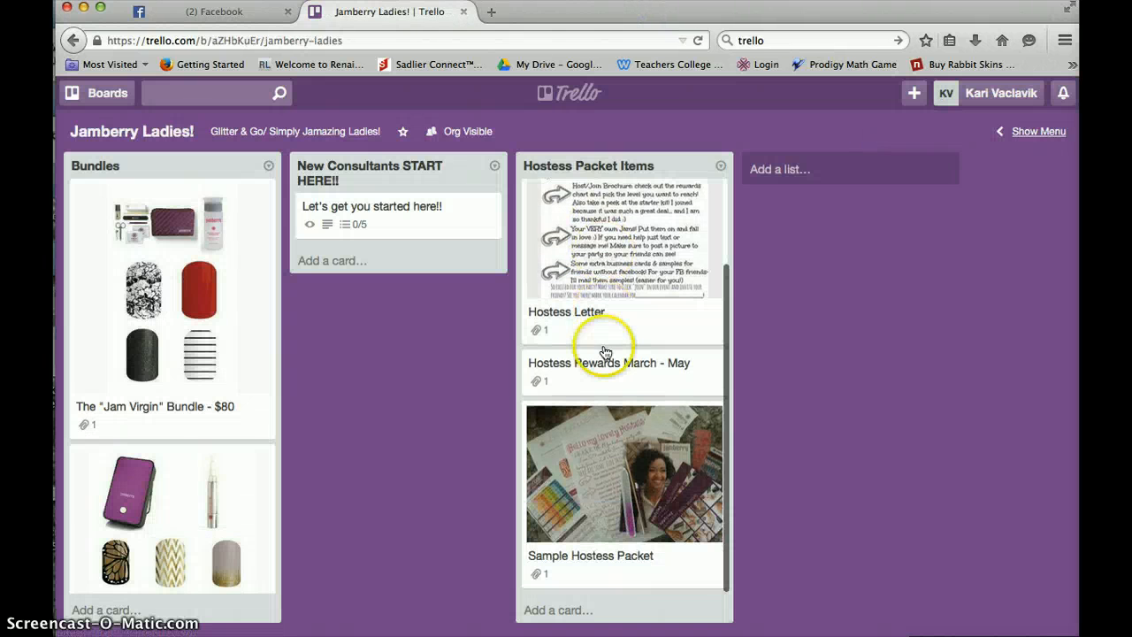
click(608, 363)
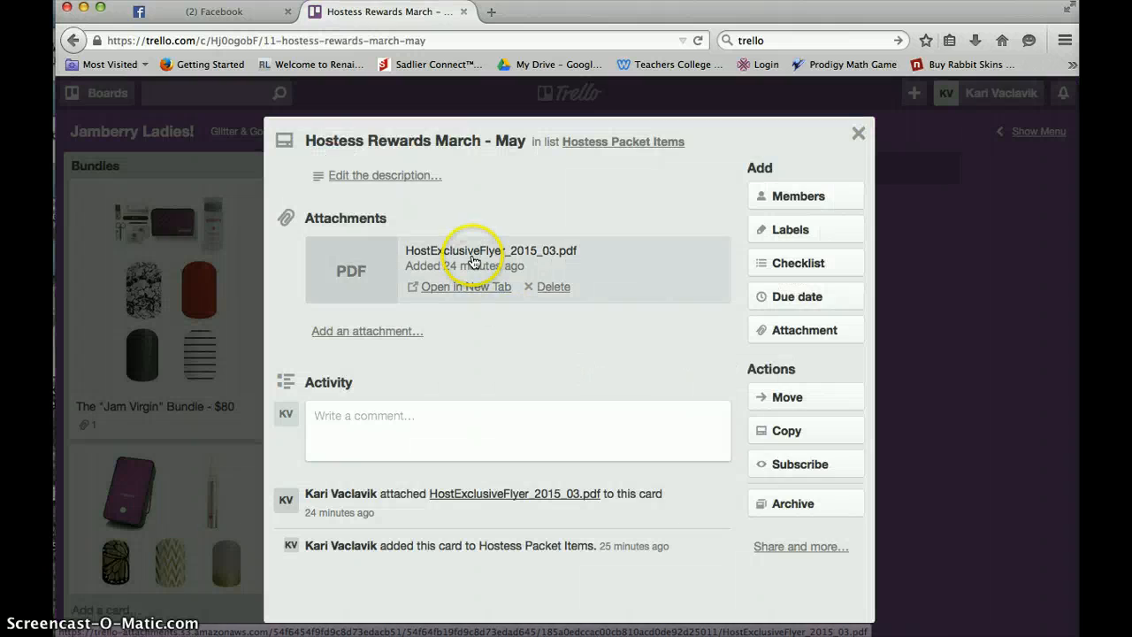
click(351, 271)
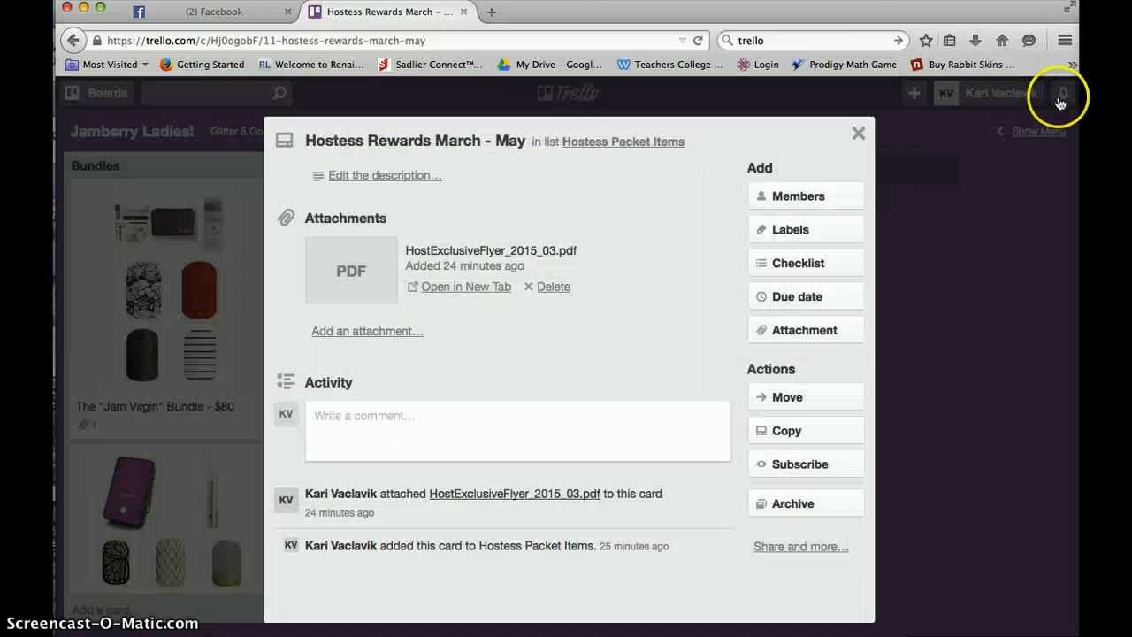
click(857, 133)
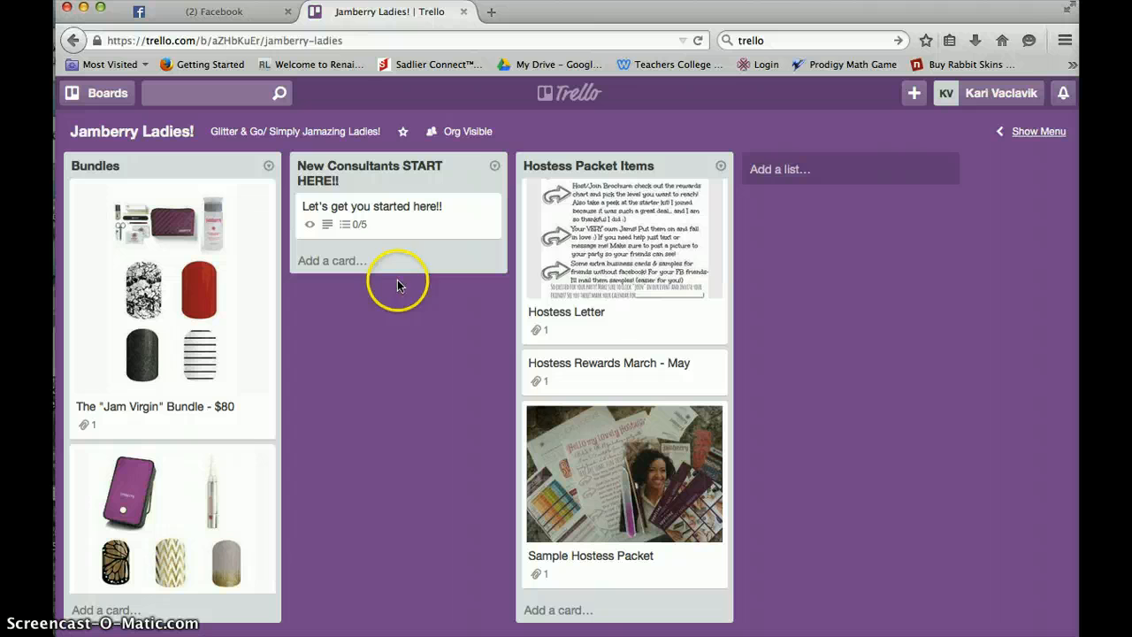
mouse_move(435, 299)
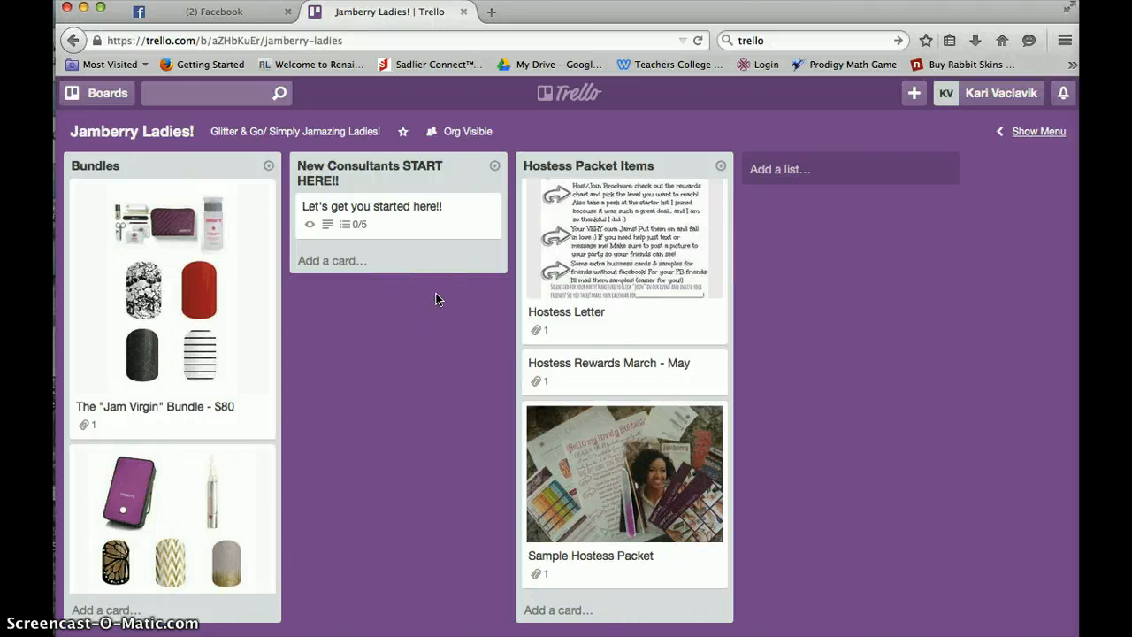
mouse_move(420, 223)
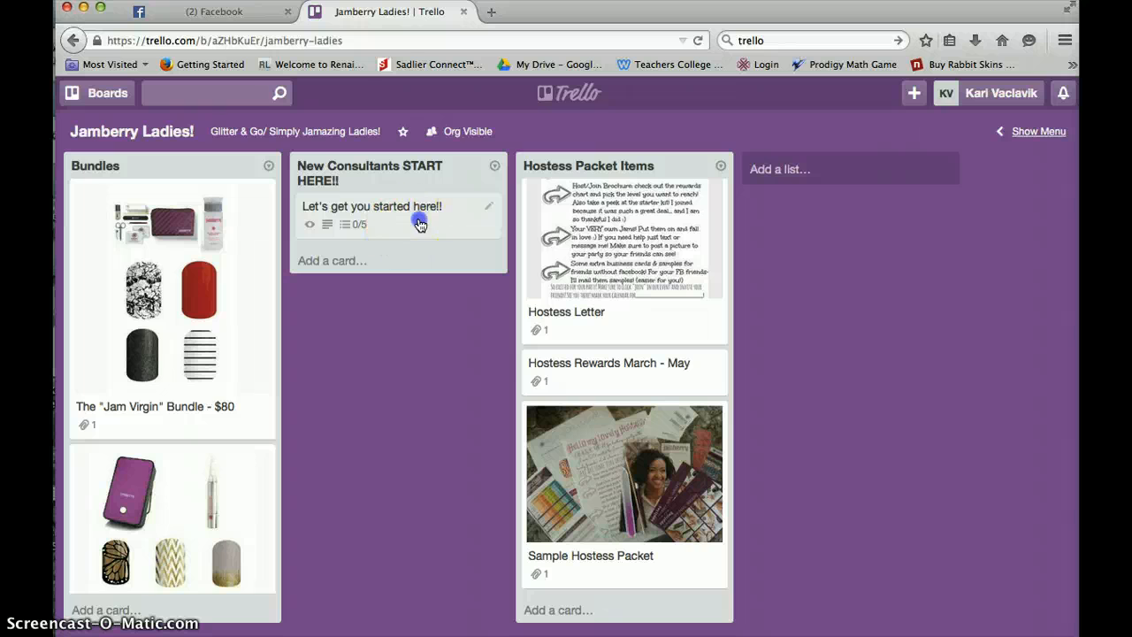
click(371, 206)
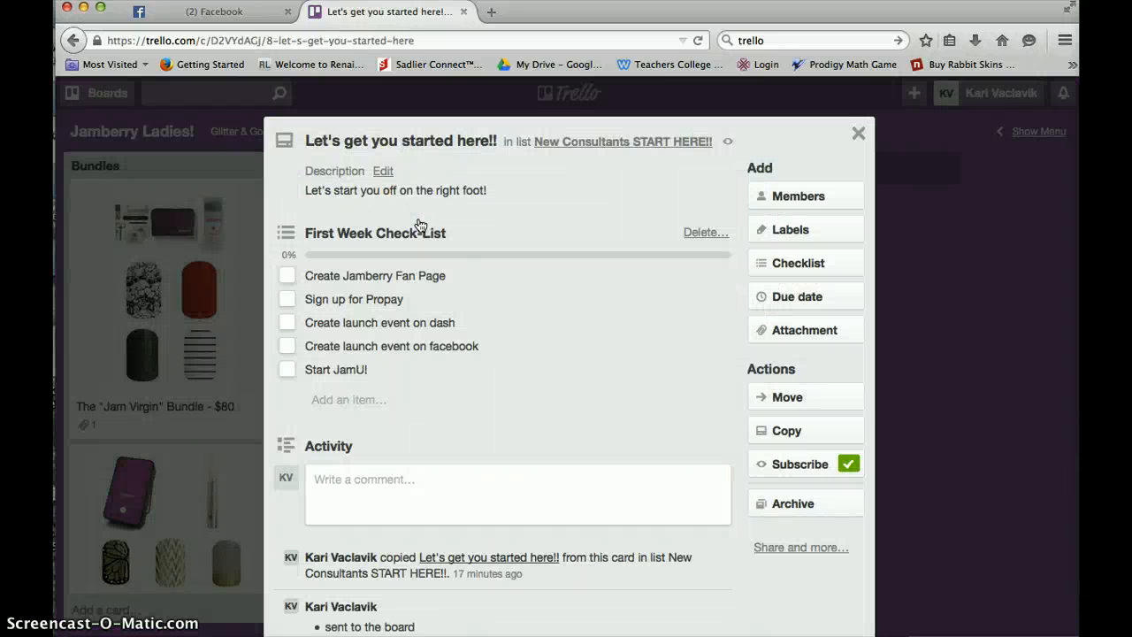
mouse_move(520, 389)
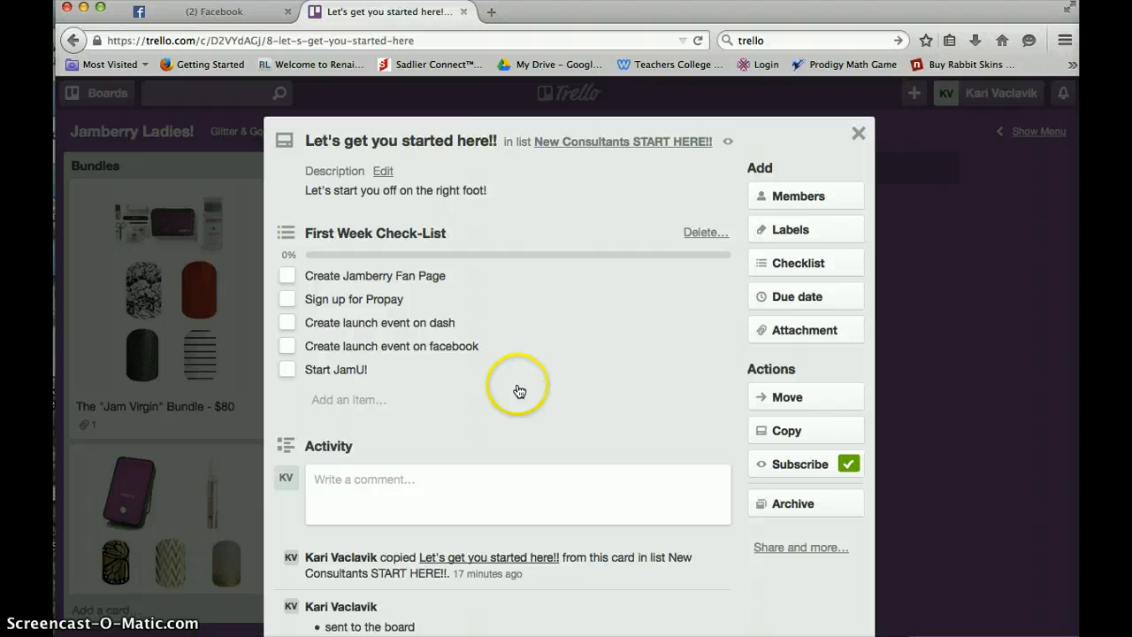
mouse_move(624, 600)
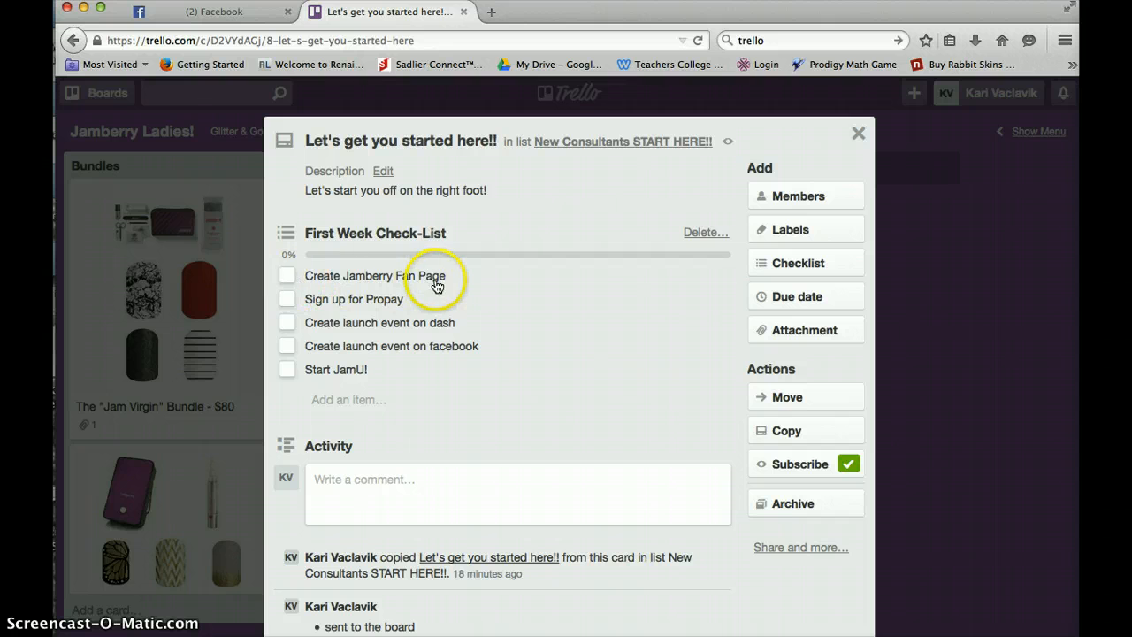
mouse_move(331, 304)
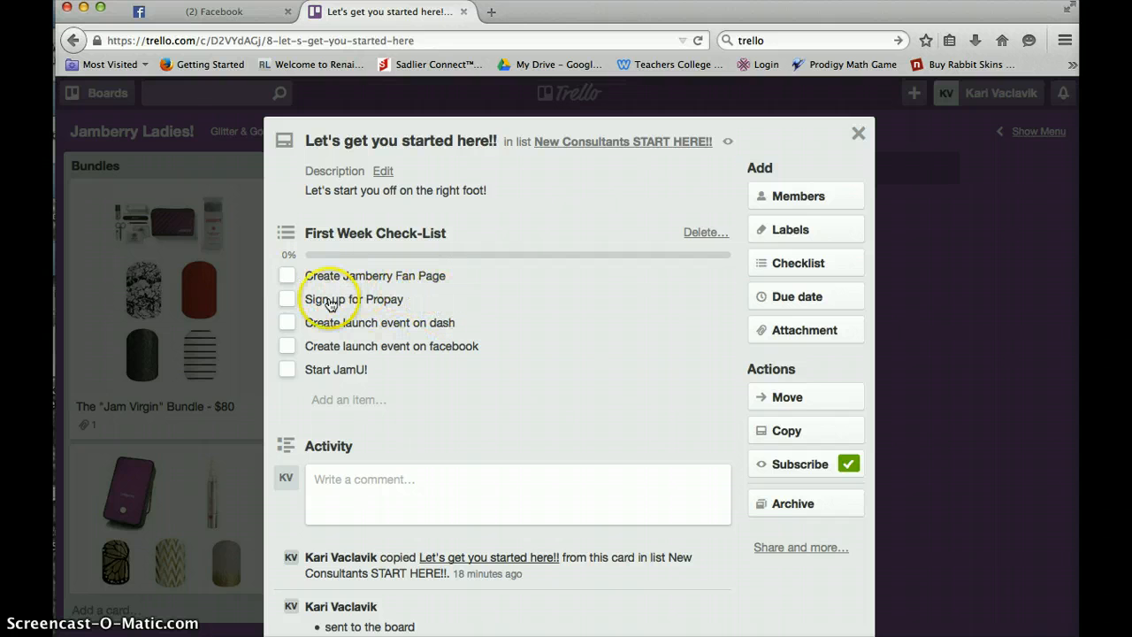
mouse_move(452, 353)
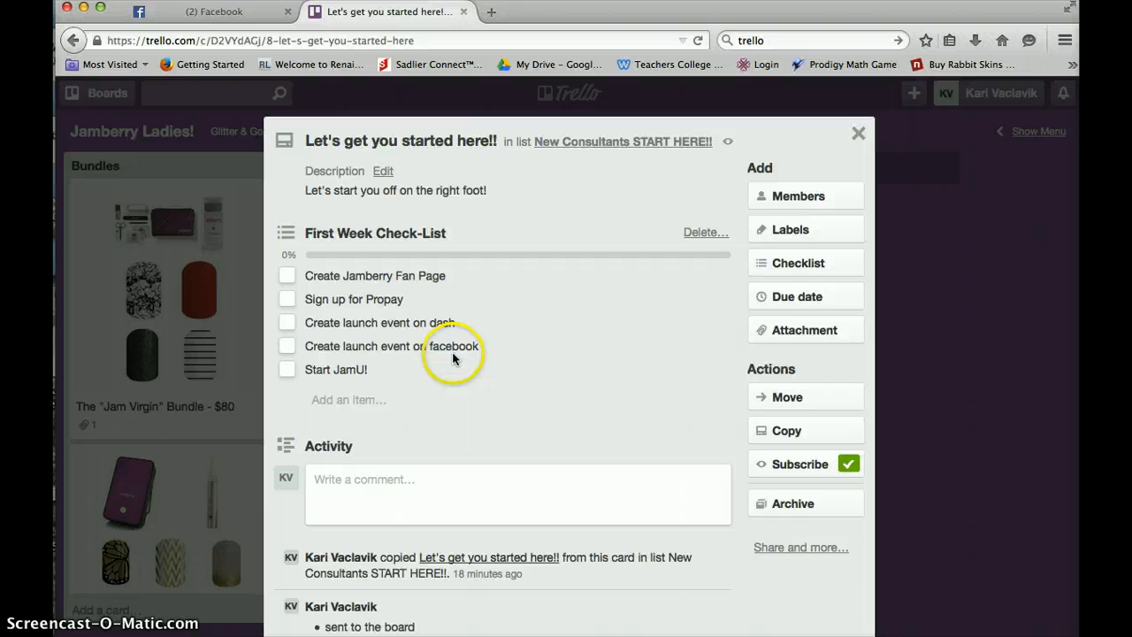
mouse_move(480, 367)
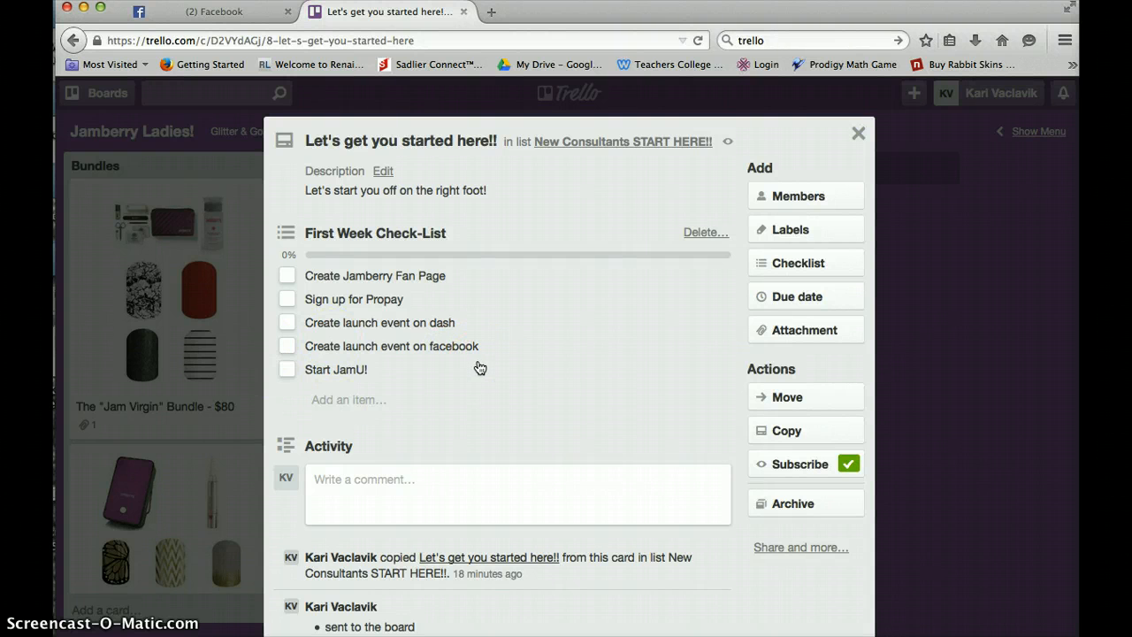
click(286, 322)
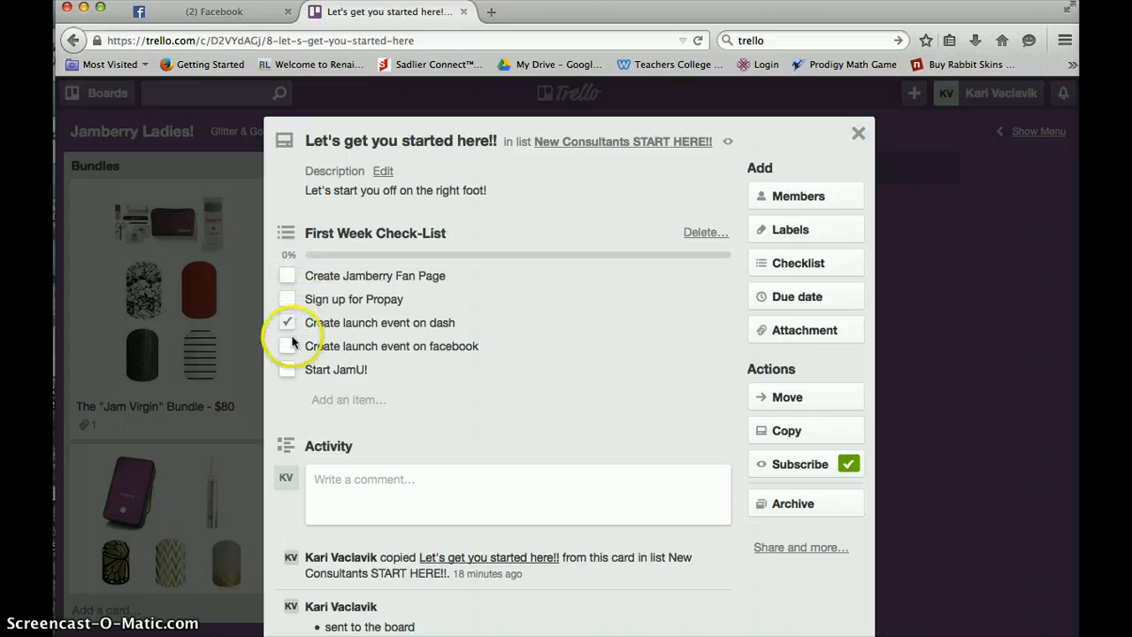
click(287, 322)
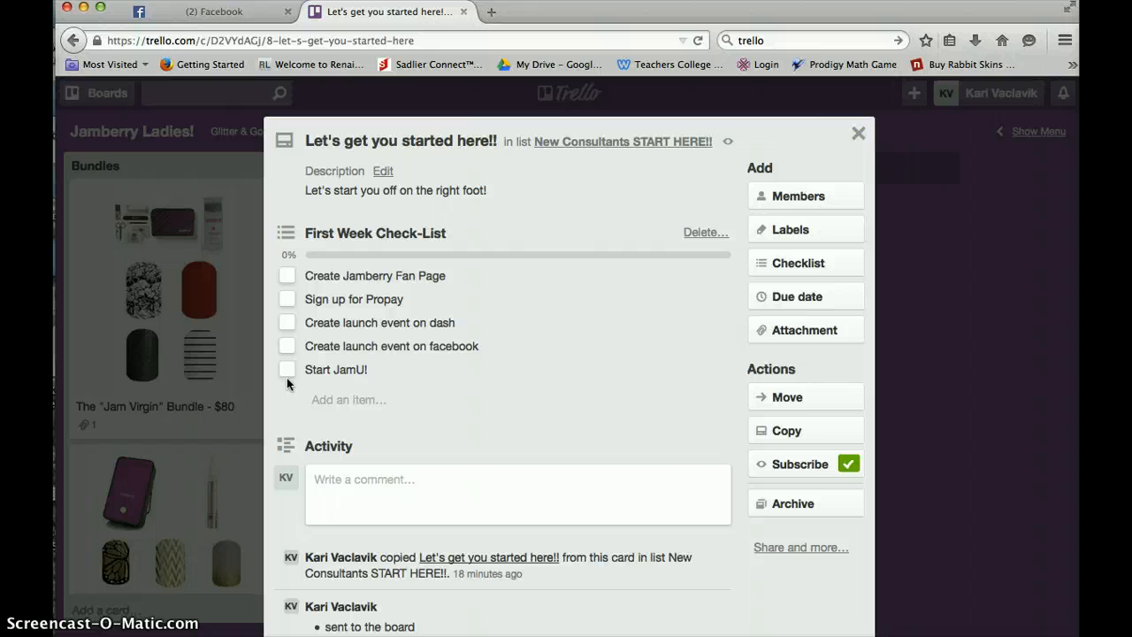
mouse_move(856, 134)
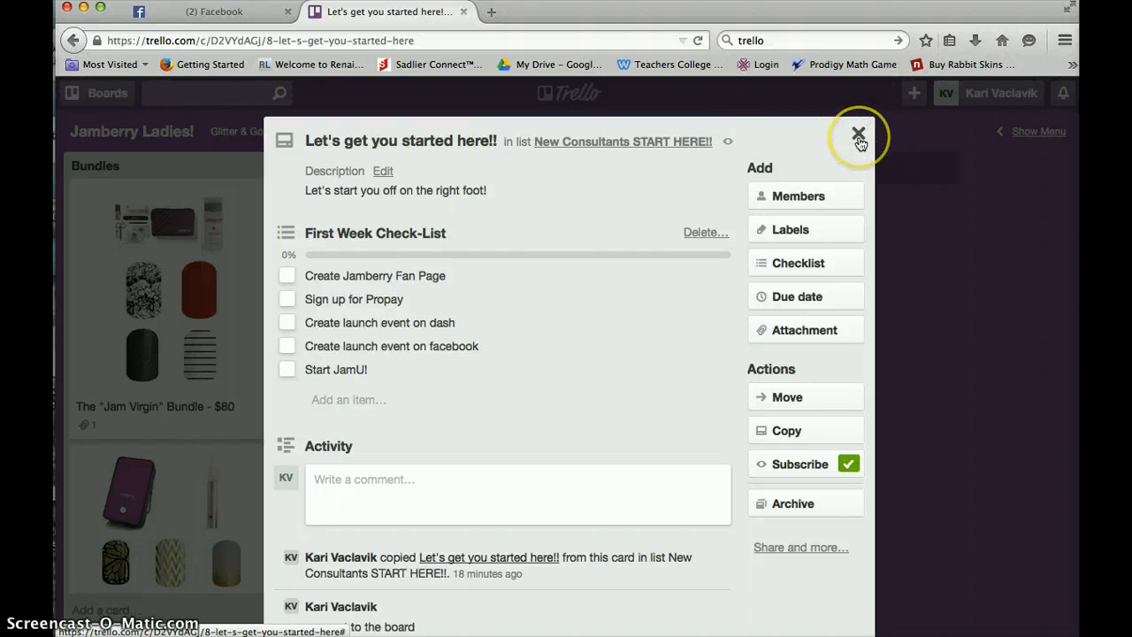
mouse_move(857, 134)
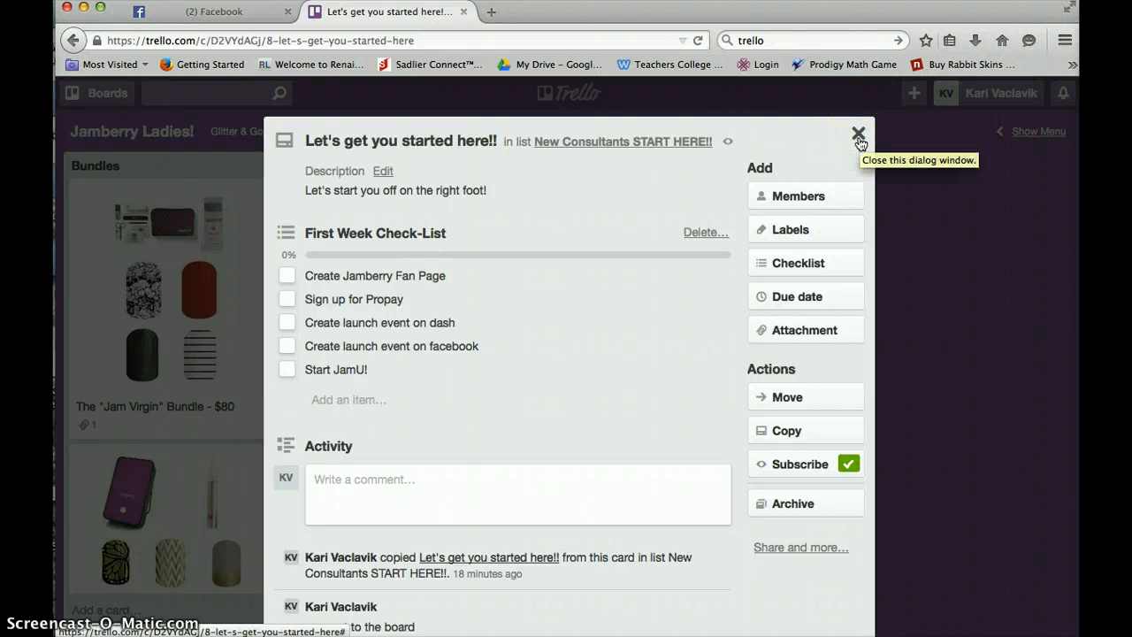
click(858, 133)
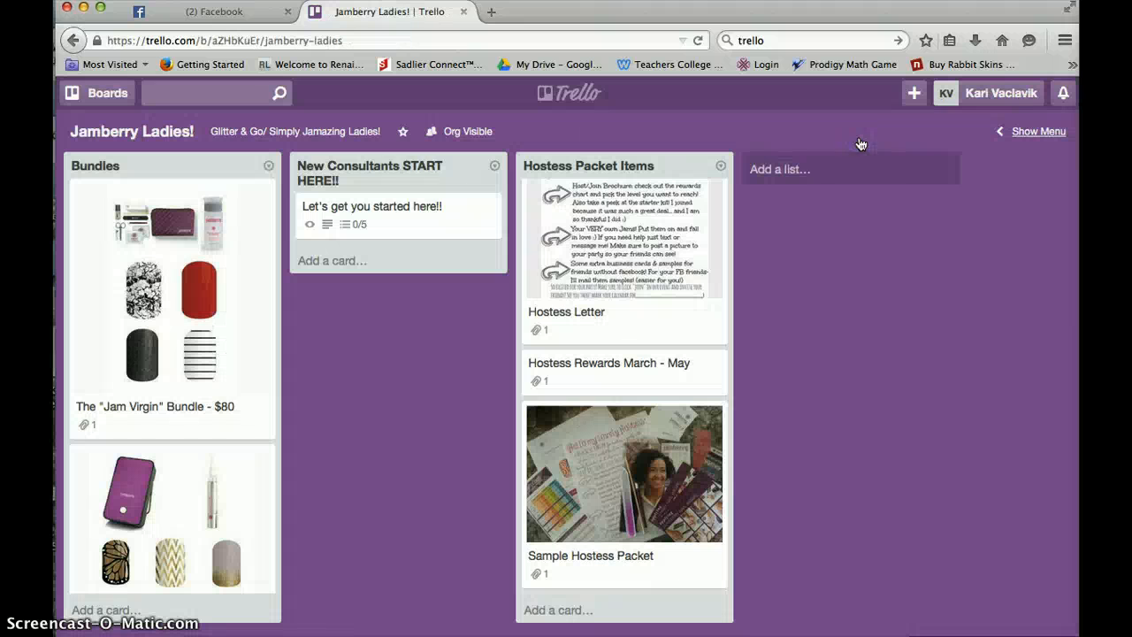
mouse_move(942, 122)
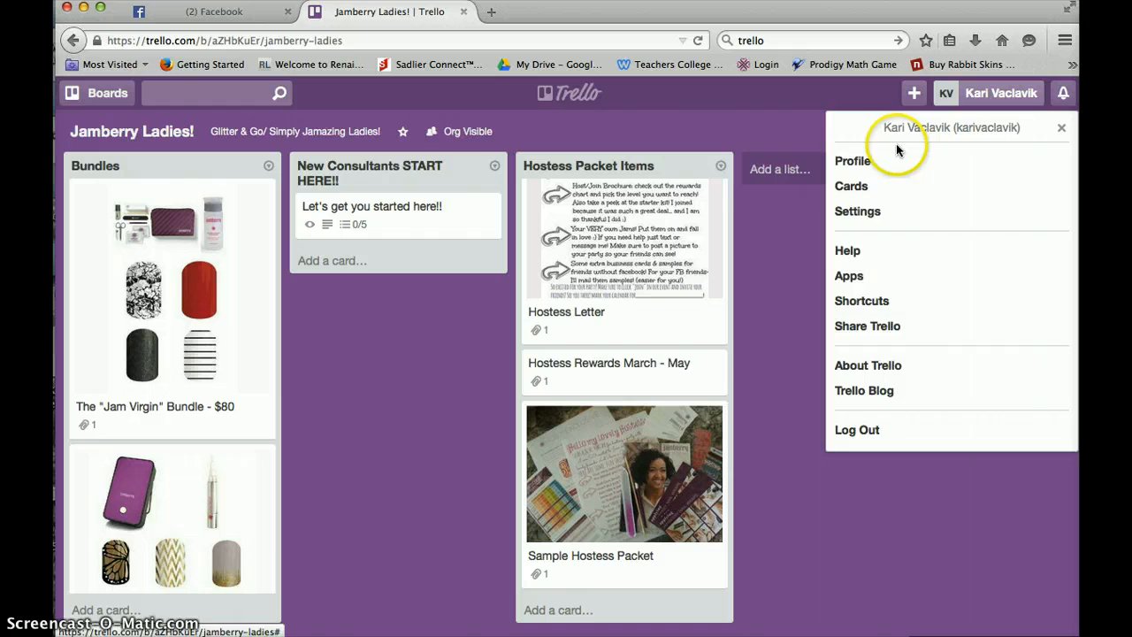
Visit the profile page, start and cancel a new board, and reach Kari's Board.
click(852, 161)
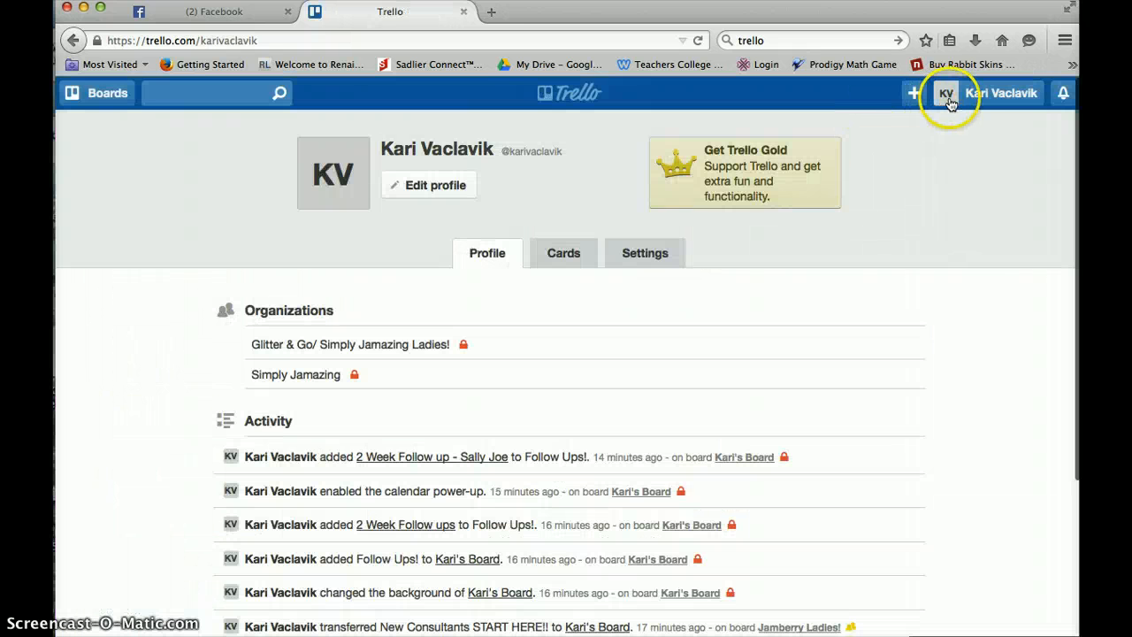
click(945, 93)
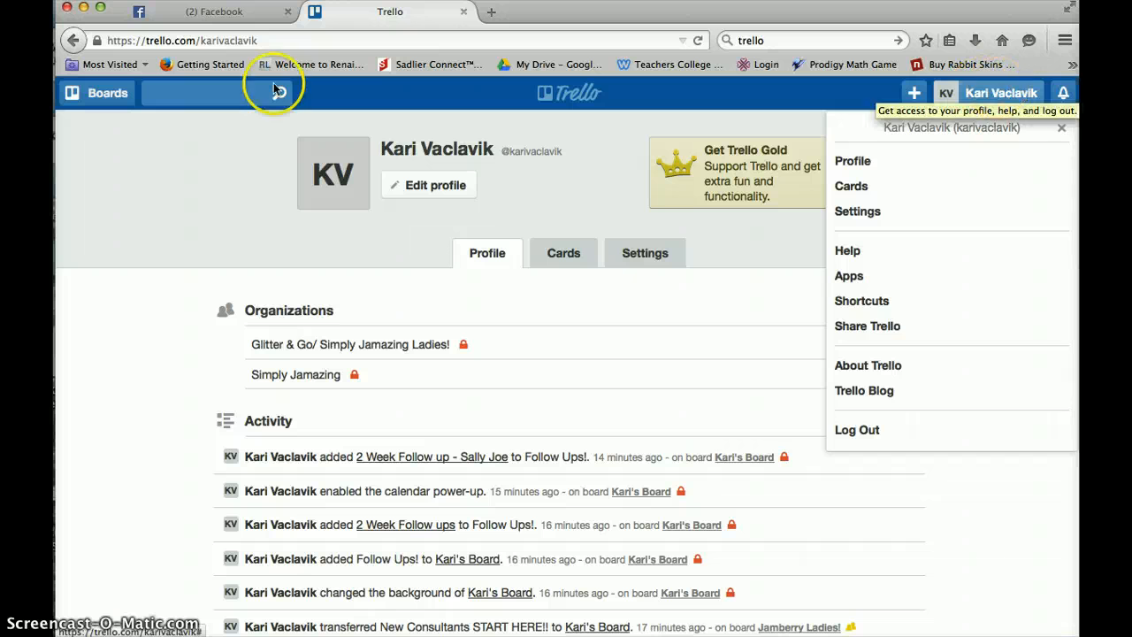
click(96, 93)
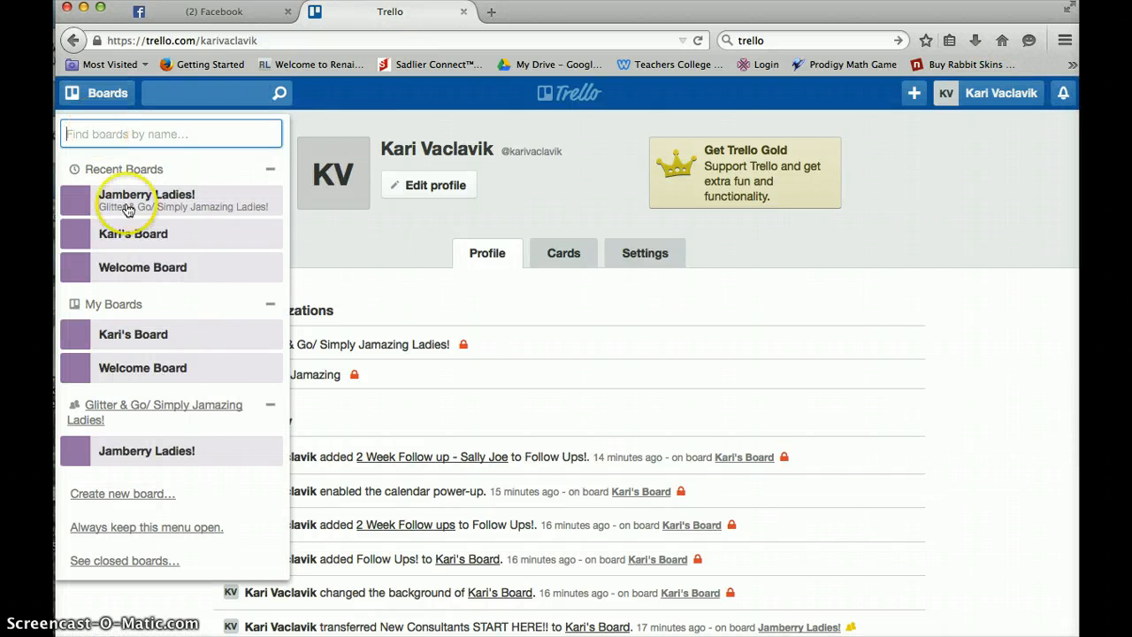
mouse_move(122, 494)
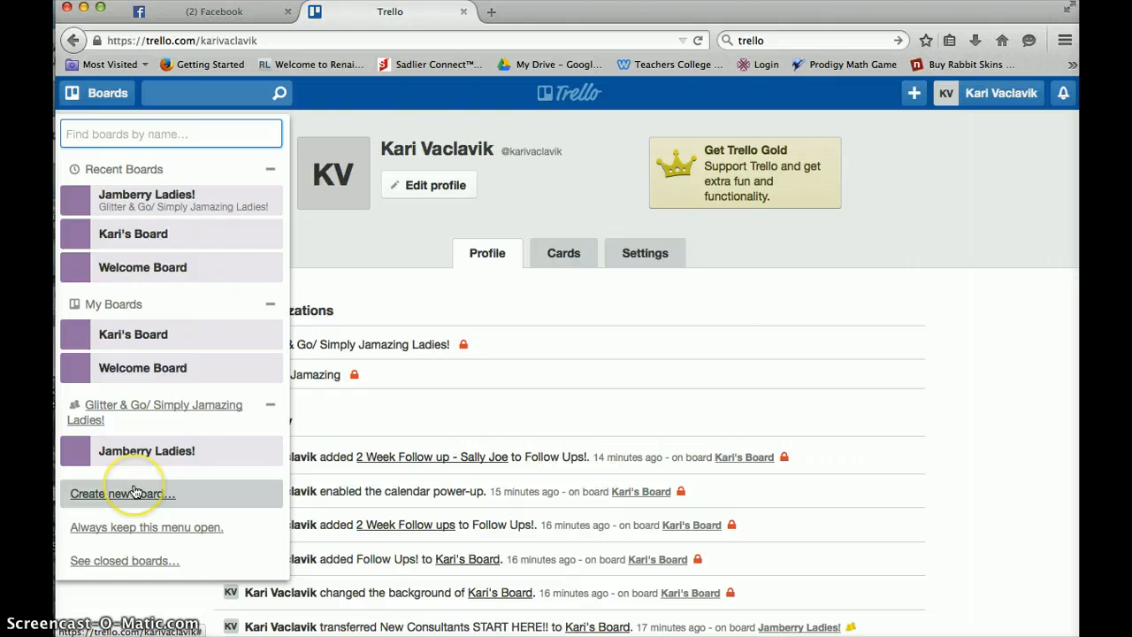
click(122, 494)
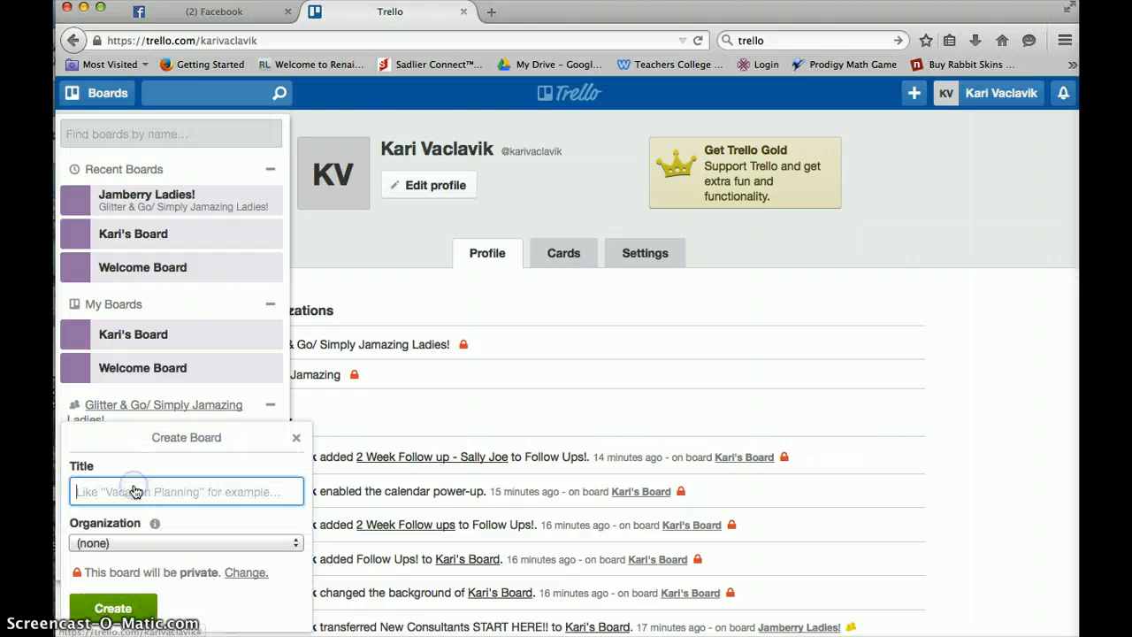
mouse_move(307, 450)
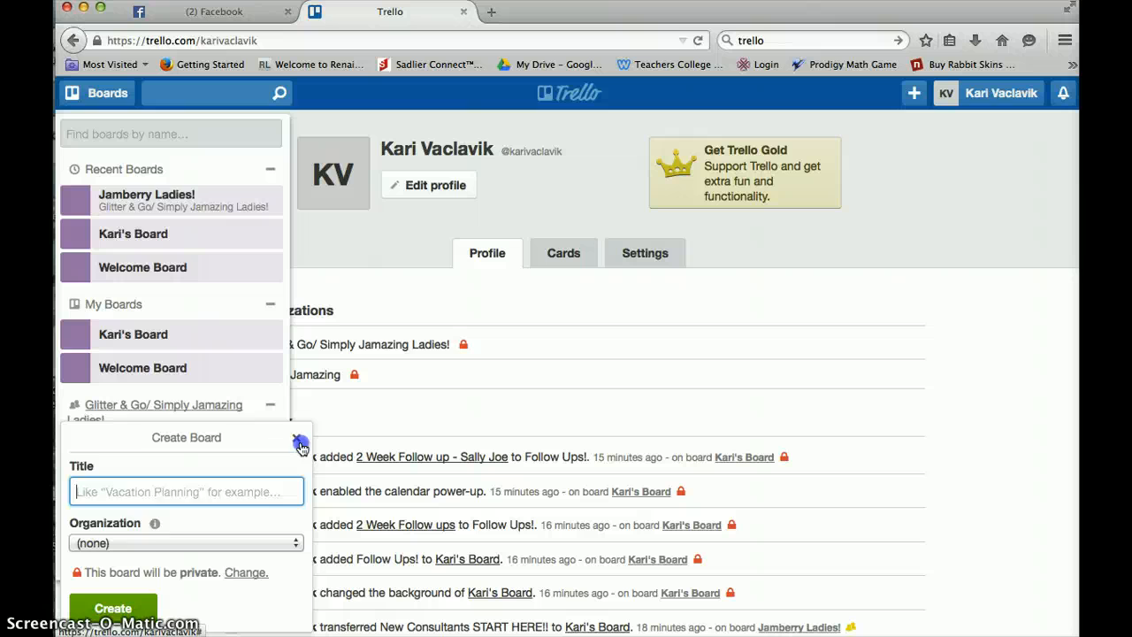
click(132, 333)
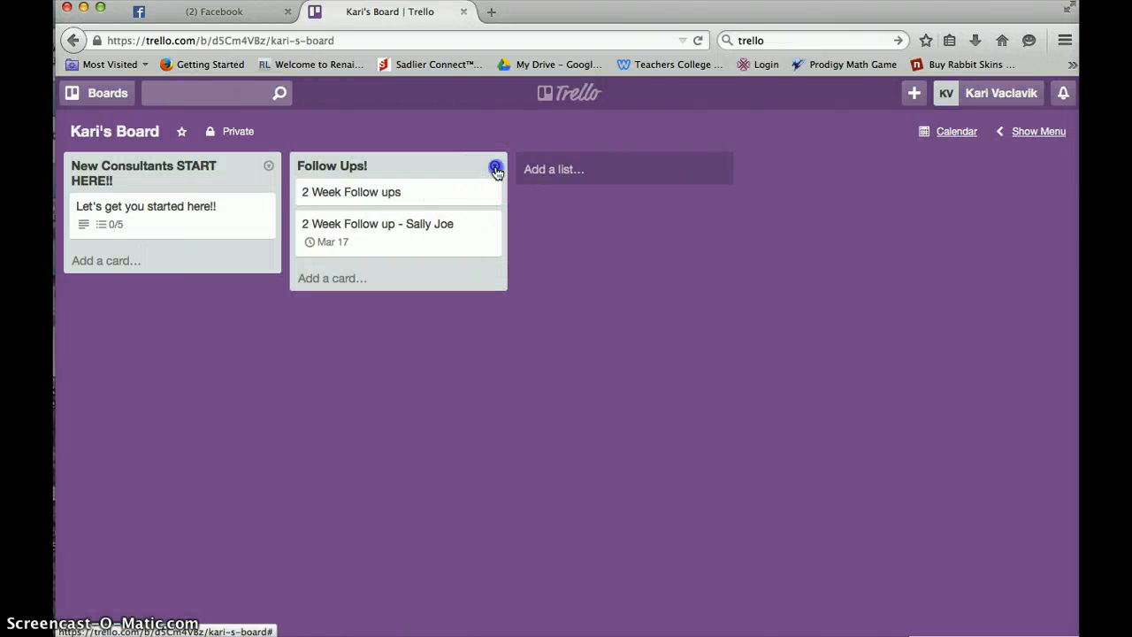
Archive the Follow Ups! list and bring up the New Consultants START HERE!! list actions.
click(495, 167)
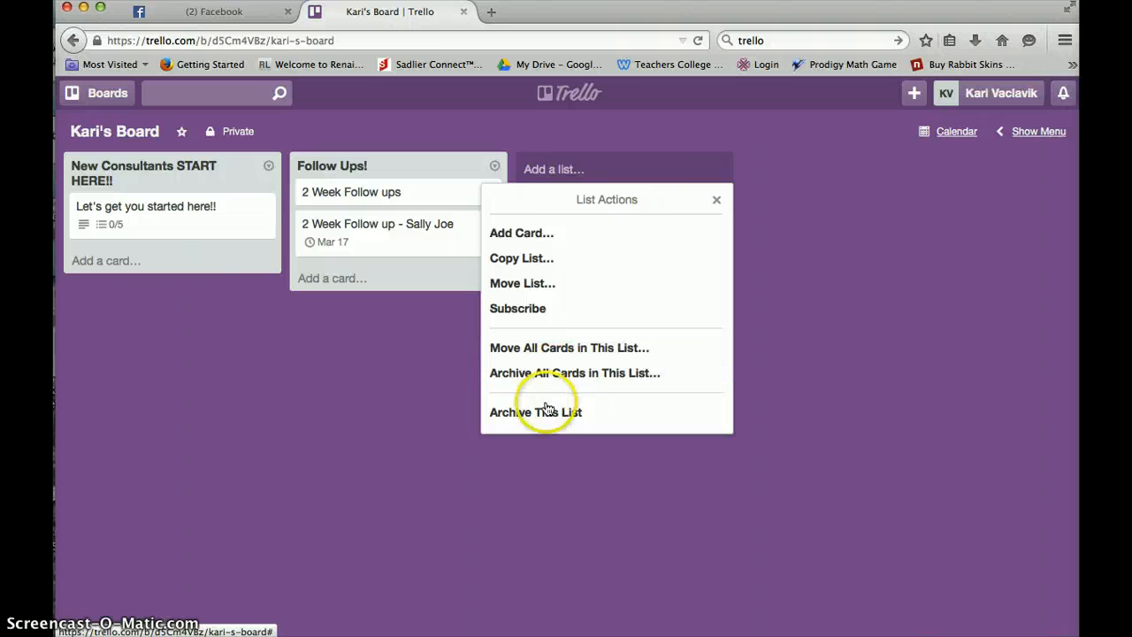
click(535, 412)
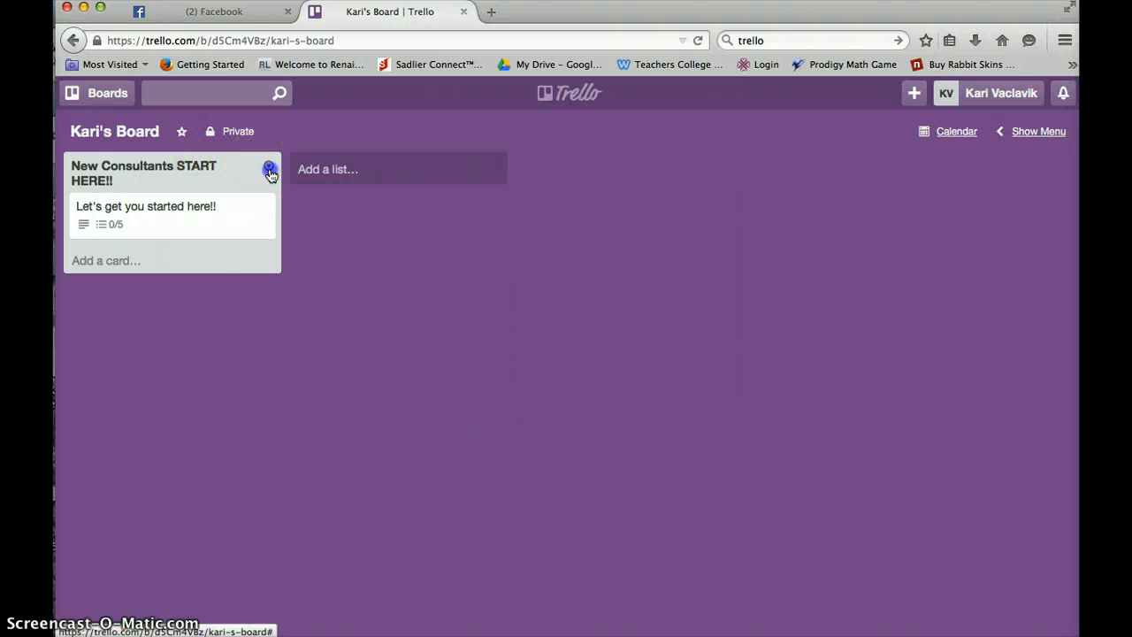
click(269, 170)
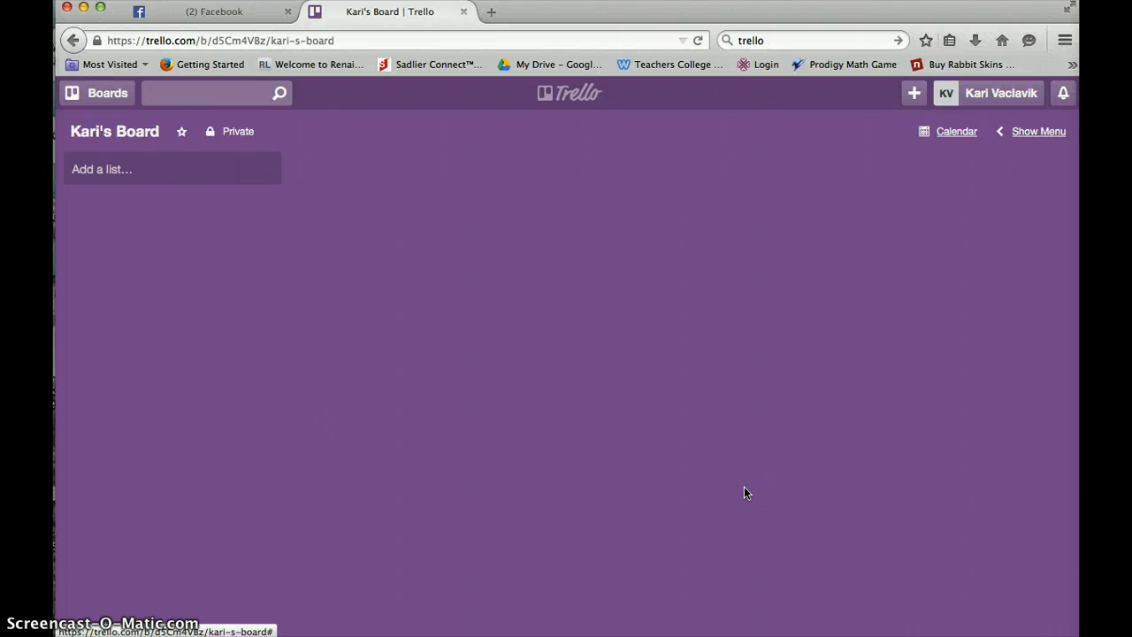
mouse_move(97, 93)
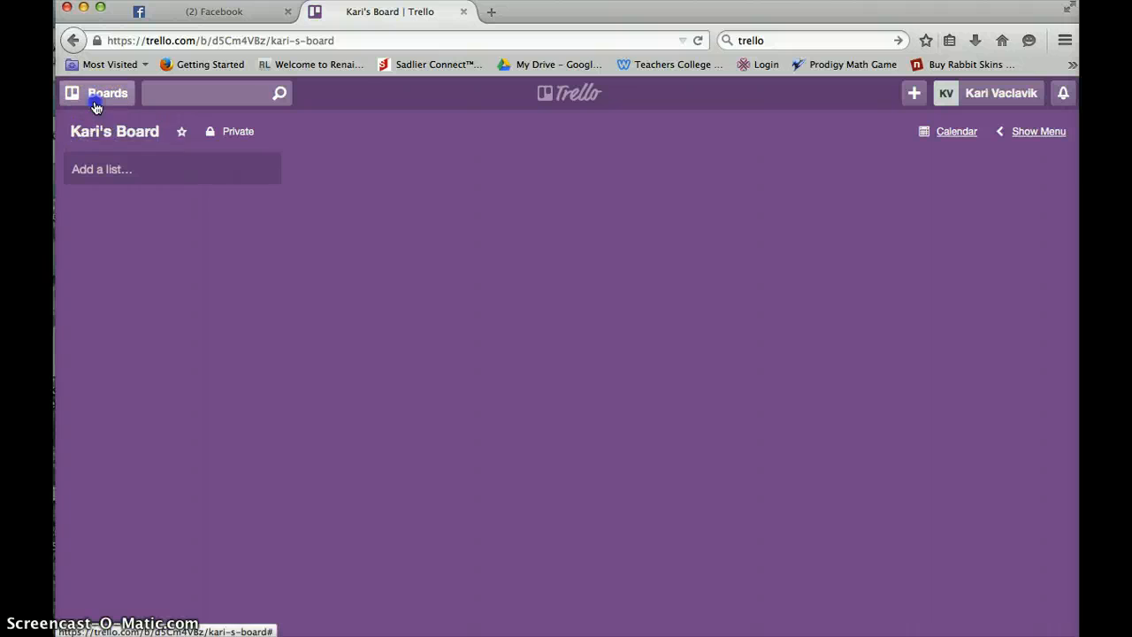
Go to Jamberry Ladies! and copy the New Consultants START HERE!! list.
click(96, 92)
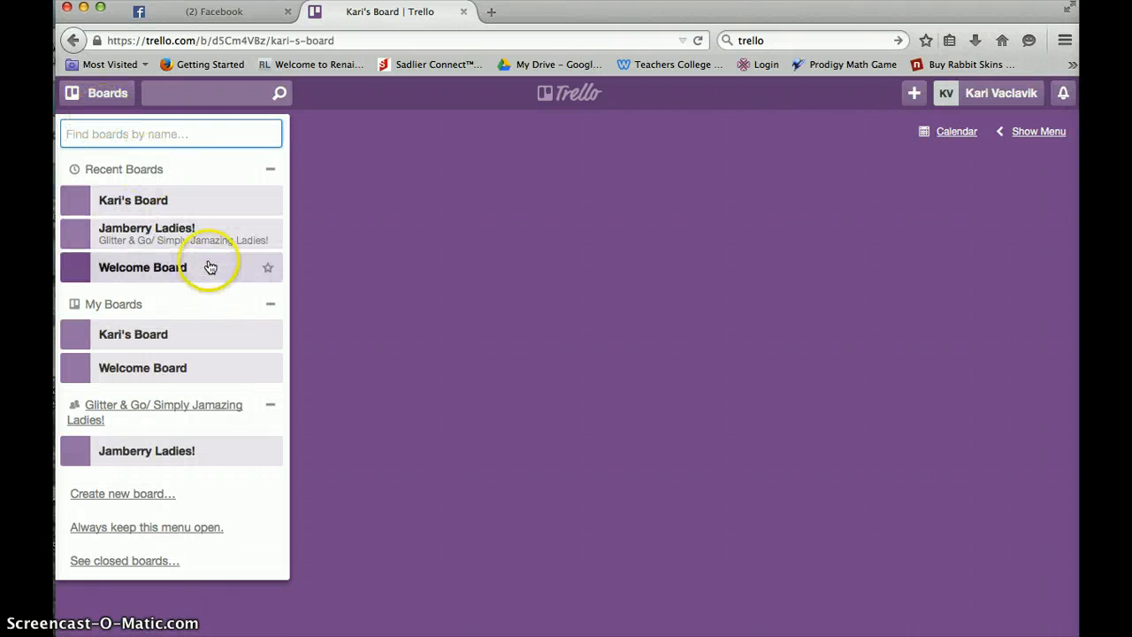
click(146, 227)
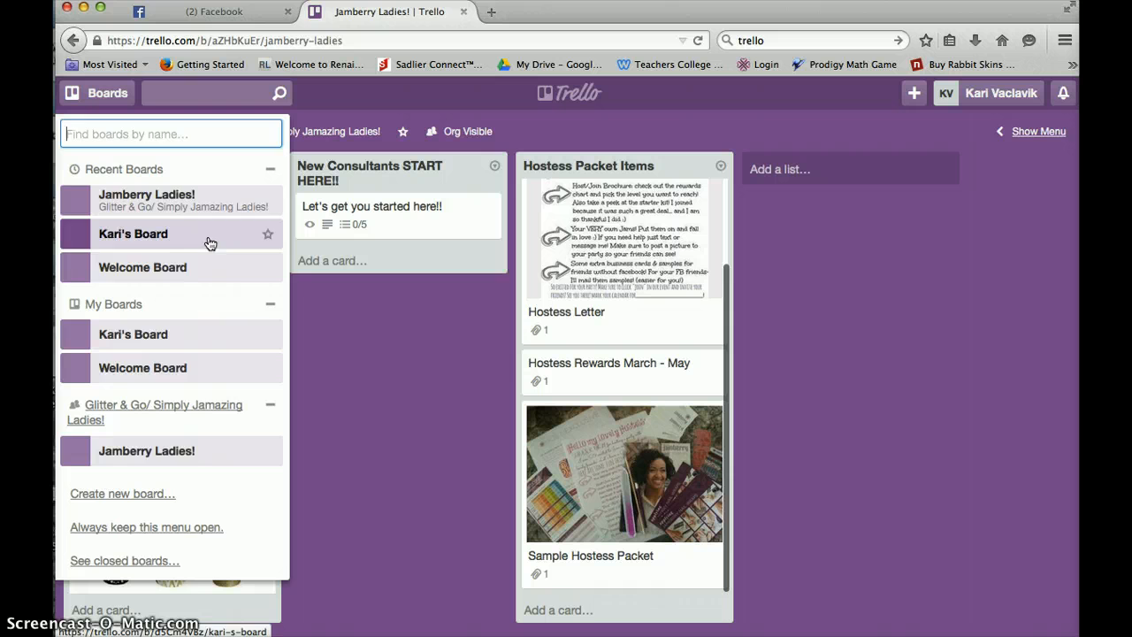
click(420, 293)
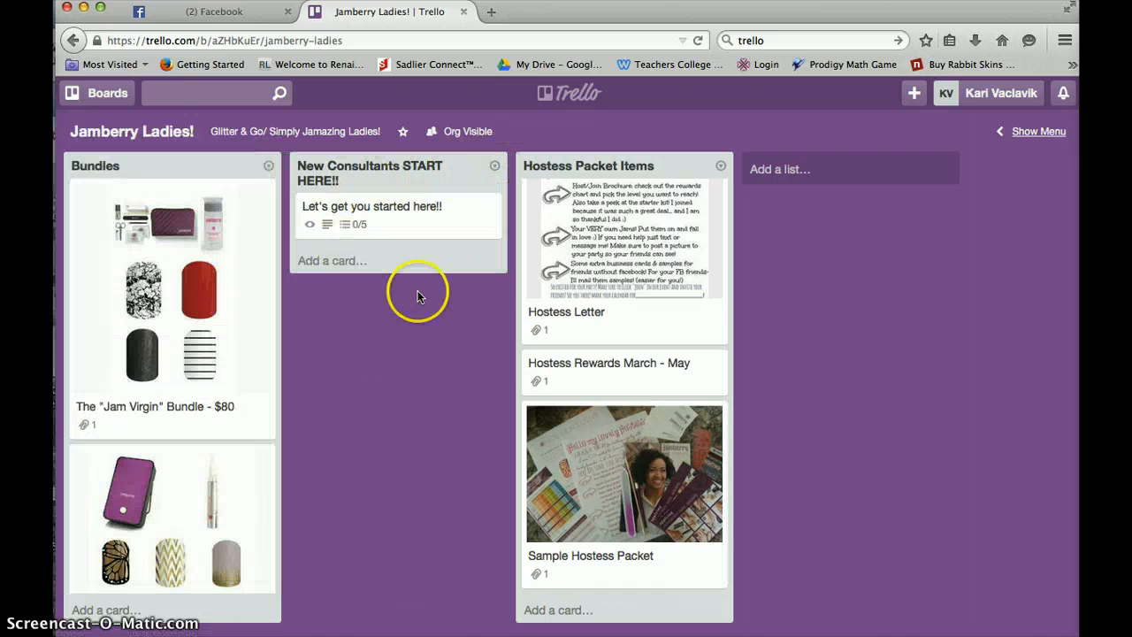
mouse_move(441, 293)
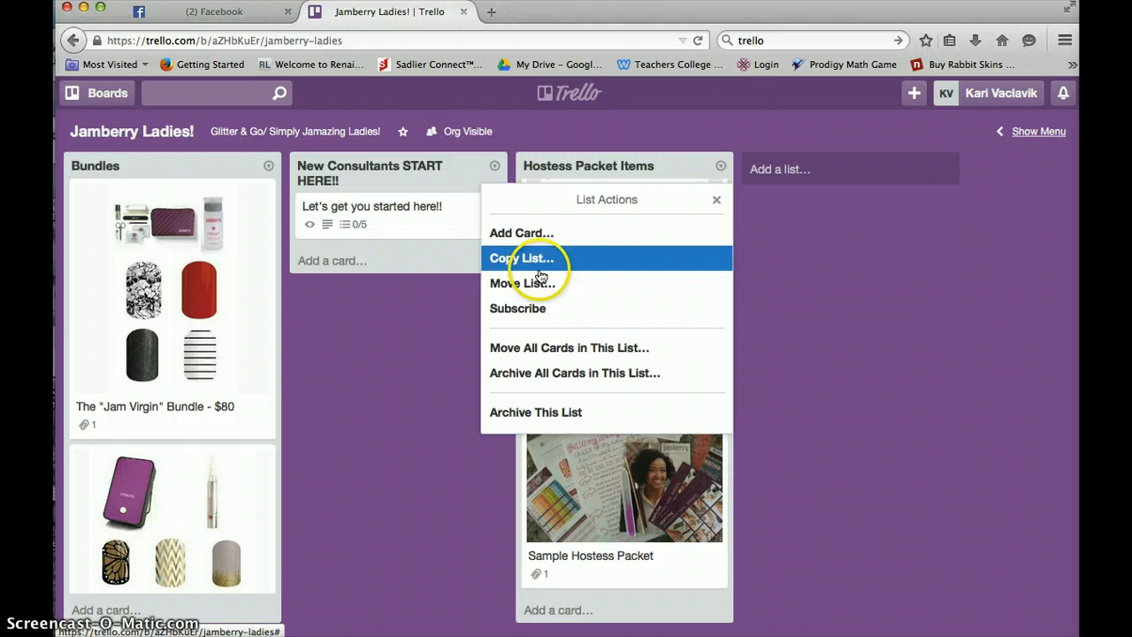
mouse_move(539, 266)
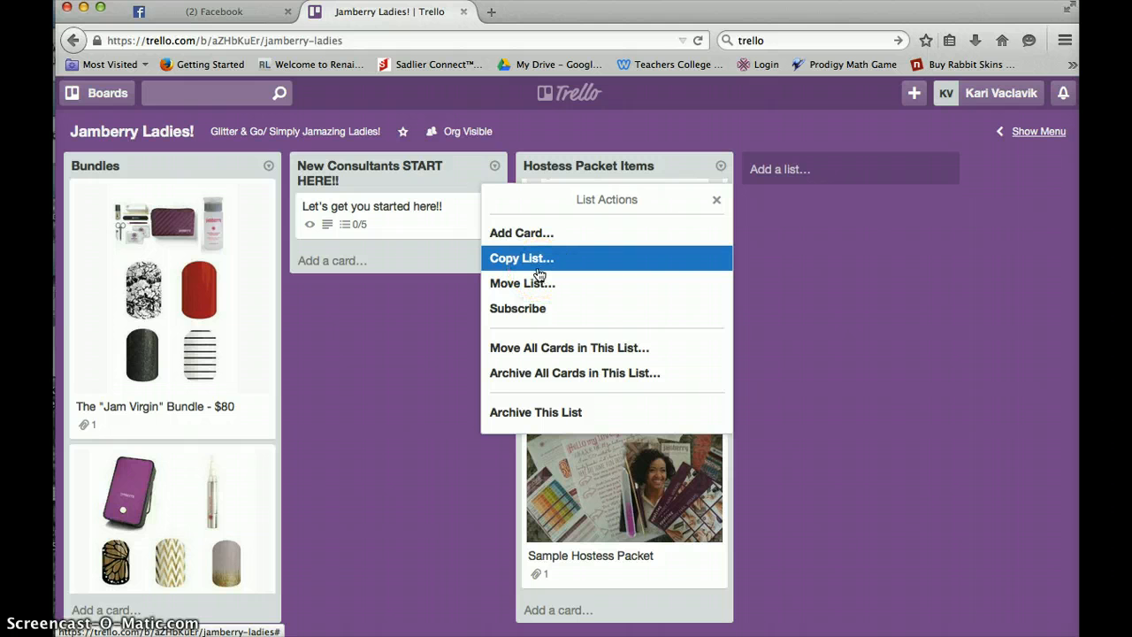
mouse_move(492, 168)
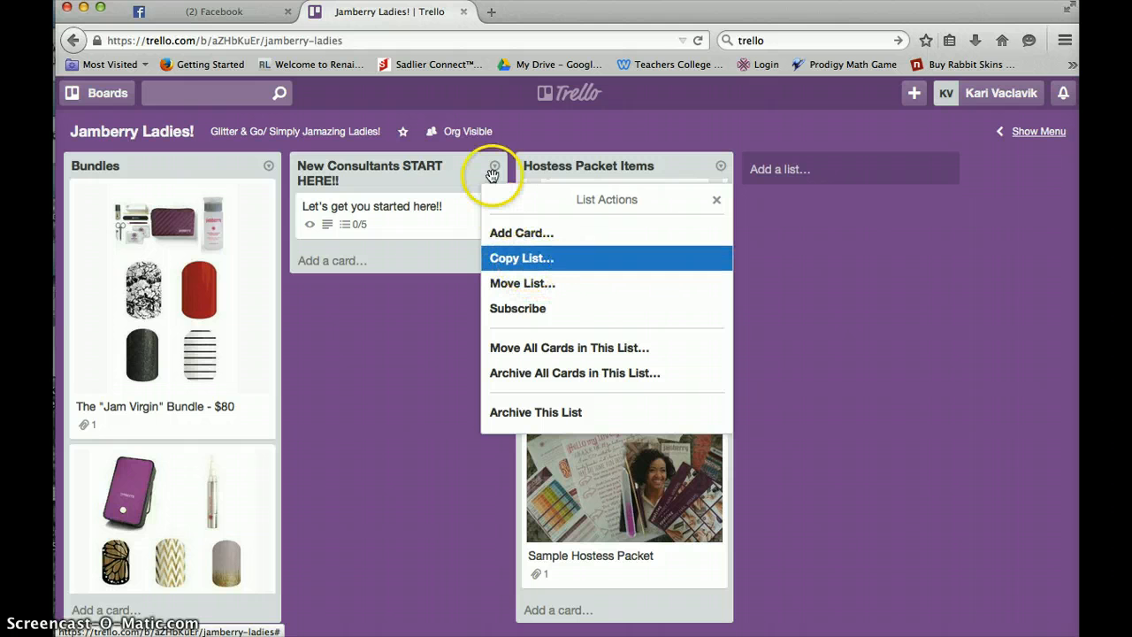
mouse_move(531, 265)
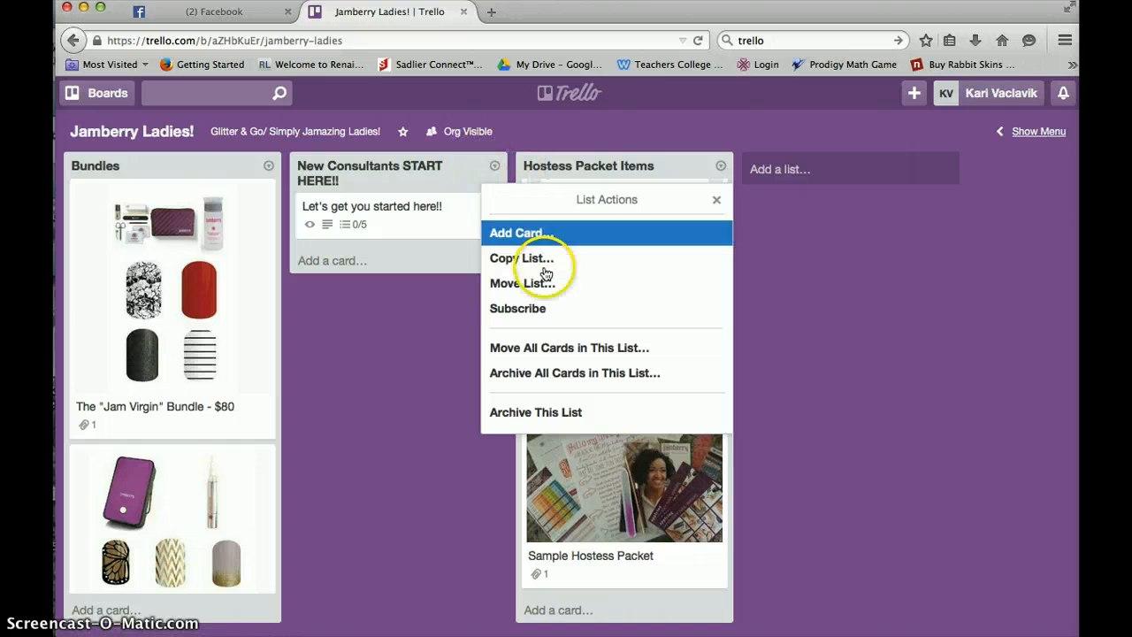
click(520, 257)
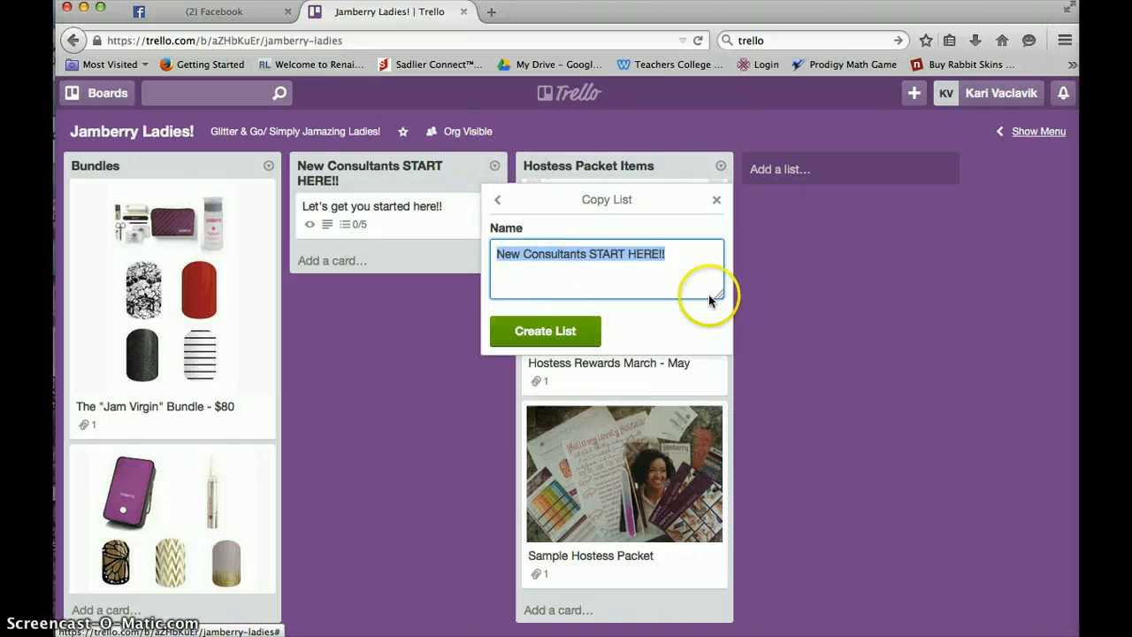
click(544, 330)
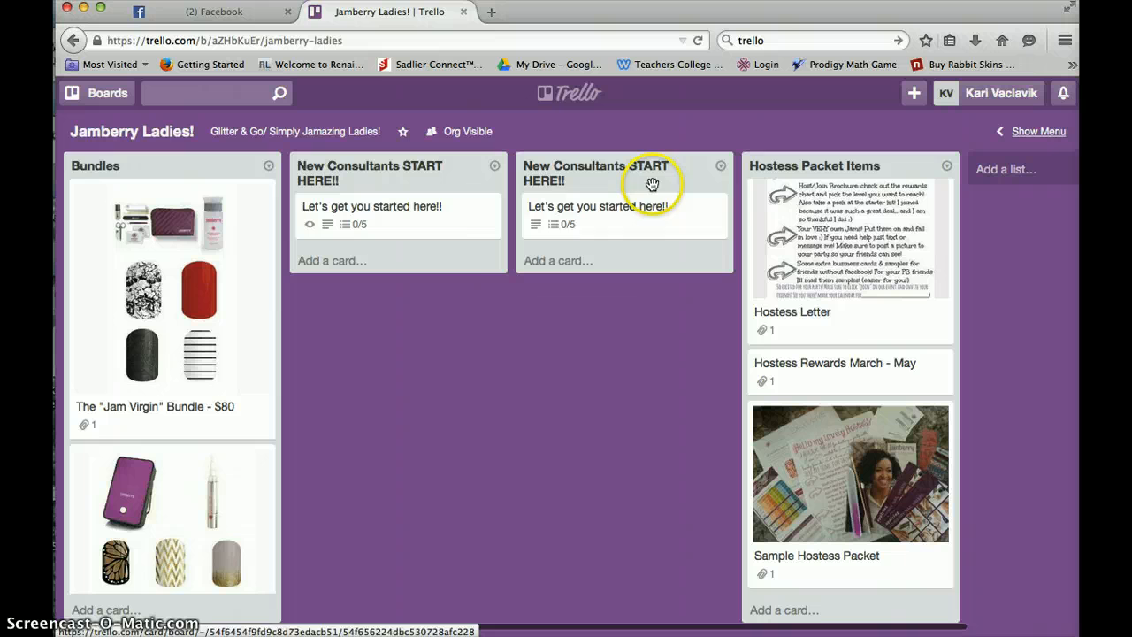
mouse_move(659, 244)
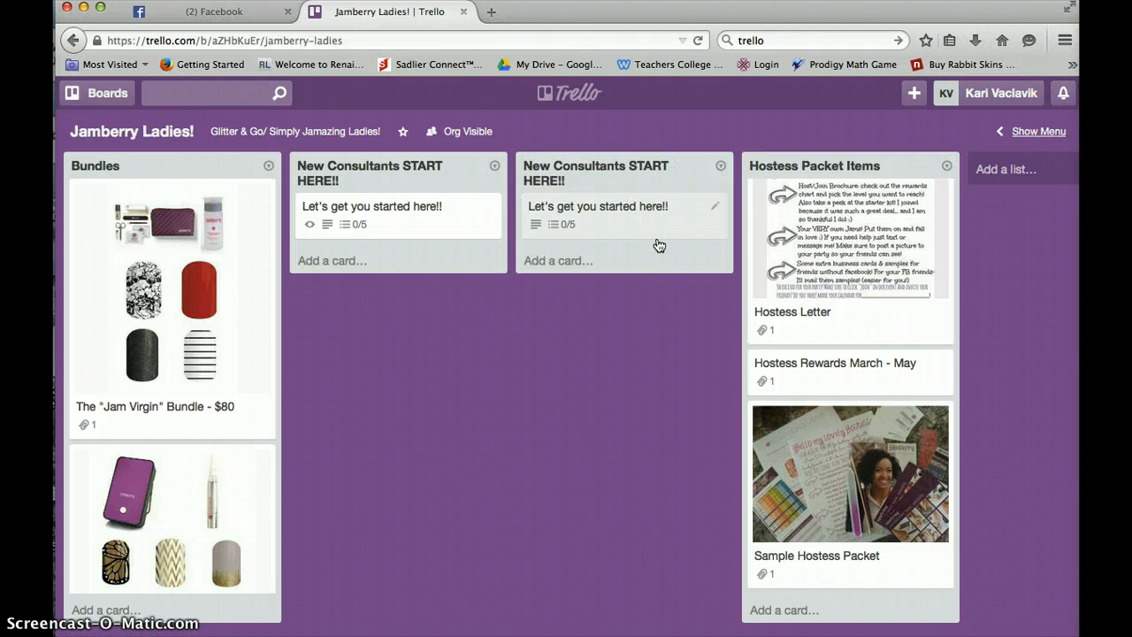
mouse_move(668, 238)
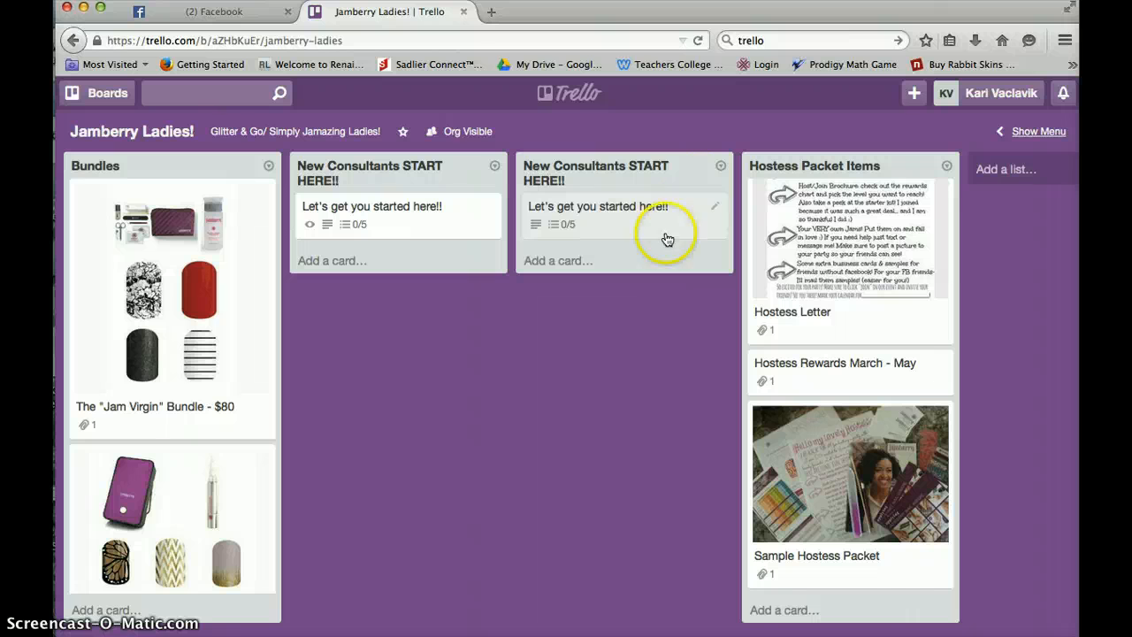
Move the copied New Consultants list to Kari's Board in 1st position.
click(720, 165)
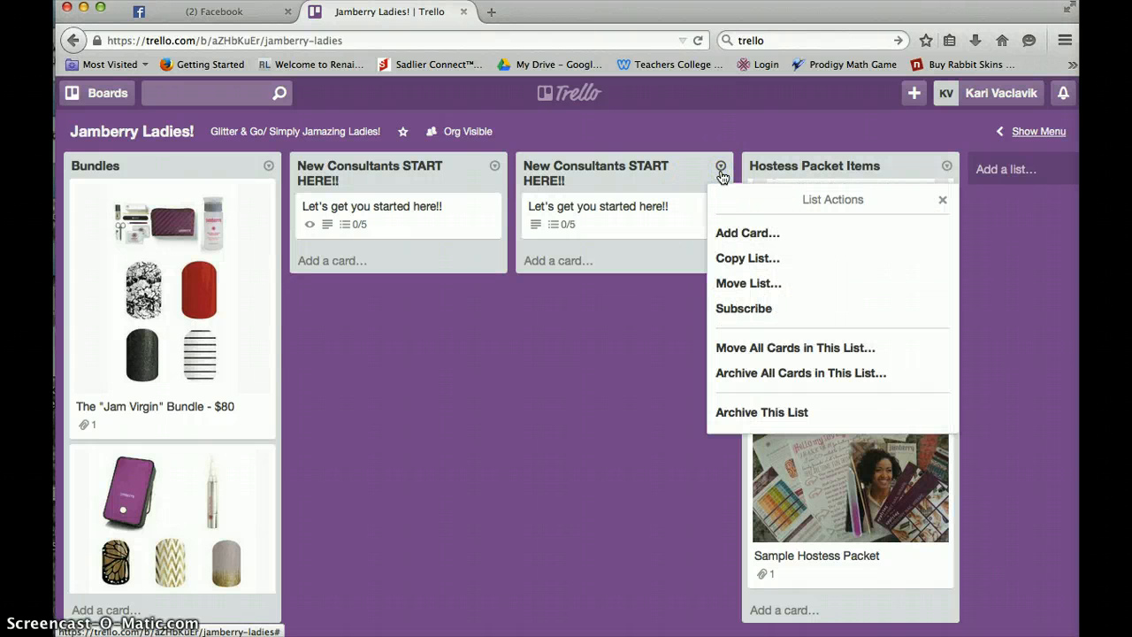
mouse_move(748, 283)
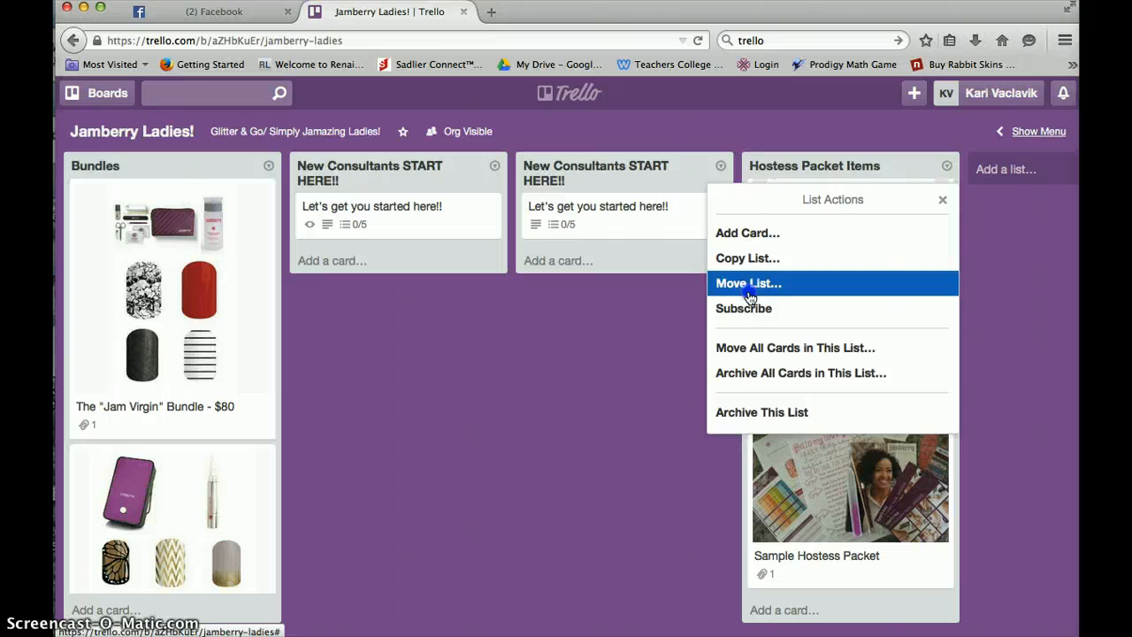
click(748, 283)
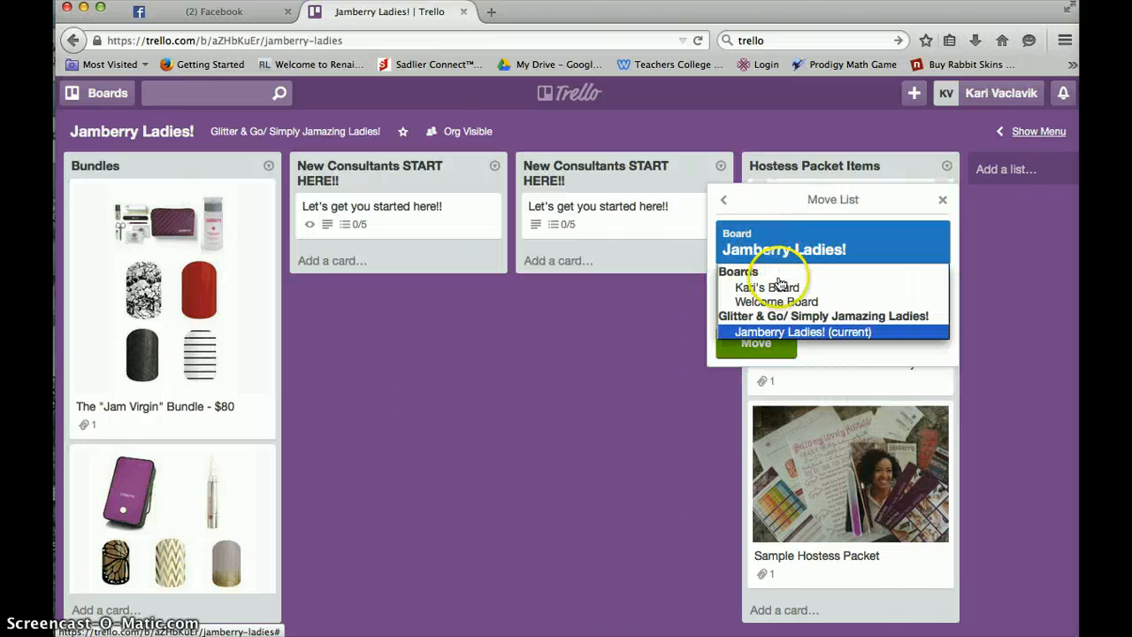
click(767, 287)
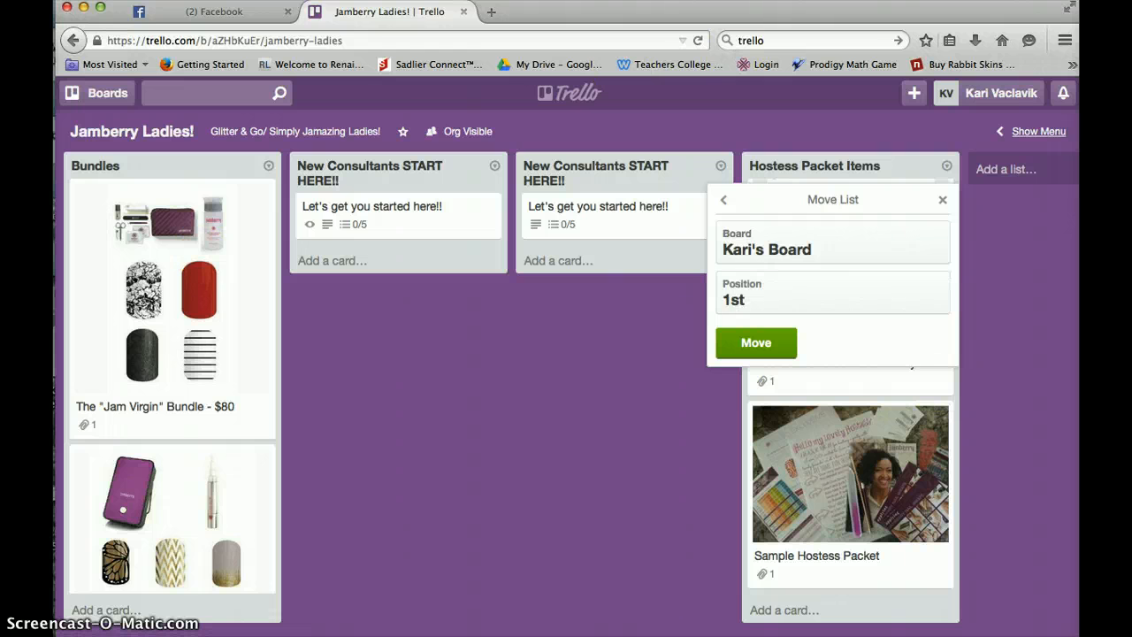
mouse_move(395, 391)
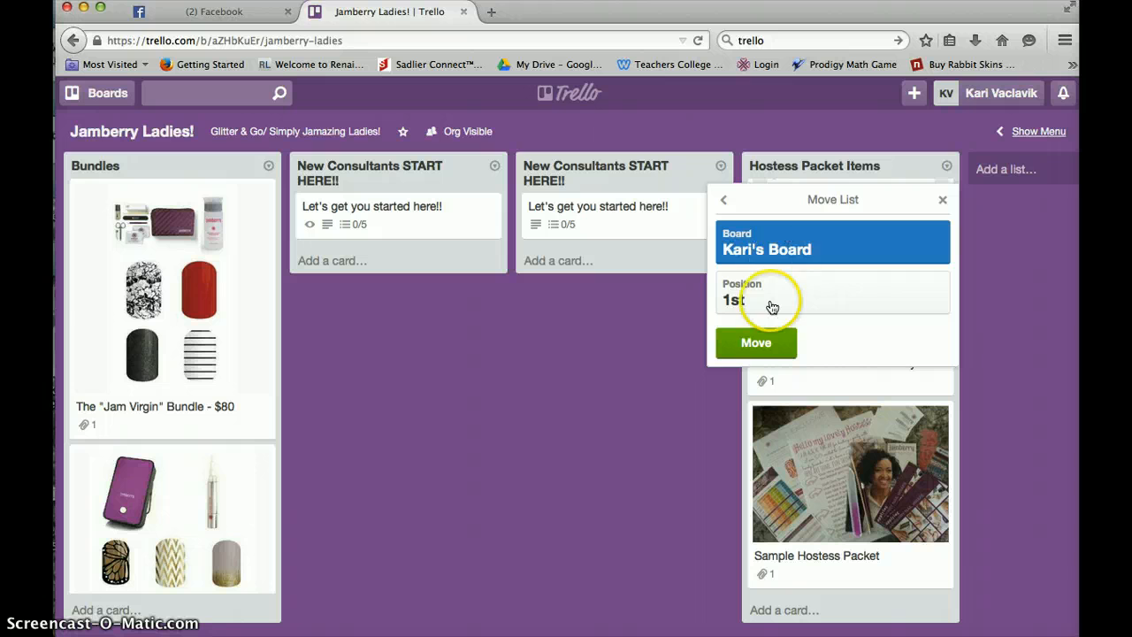
click(756, 343)
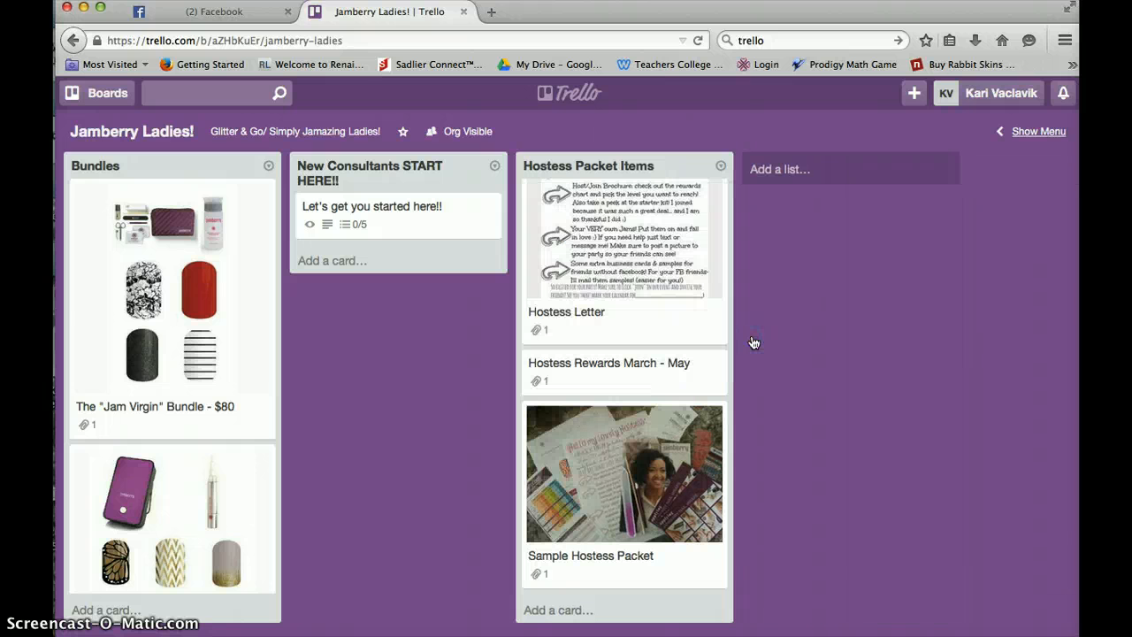
mouse_move(441, 614)
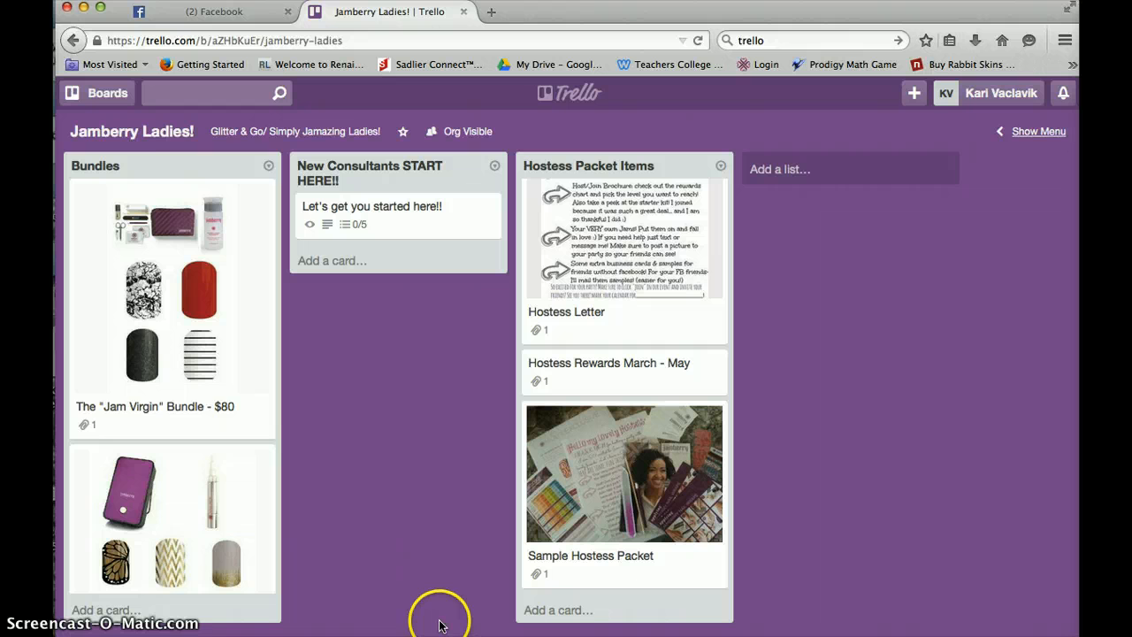
click(100, 93)
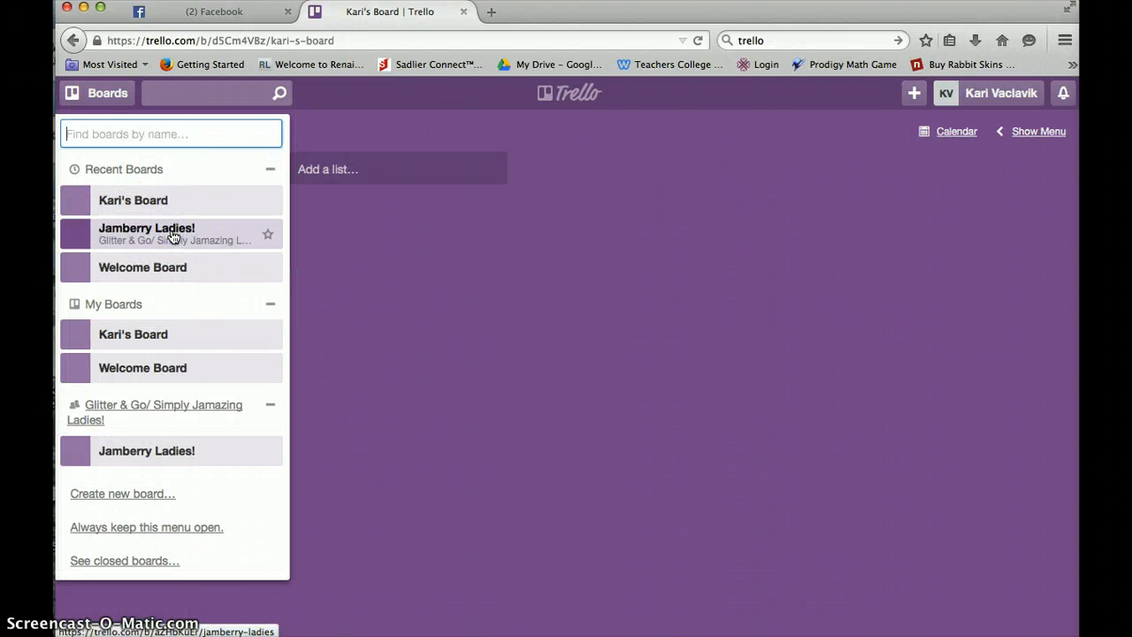
Tick the Fan Page, Propay, launch event and JamU! items on the Let's get you started here!! card.
click(132, 200)
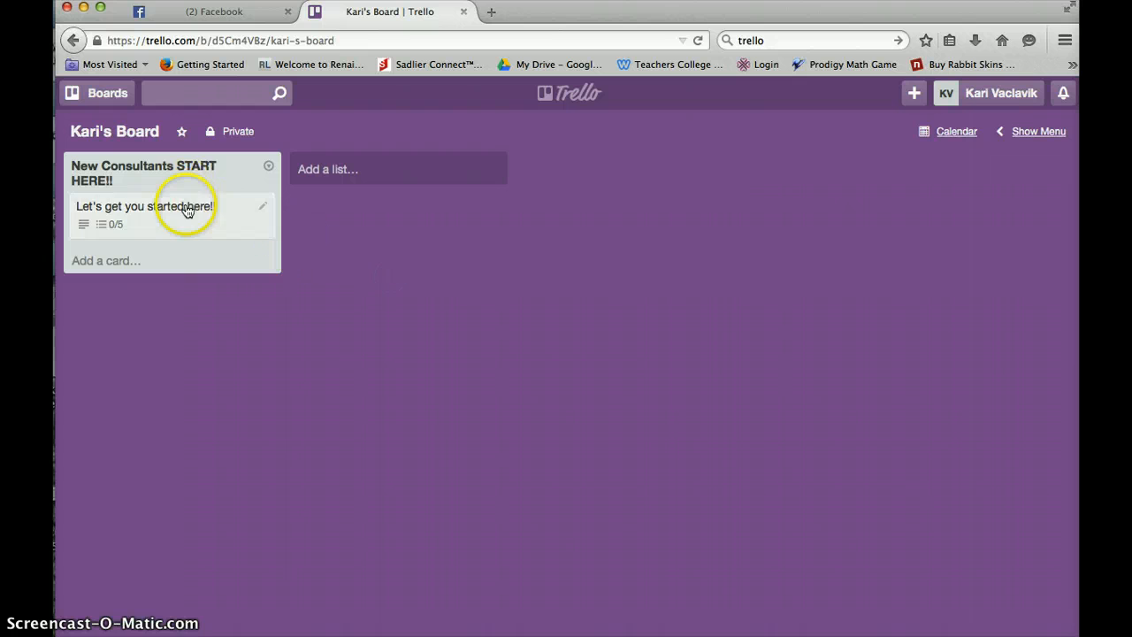
click(145, 206)
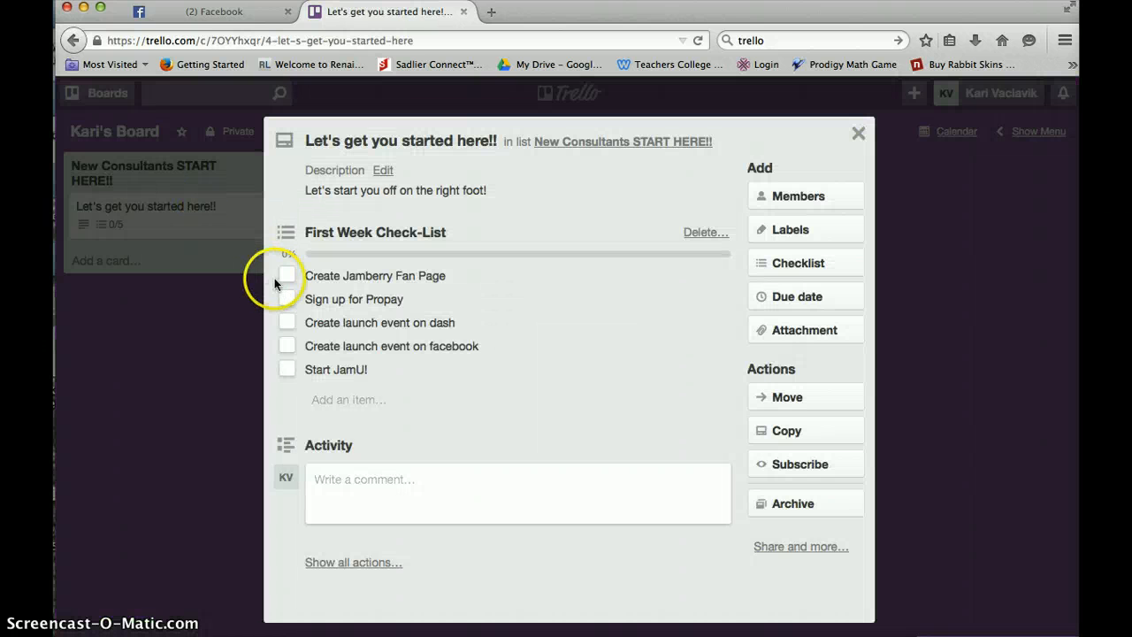
click(287, 275)
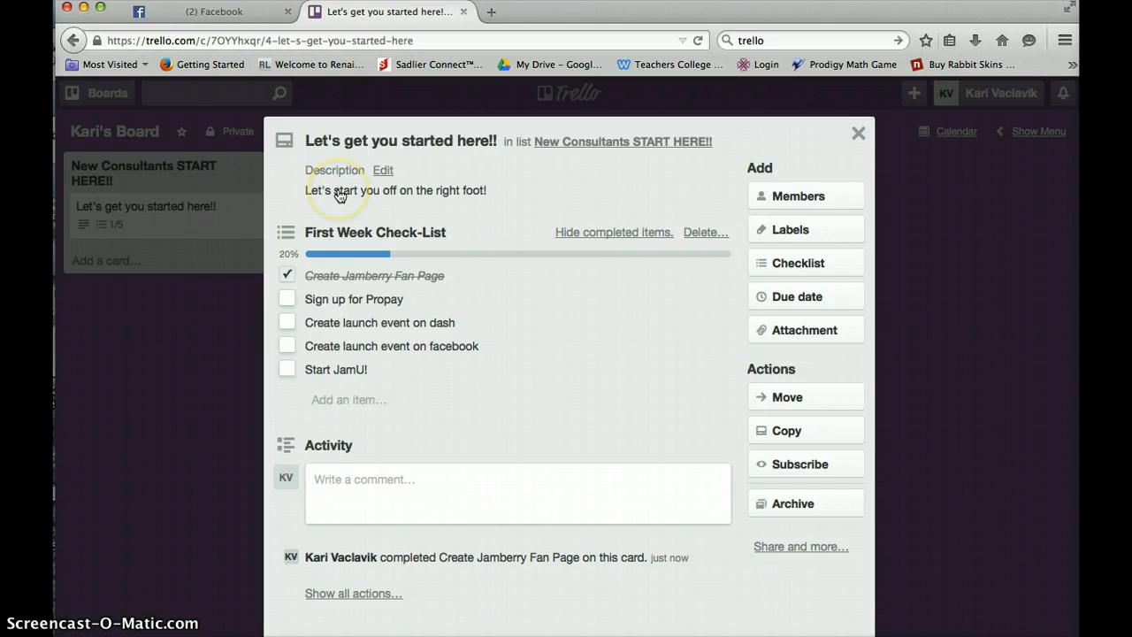
click(286, 298)
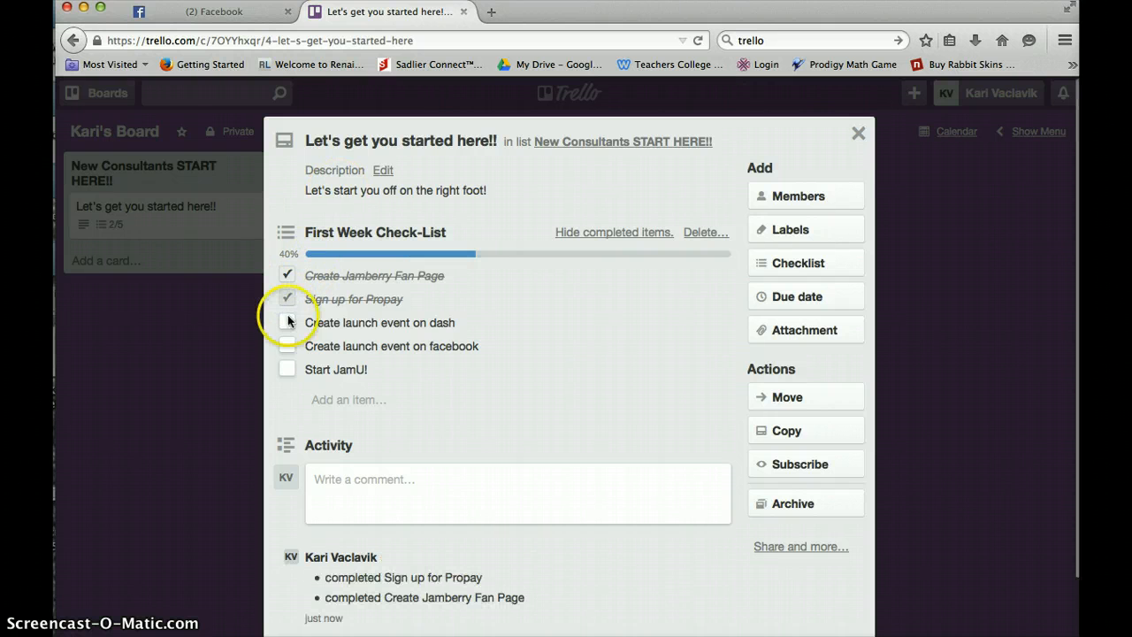
click(286, 321)
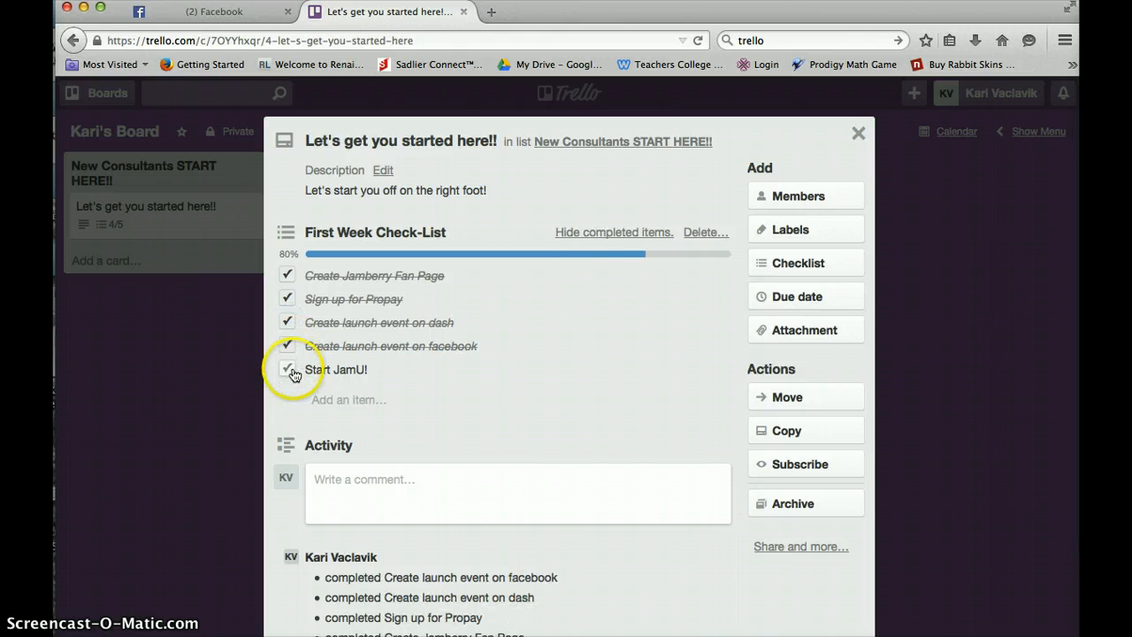
click(286, 369)
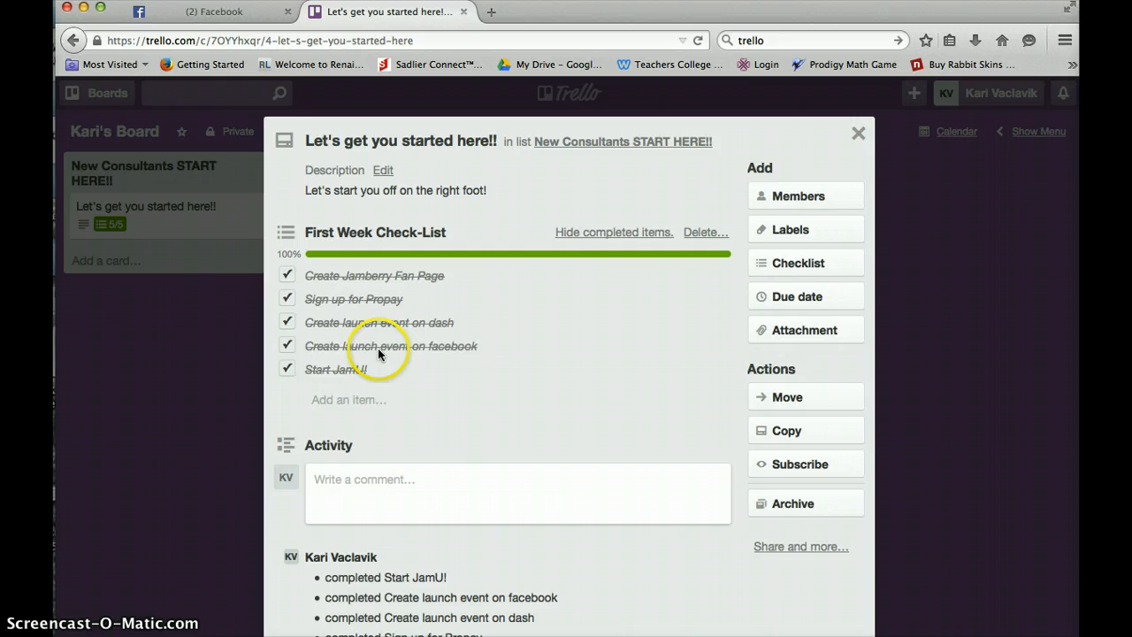
mouse_move(409, 237)
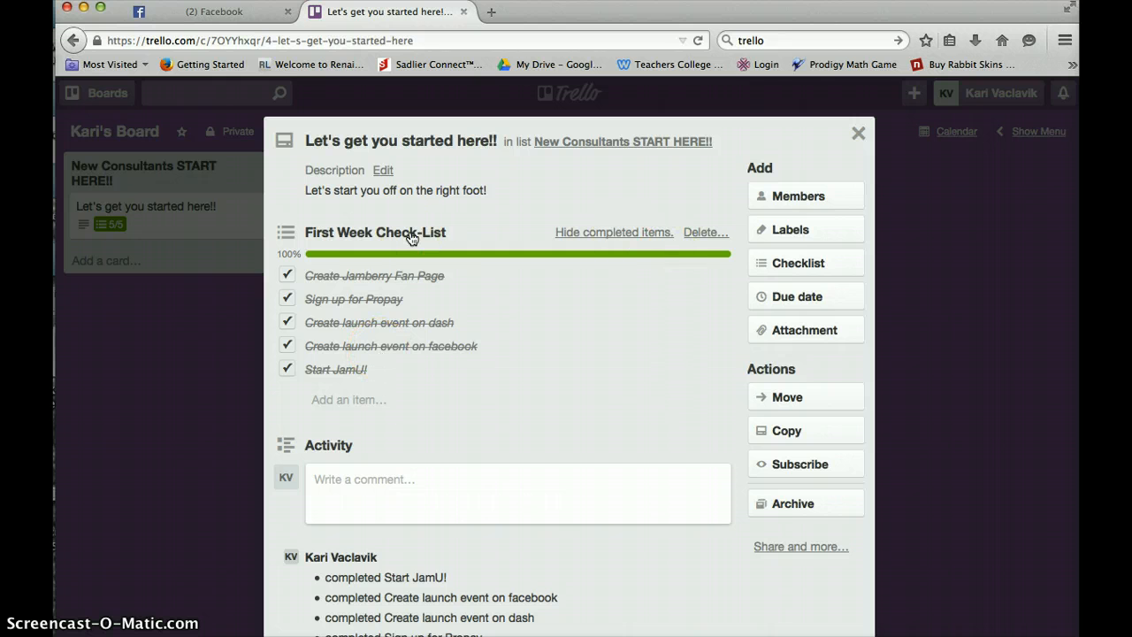
mouse_move(857, 132)
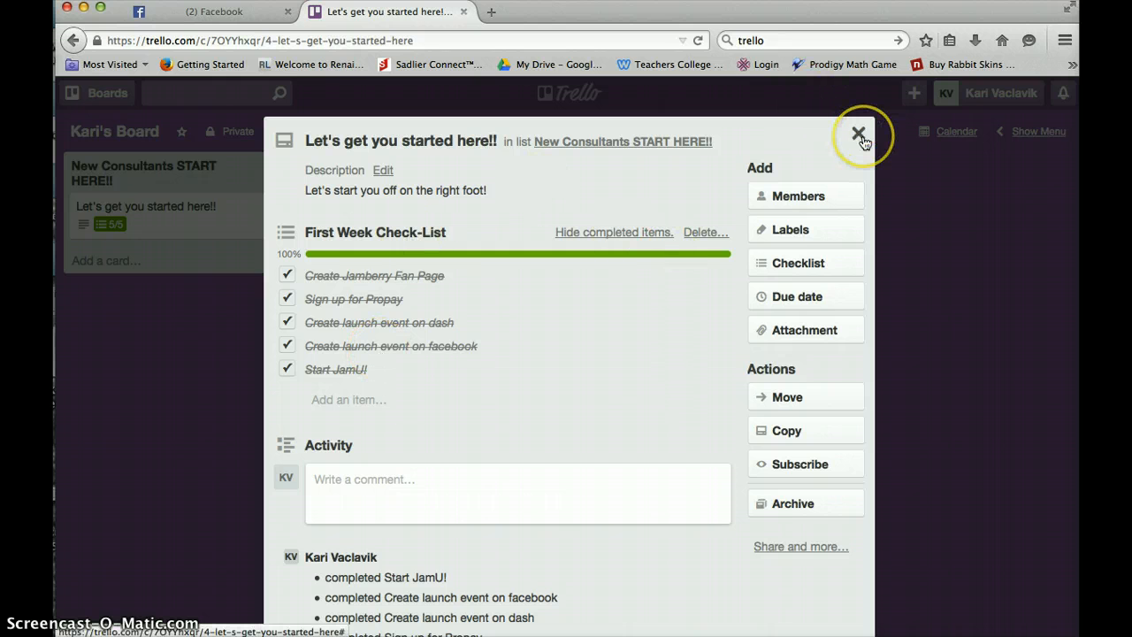
click(856, 133)
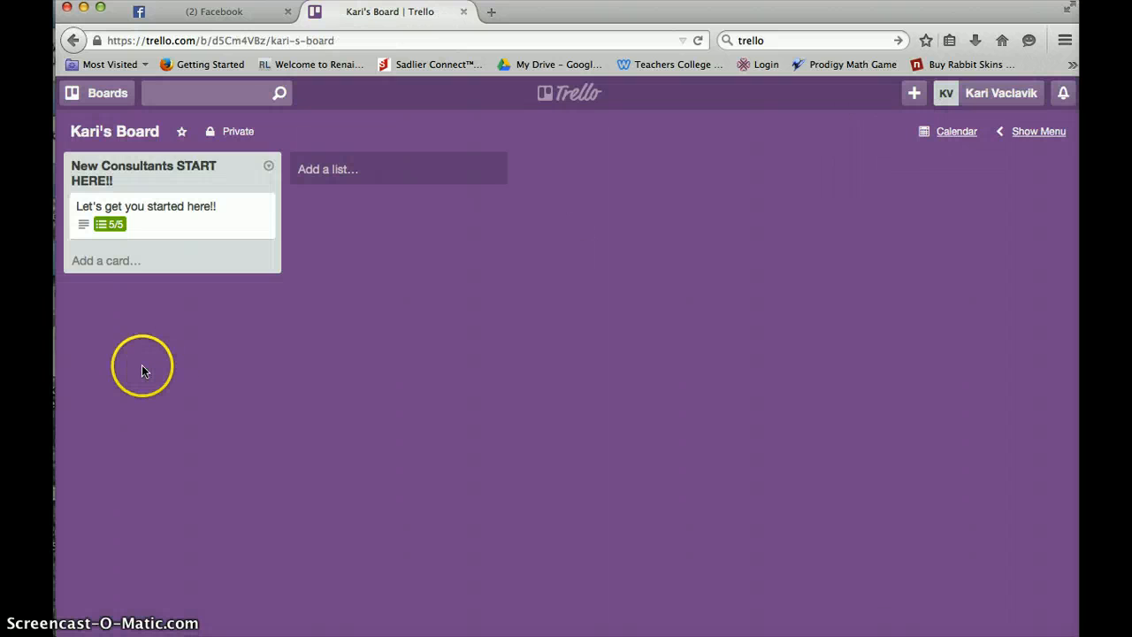
Make a copy of the Bundles list on Jamberry Ladies!
click(107, 93)
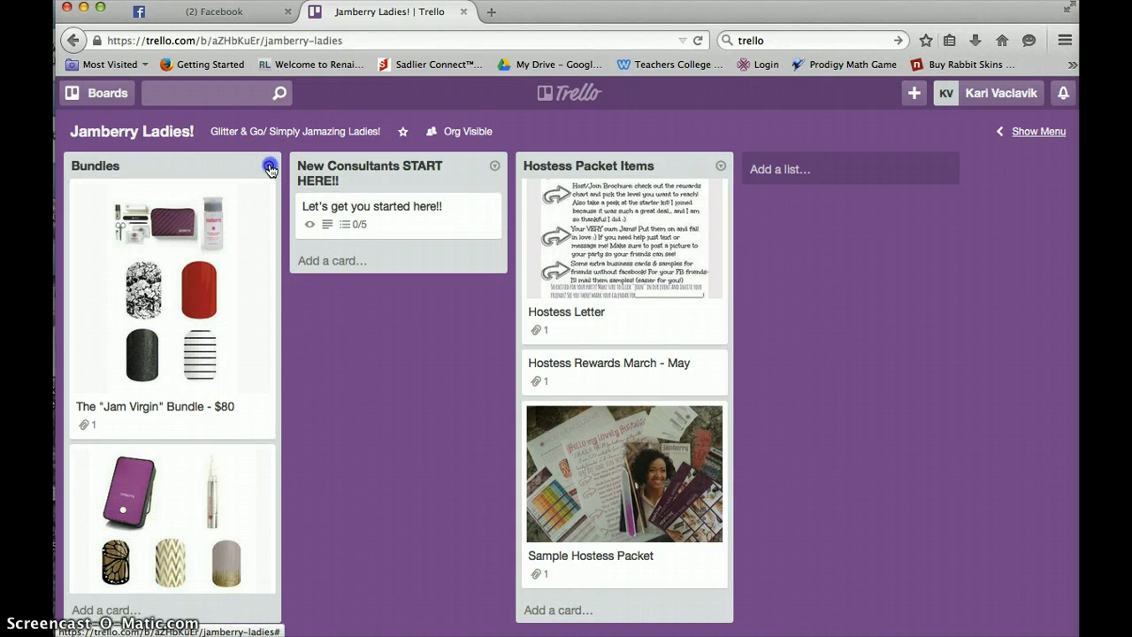
click(269, 165)
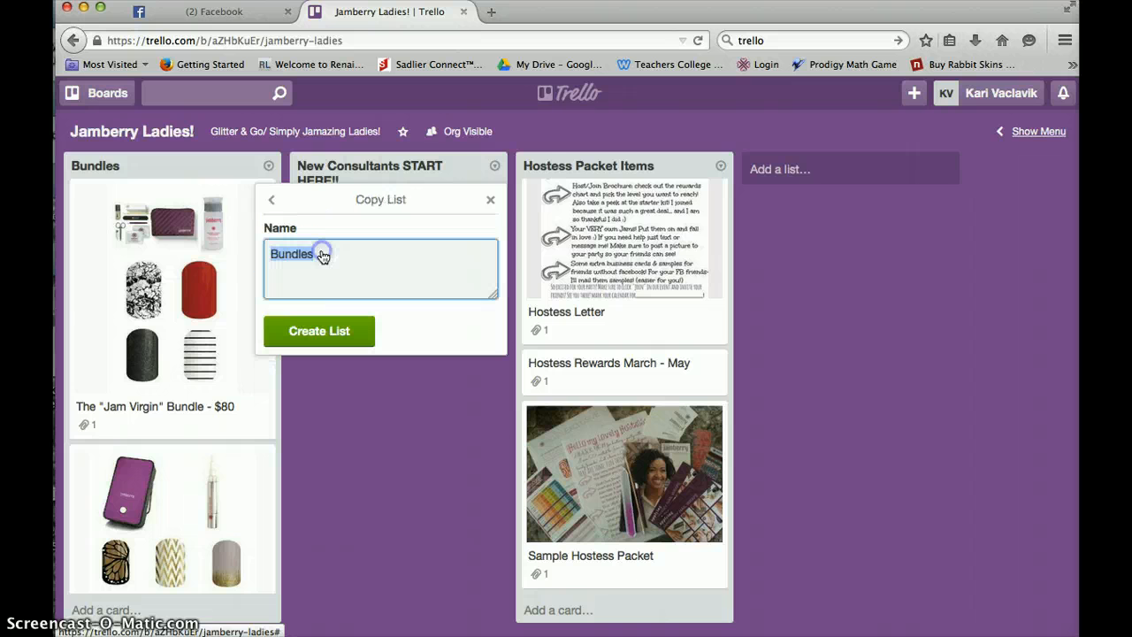
click(318, 331)
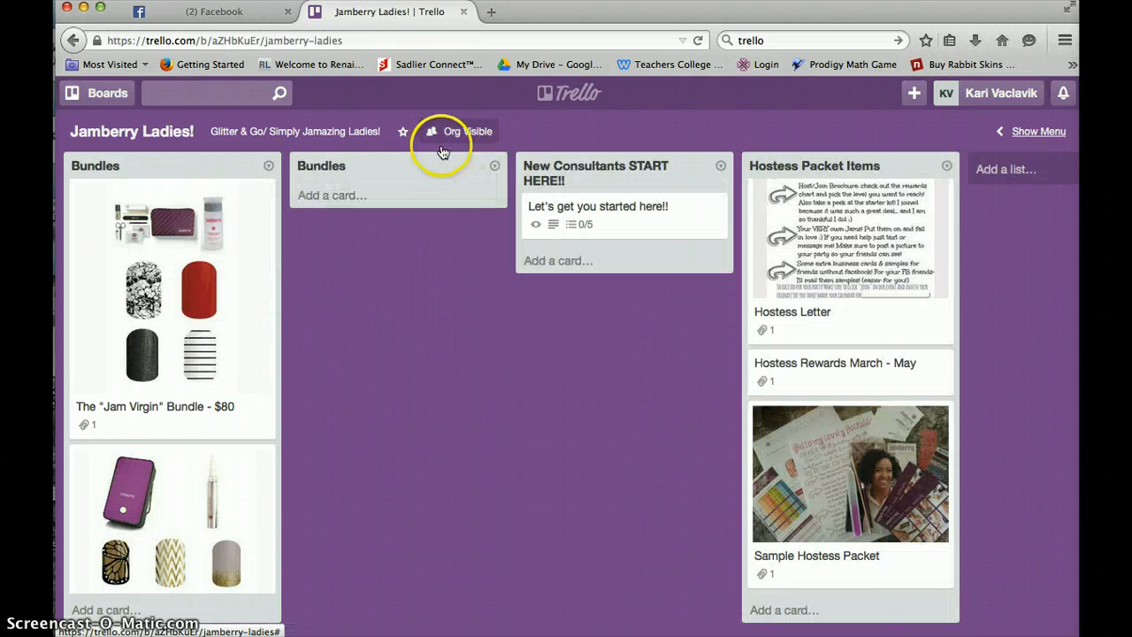
Move the Bundles copy to Kari's Board and open that board.
click(494, 167)
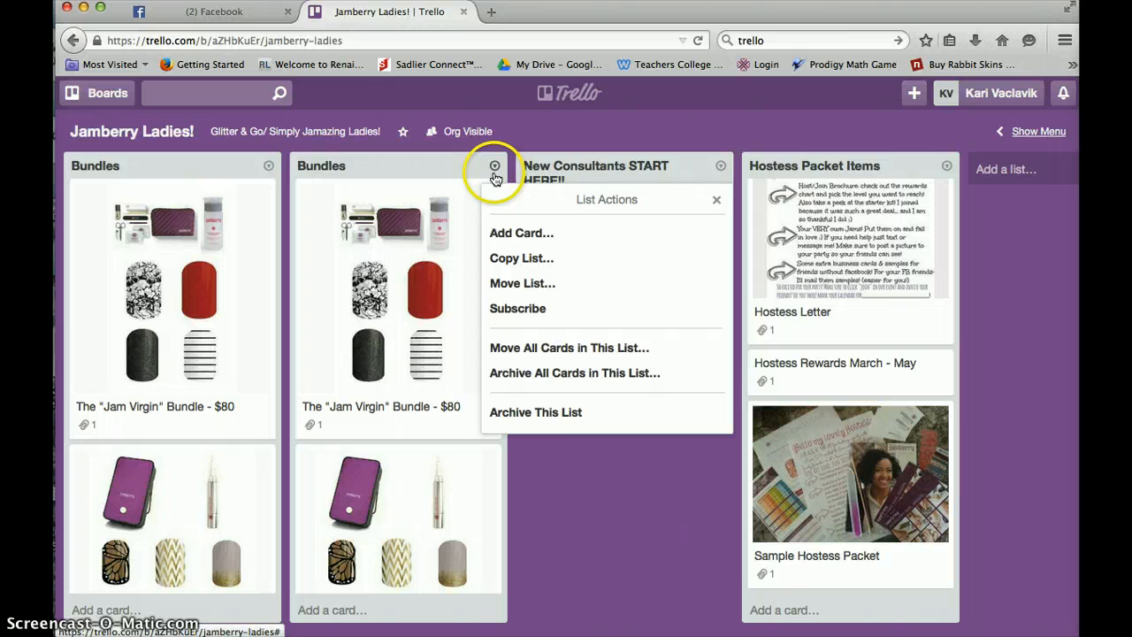
click(521, 283)
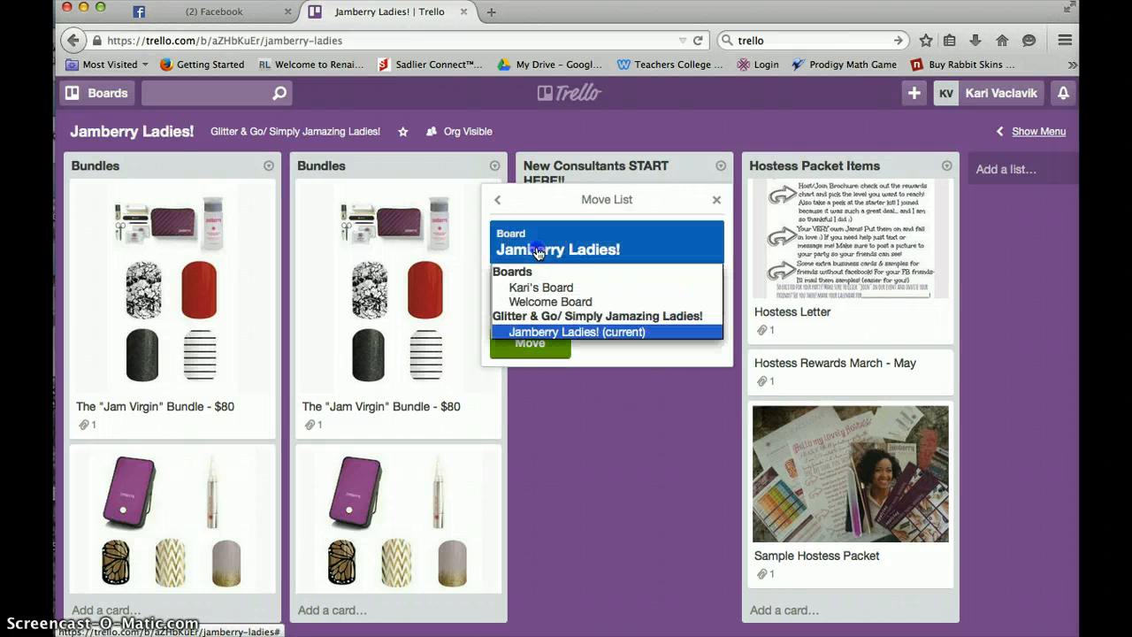
click(530, 343)
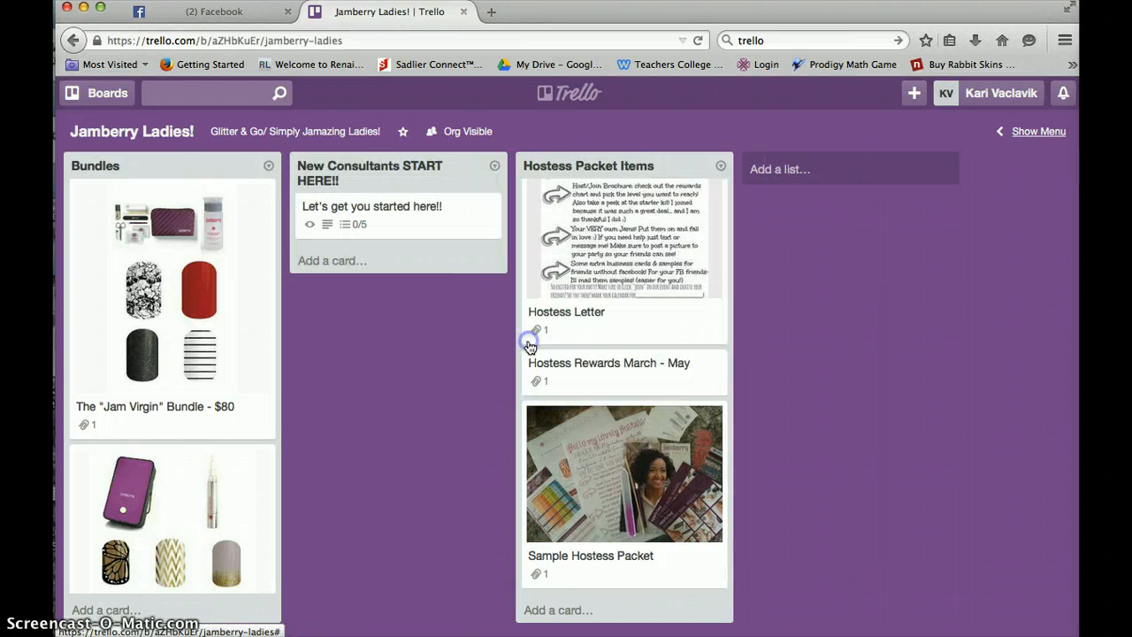
click(100, 92)
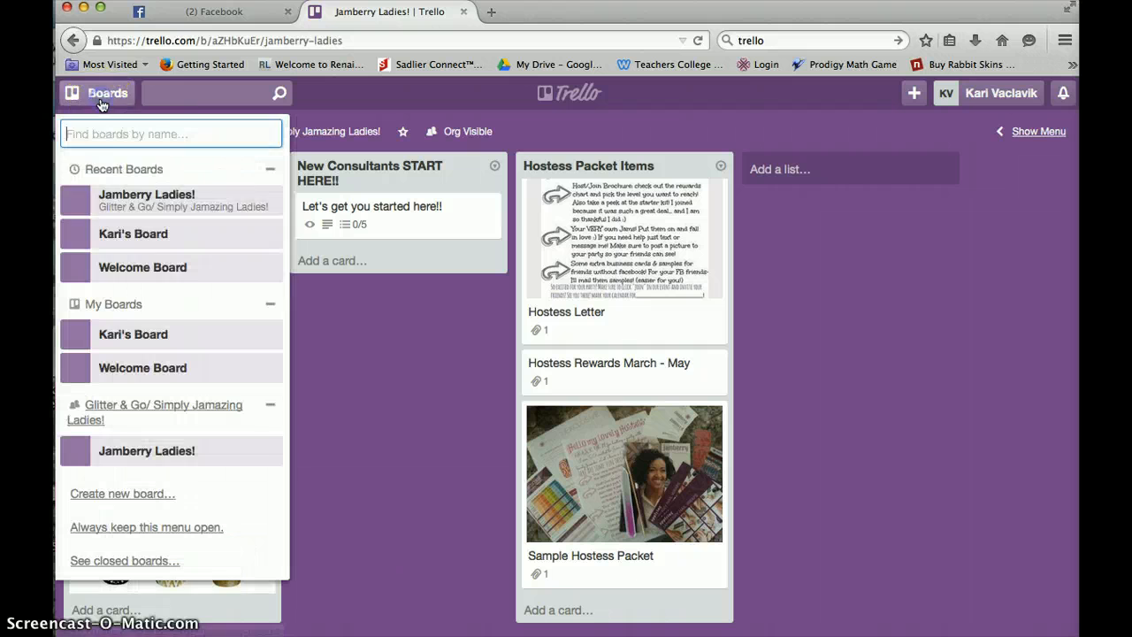
click(132, 234)
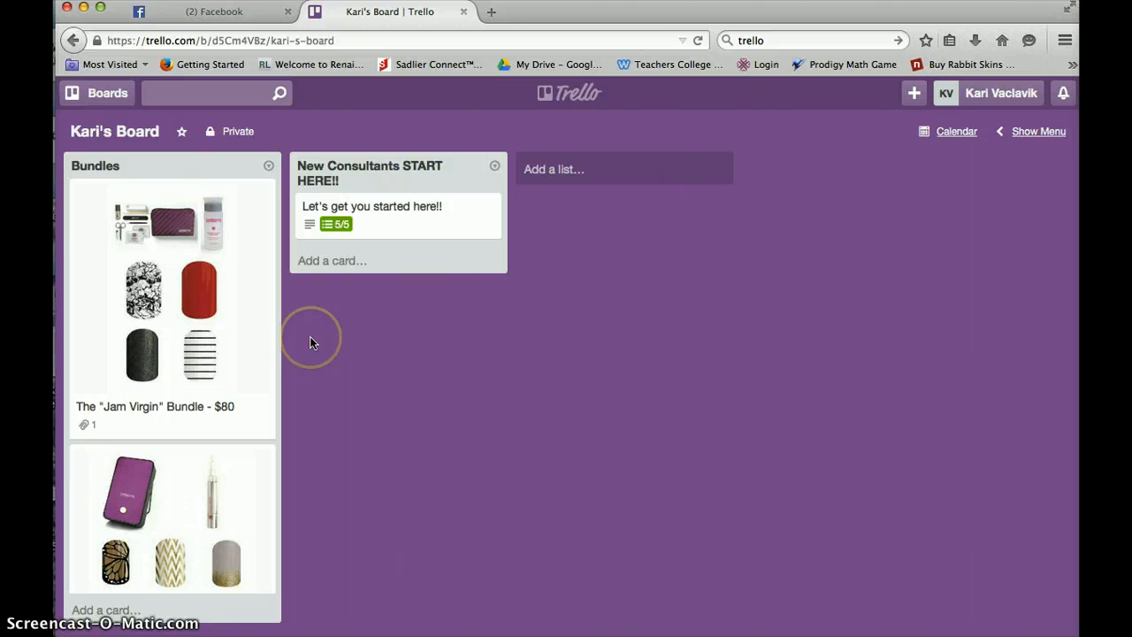
mouse_move(769, 366)
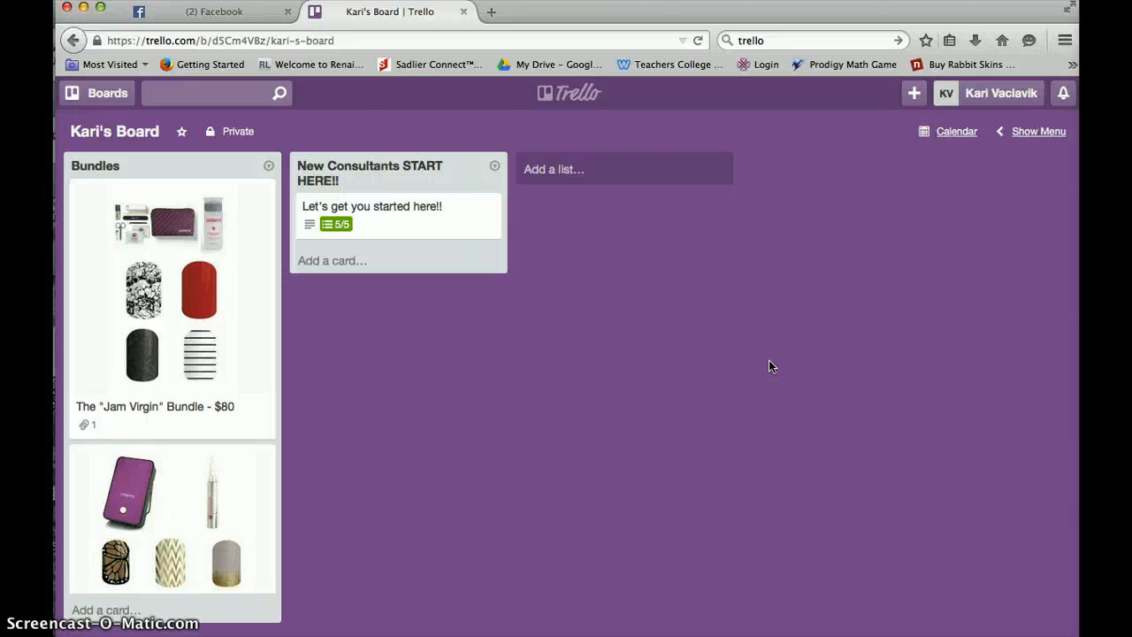
Browse the account and + menus, then view and close the keyboard shortcuts.
click(1000, 92)
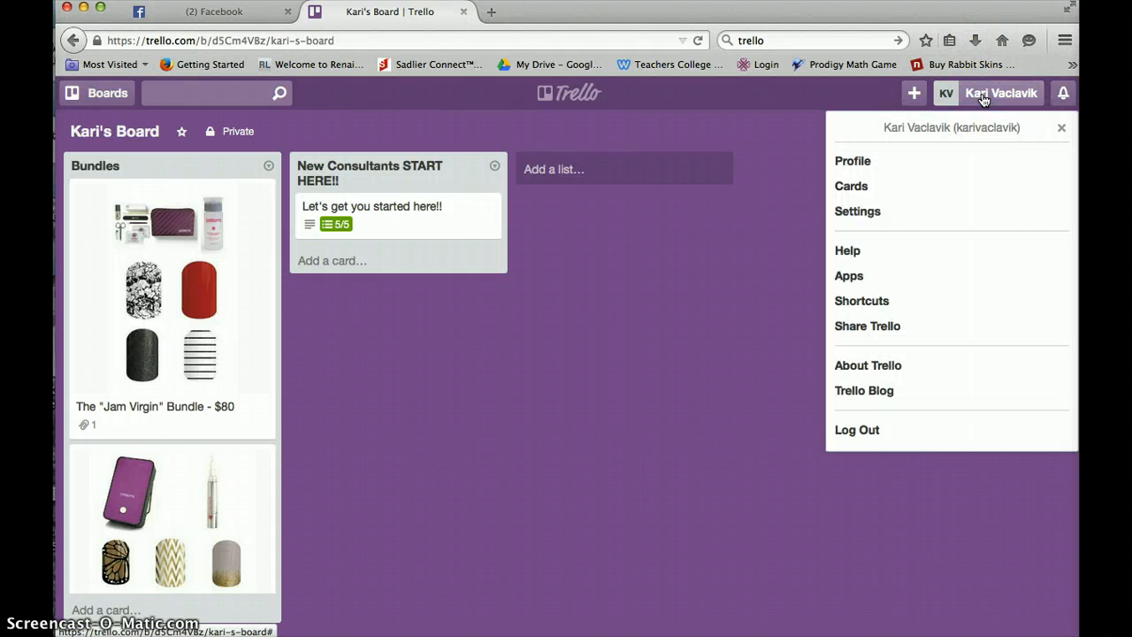
click(914, 93)
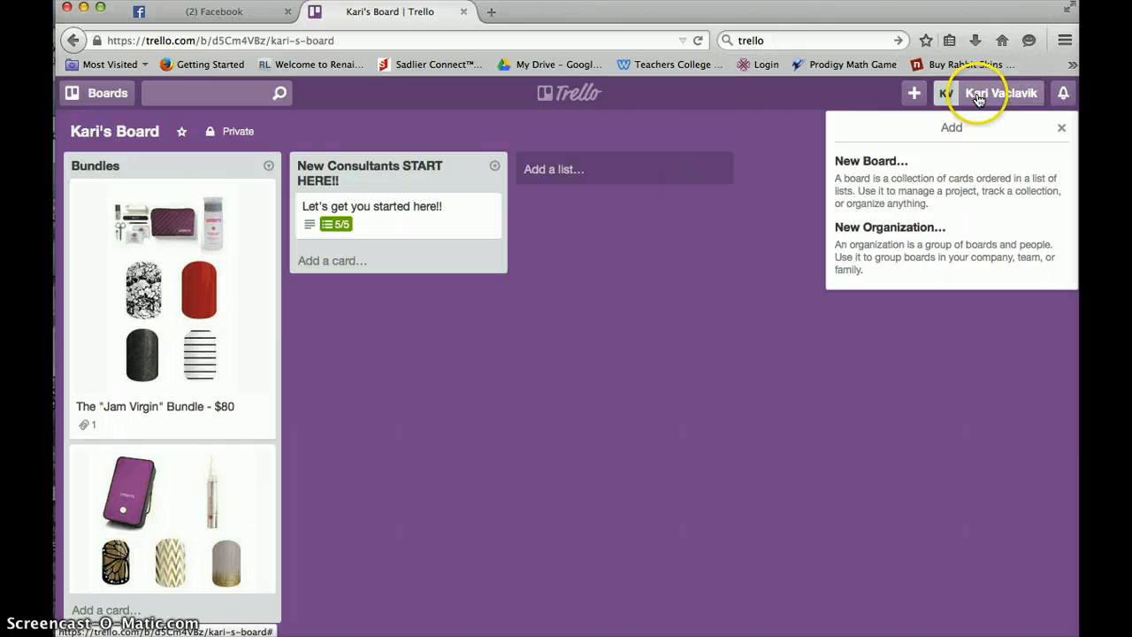
click(1000, 93)
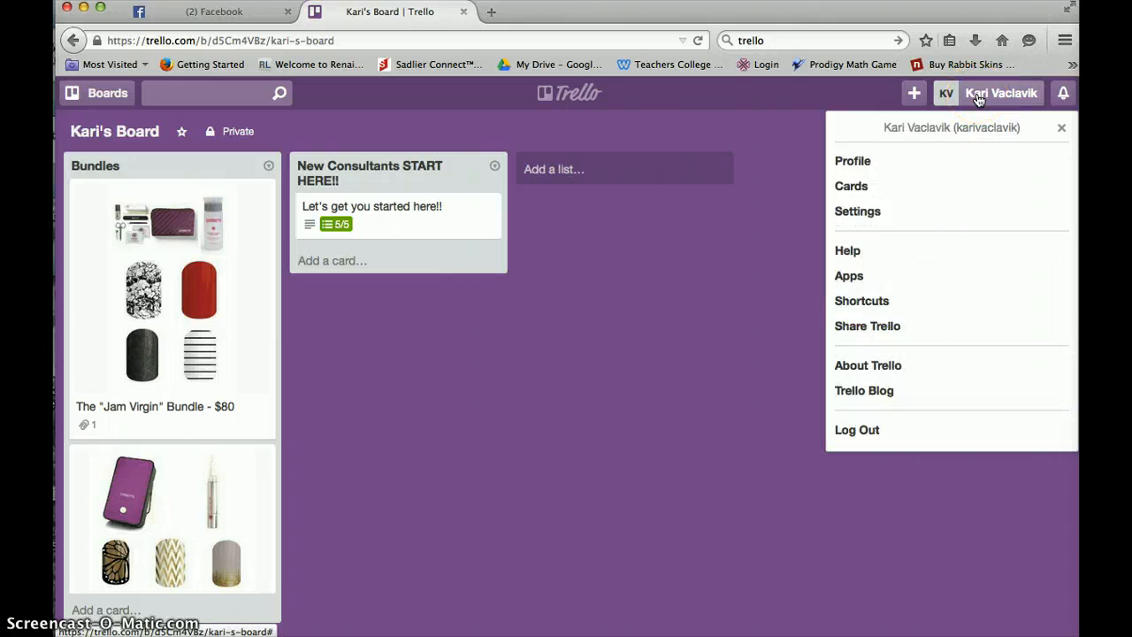
mouse_move(847, 251)
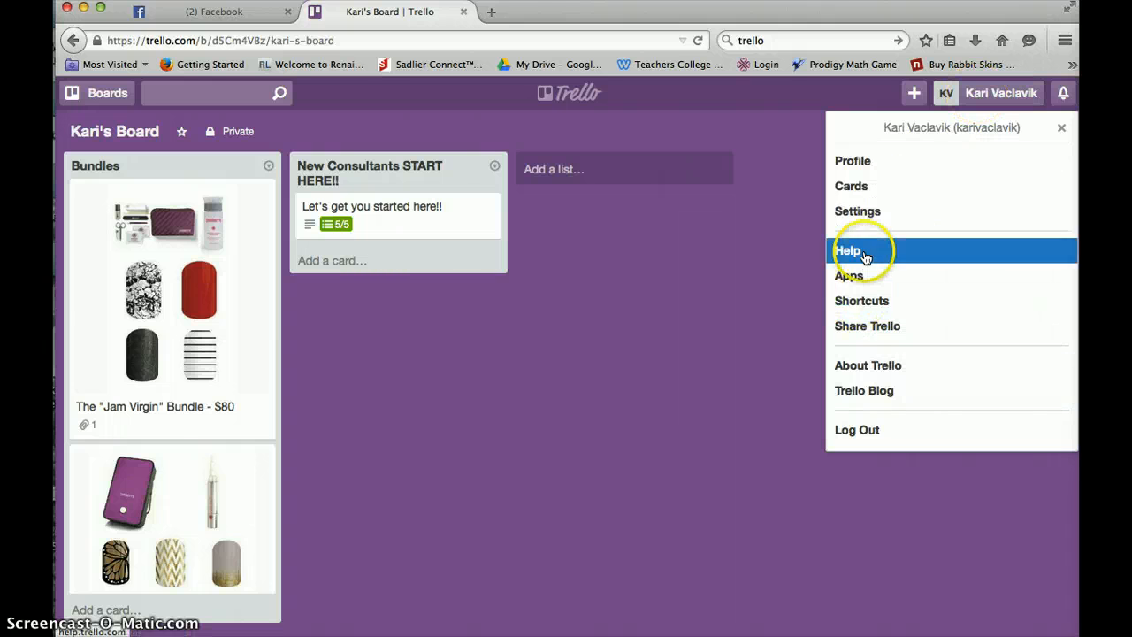
mouse_move(861, 300)
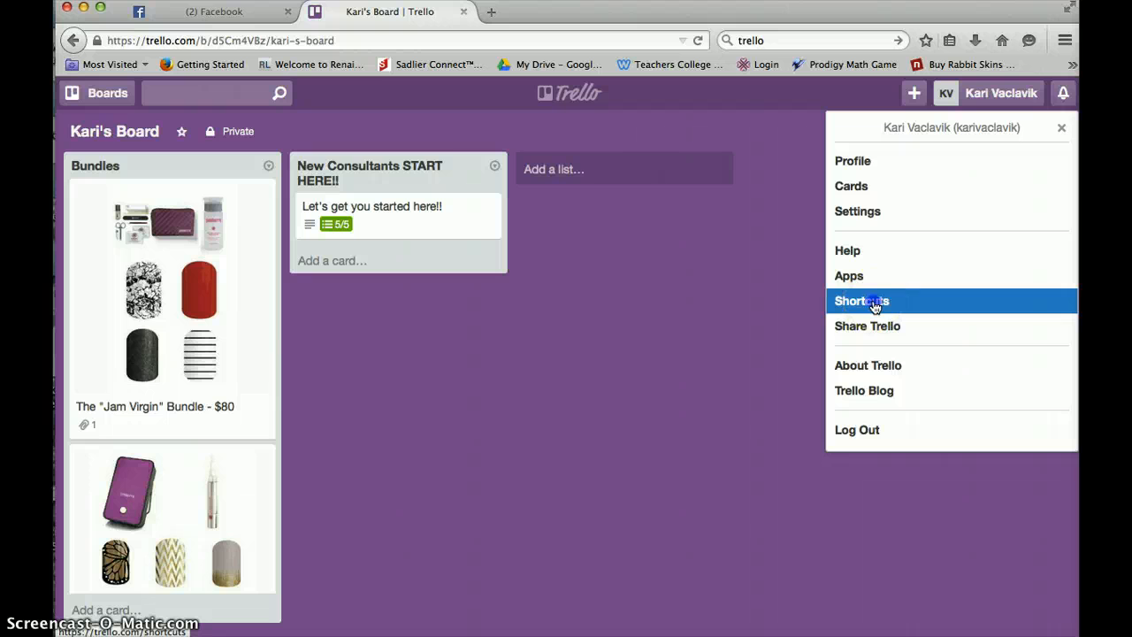
click(861, 301)
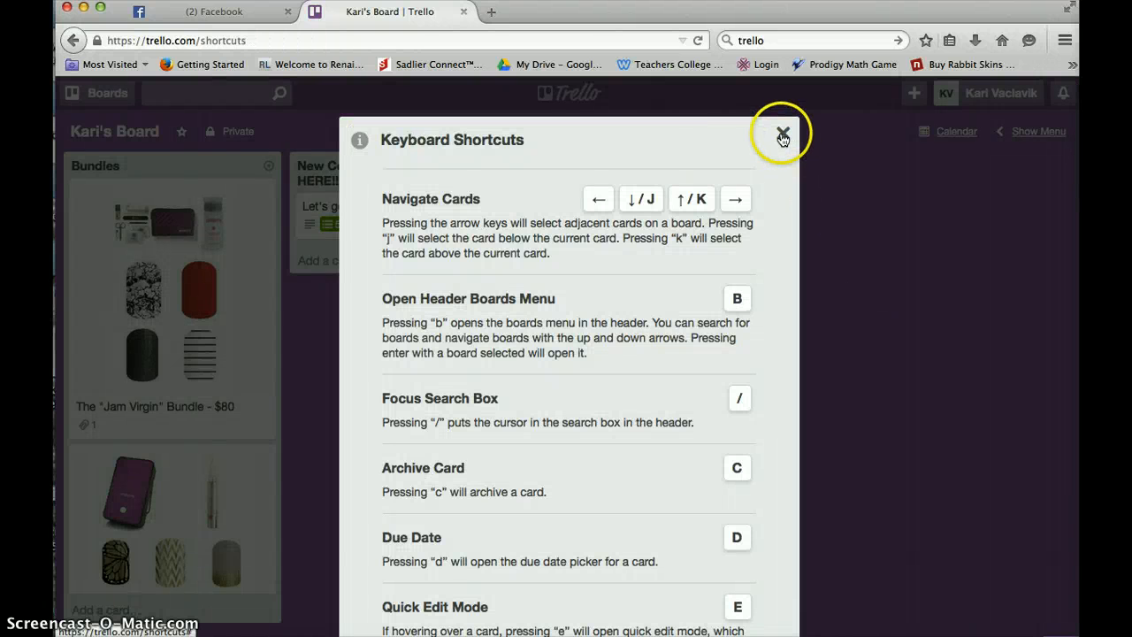
click(782, 134)
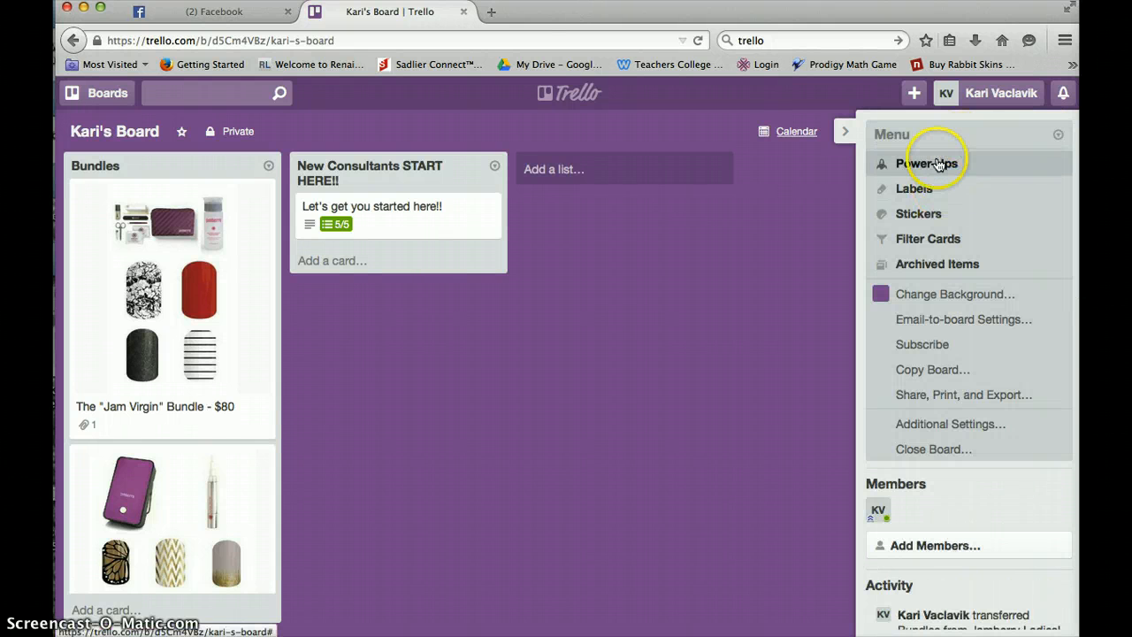
Review the enabled Calendar power-up in Power-Ups, then close the overview.
click(926, 163)
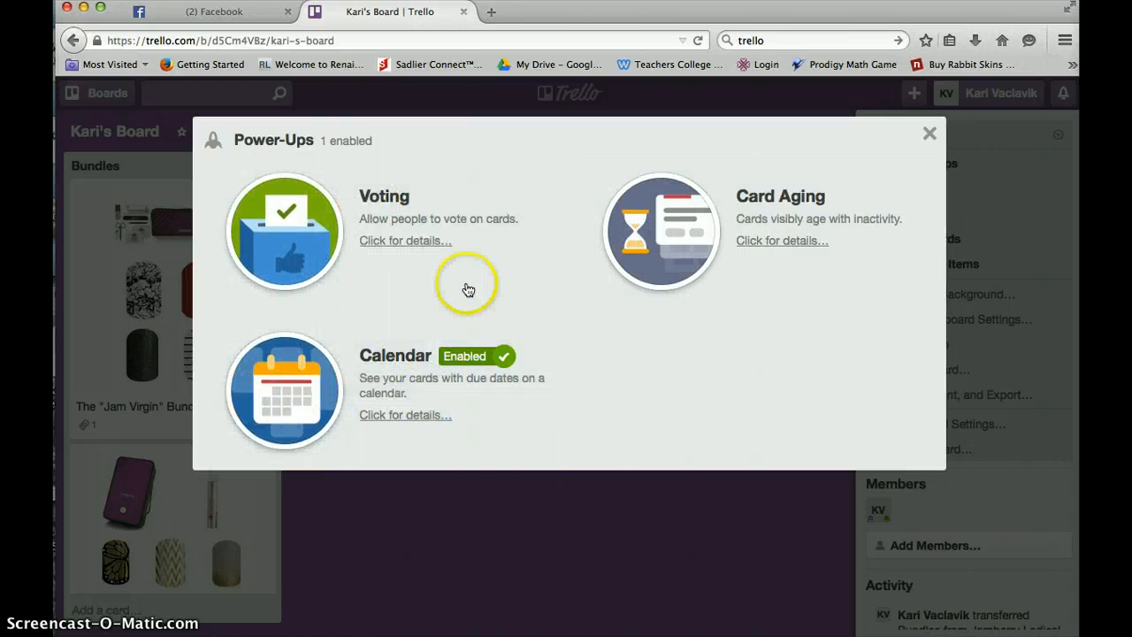
mouse_move(906, 152)
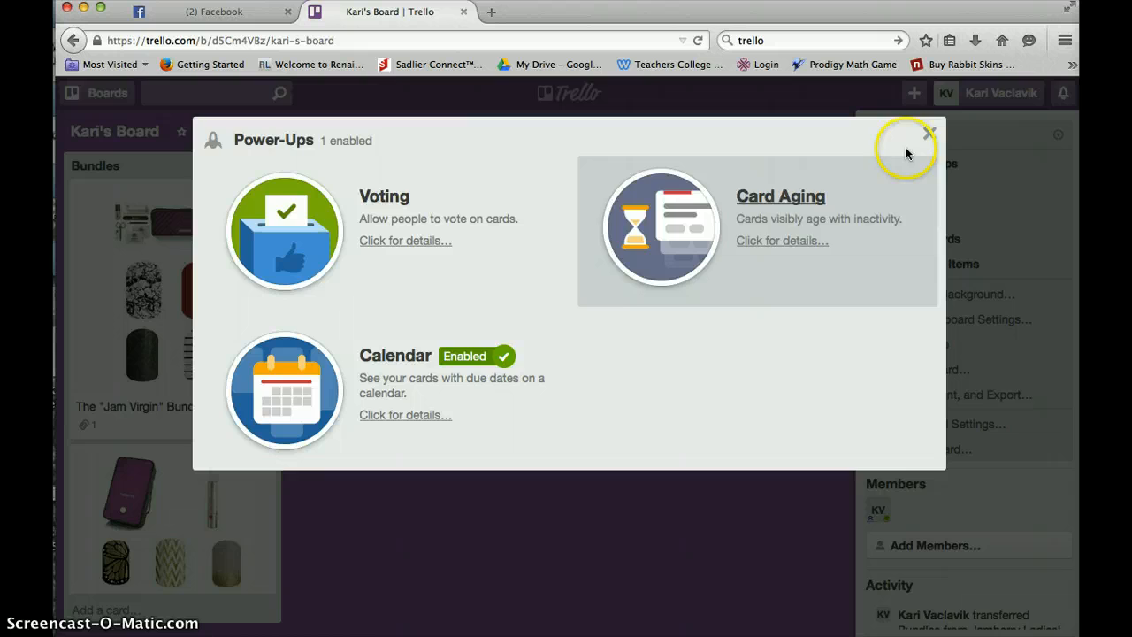
click(928, 133)
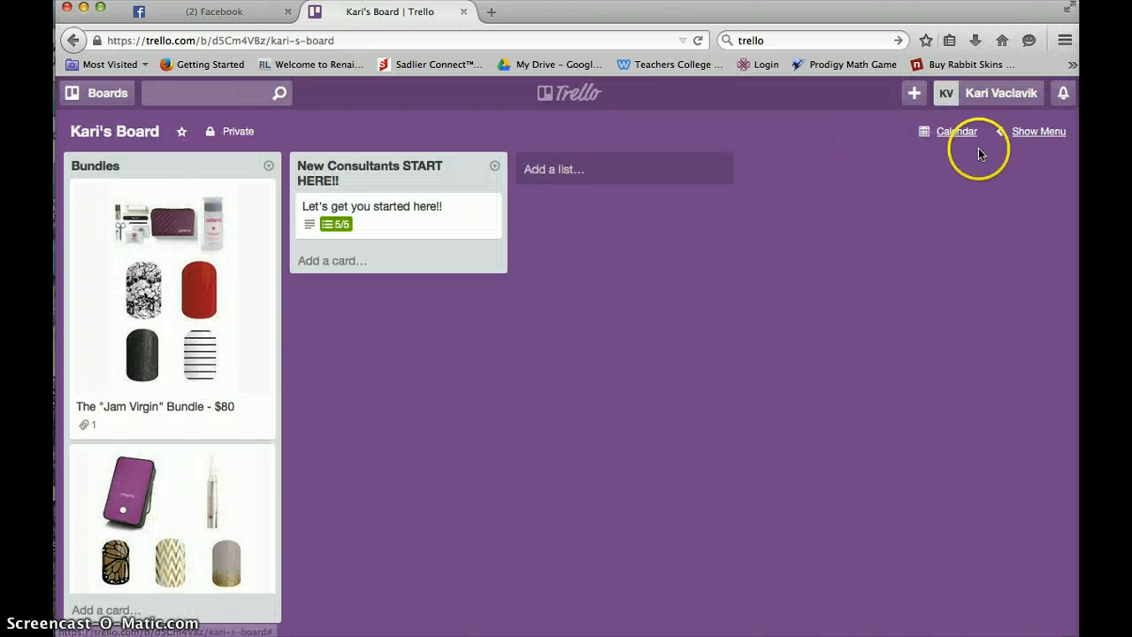
mouse_move(541, 223)
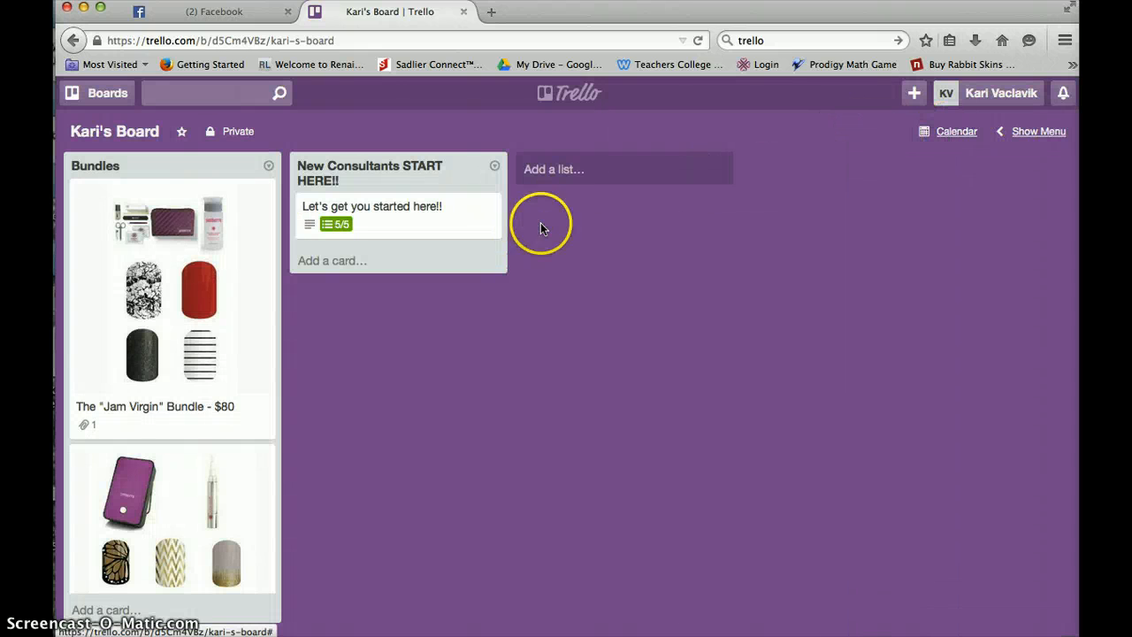
Create a new list named 'FOLLOW UPS' after New Consultants START HERE!!
click(624, 169)
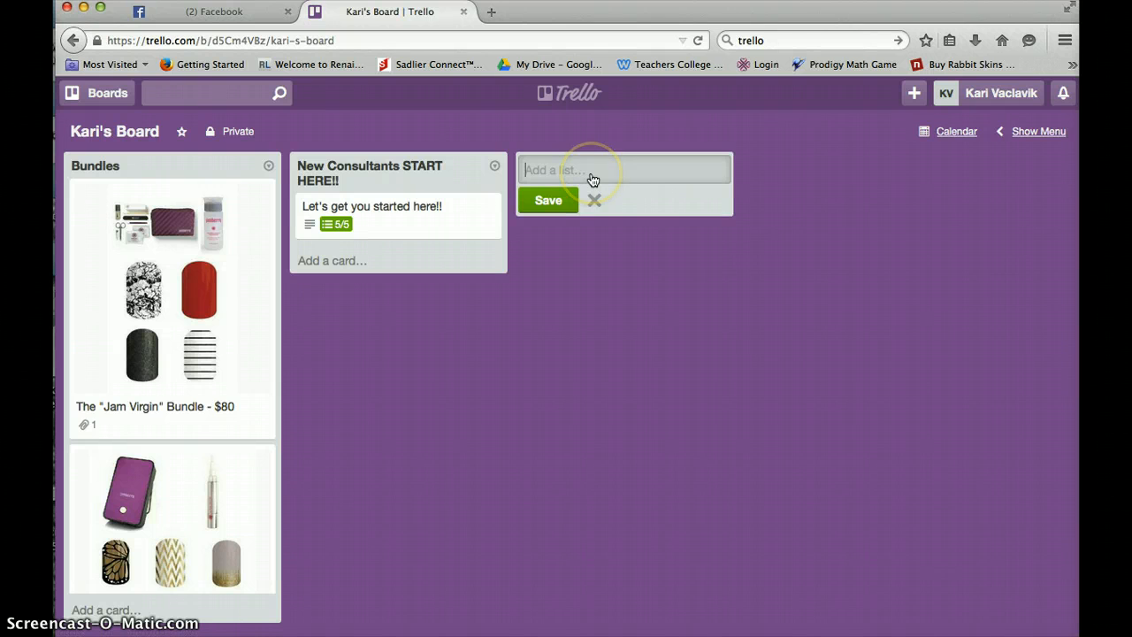
text(FOLLOW UPS)
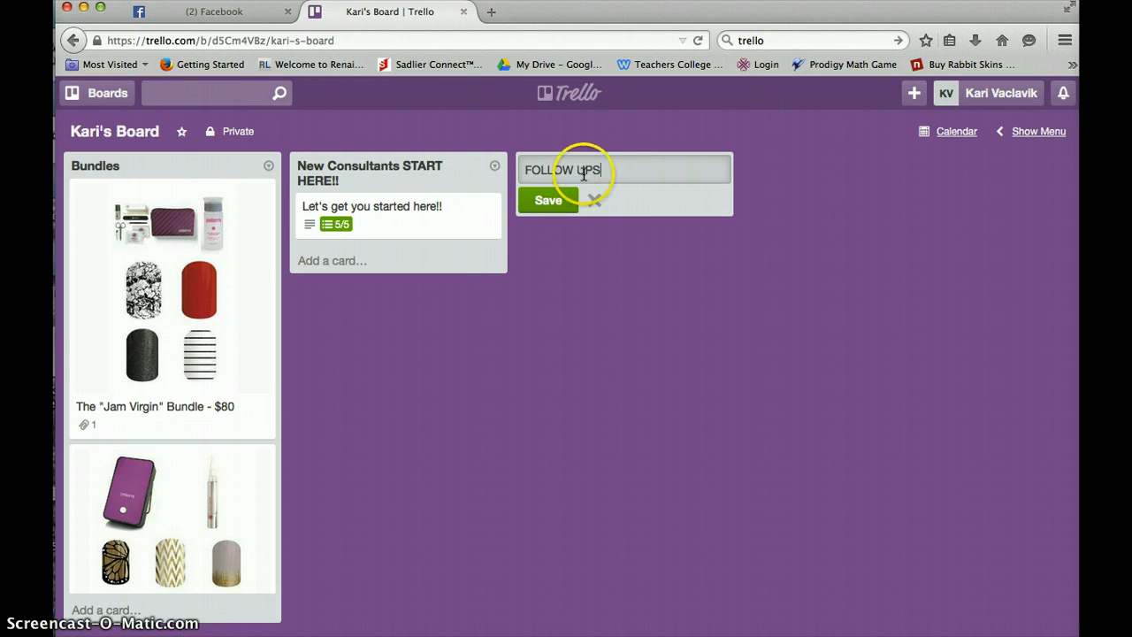
click(547, 199)
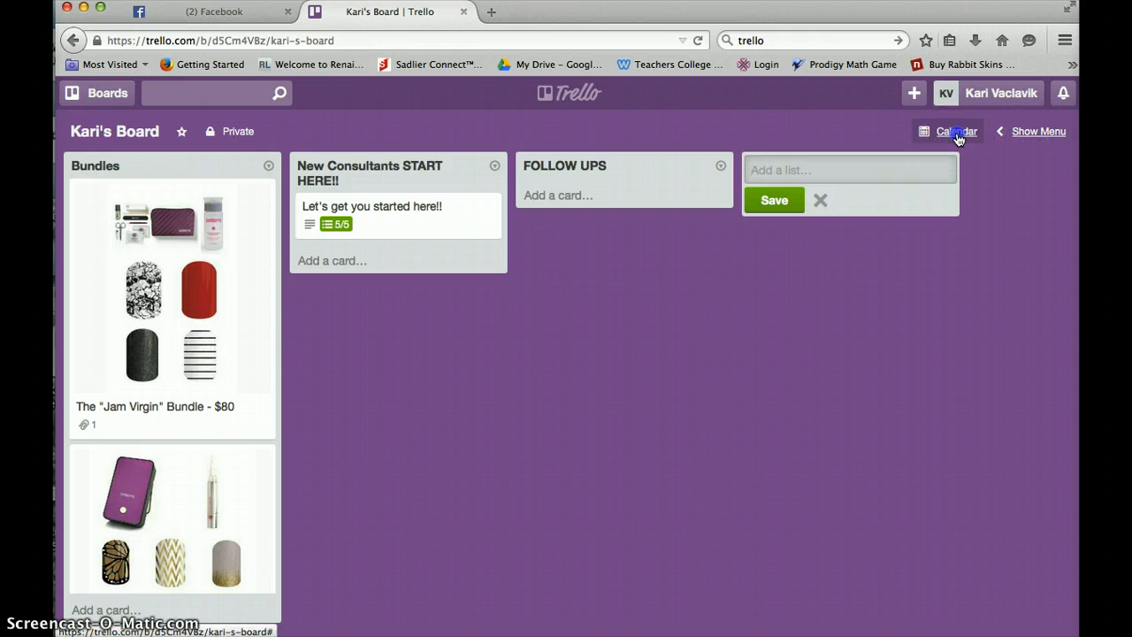
click(956, 131)
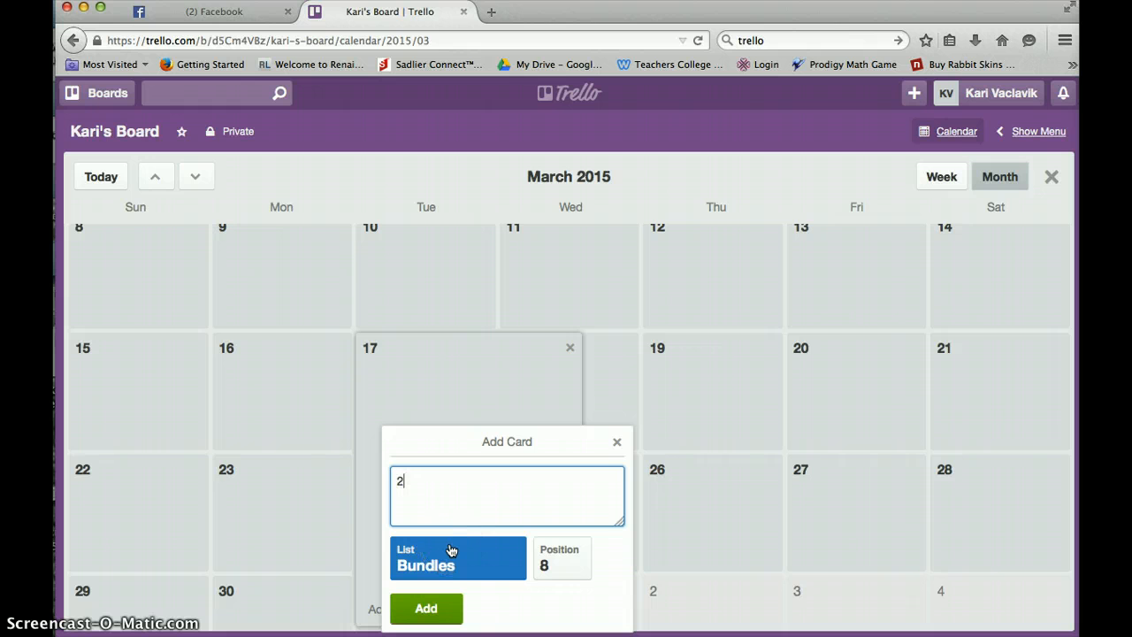
text(Week follow up - Sample Request - S)
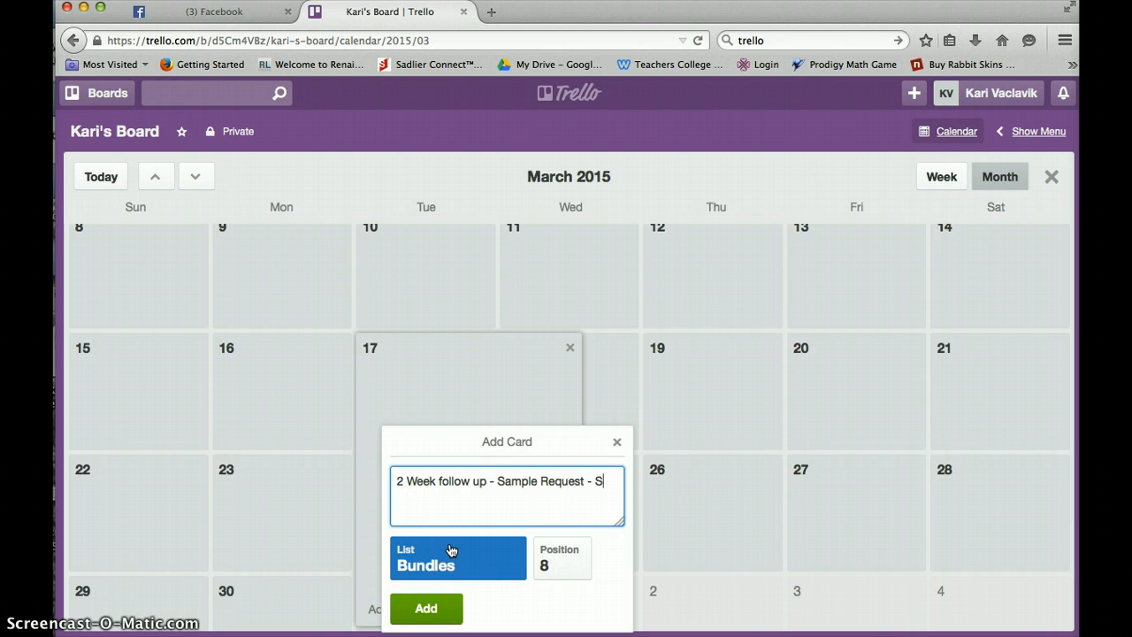
text(uzy H)
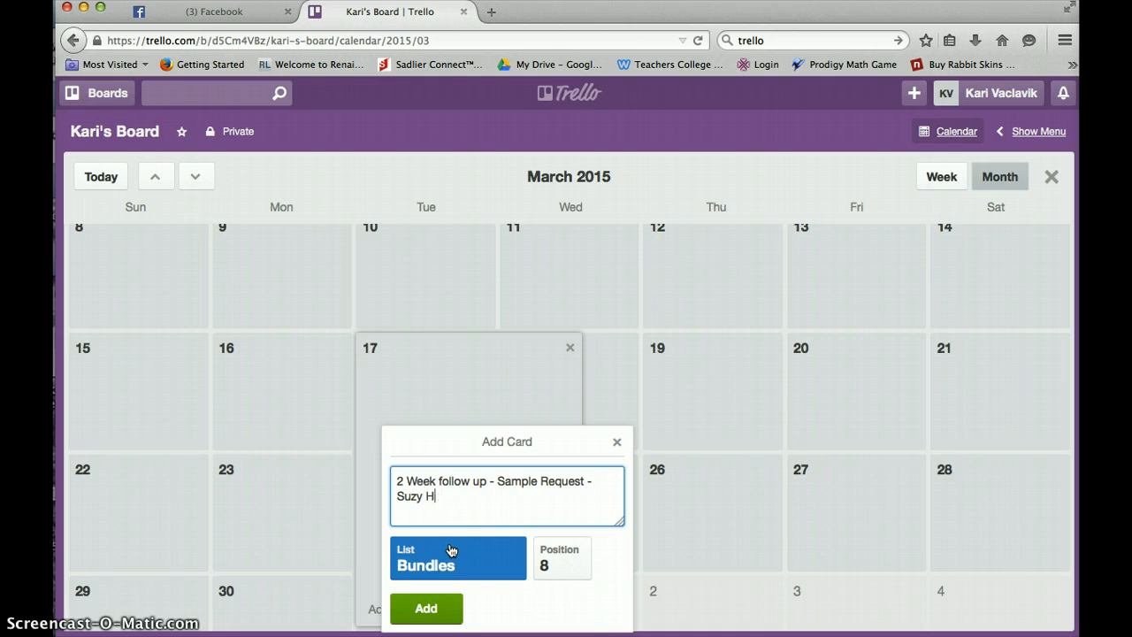
text(Jo)
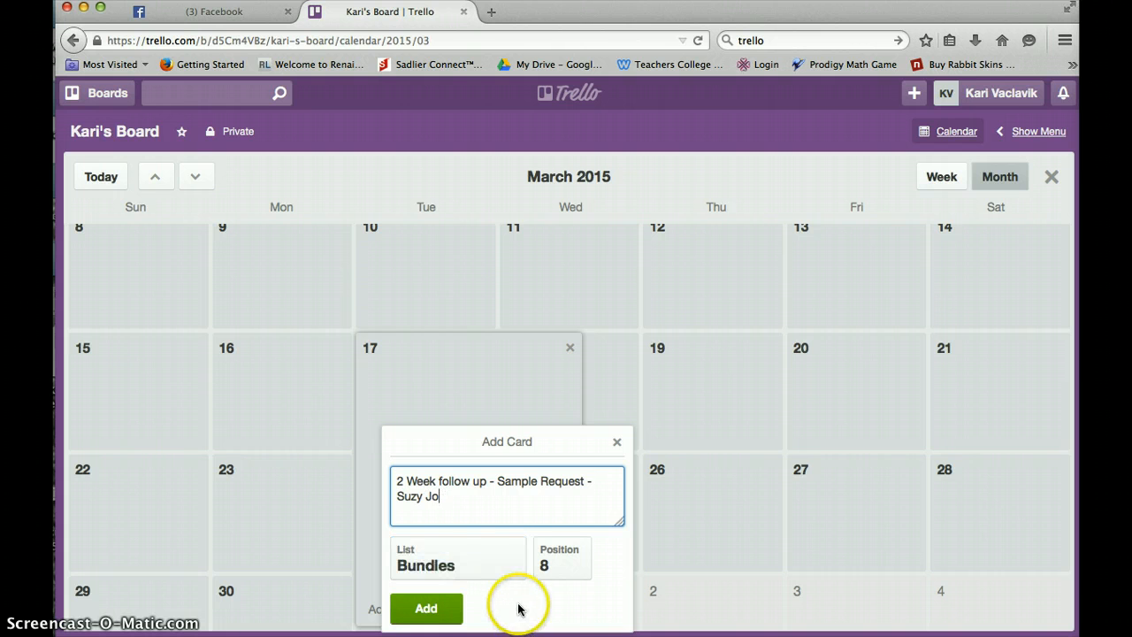
click(457, 559)
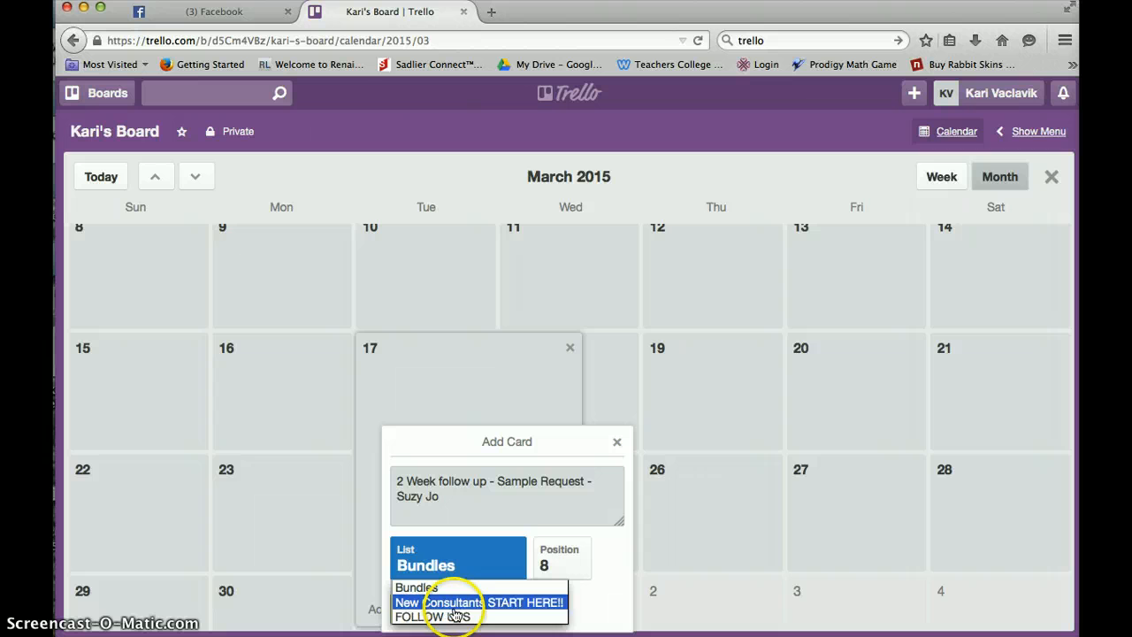
click(432, 616)
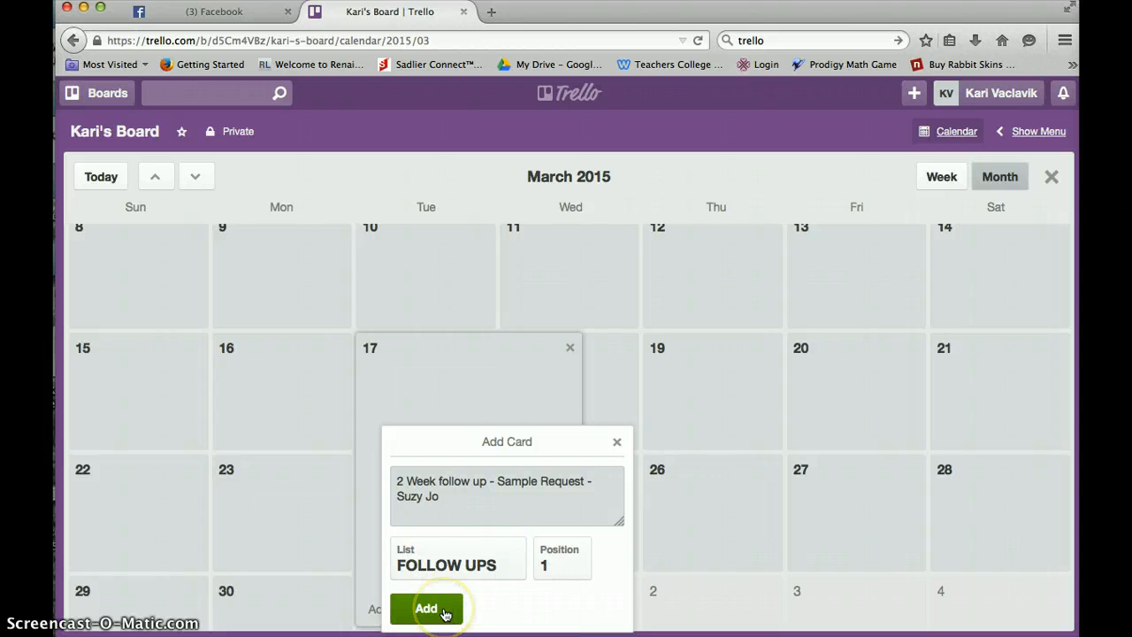
click(426, 608)
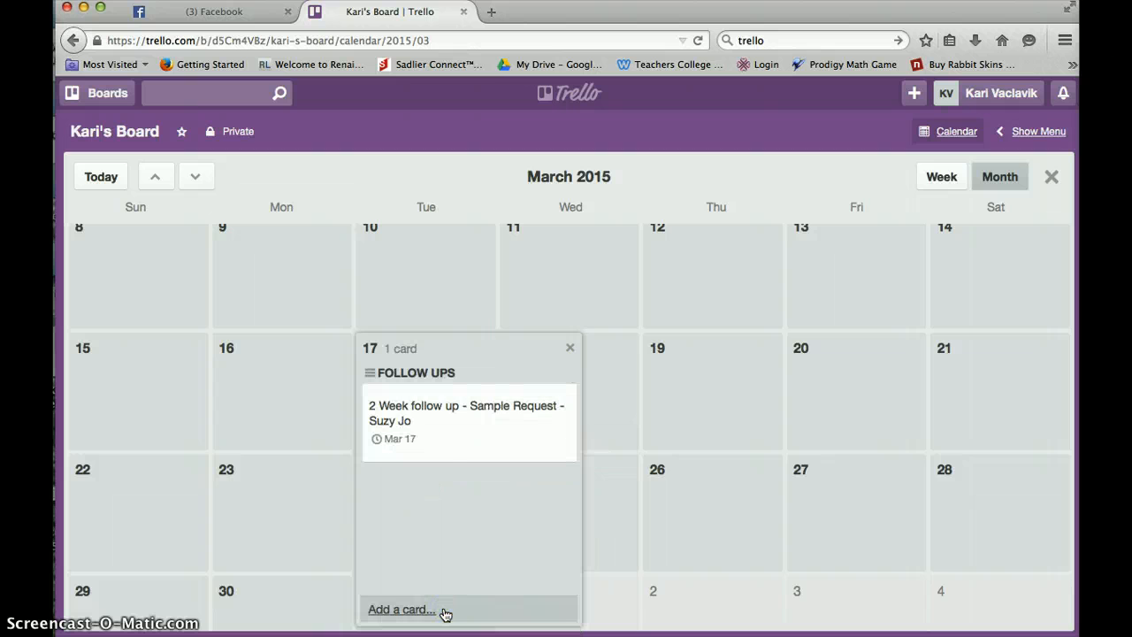
click(467, 412)
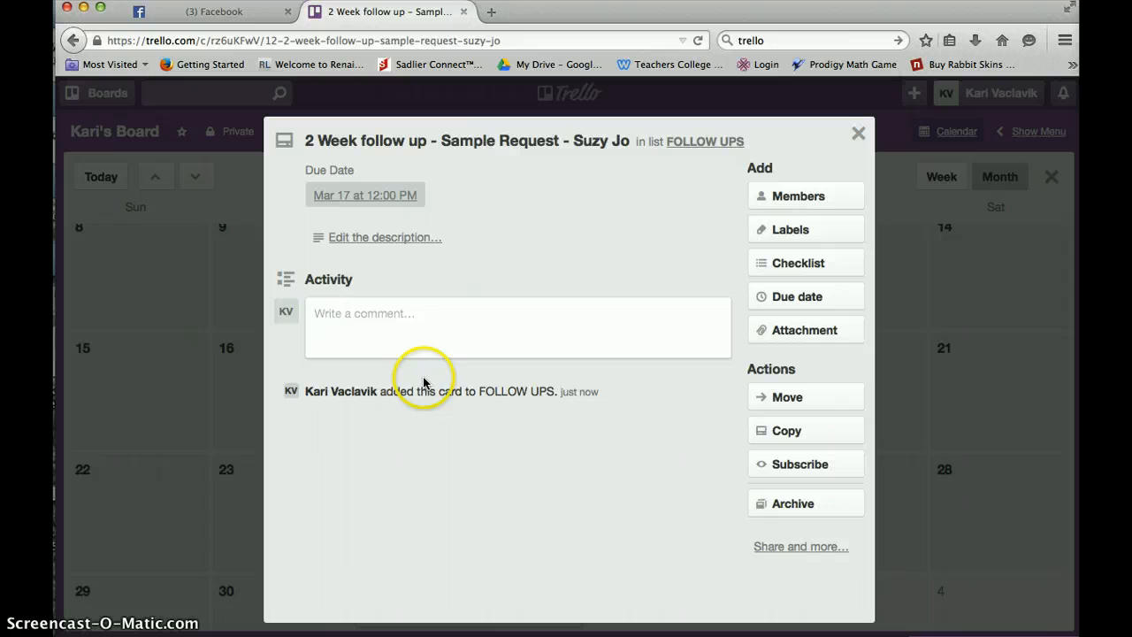
mouse_move(613, 236)
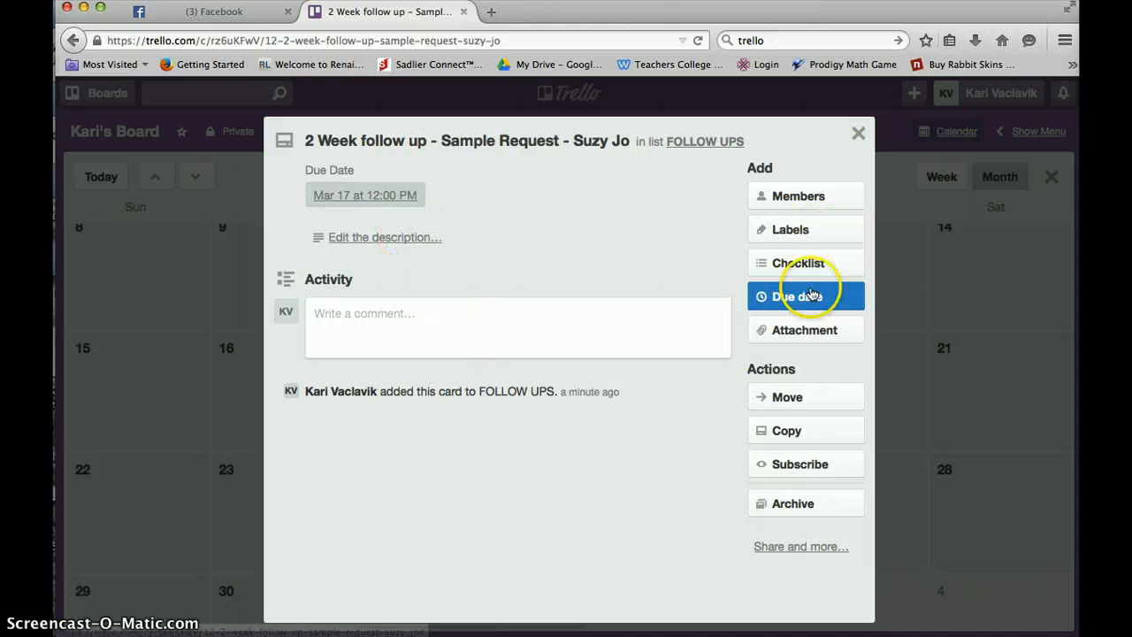
Check the card's due date without changes, then create a checklist named 'Reminders'.
click(806, 296)
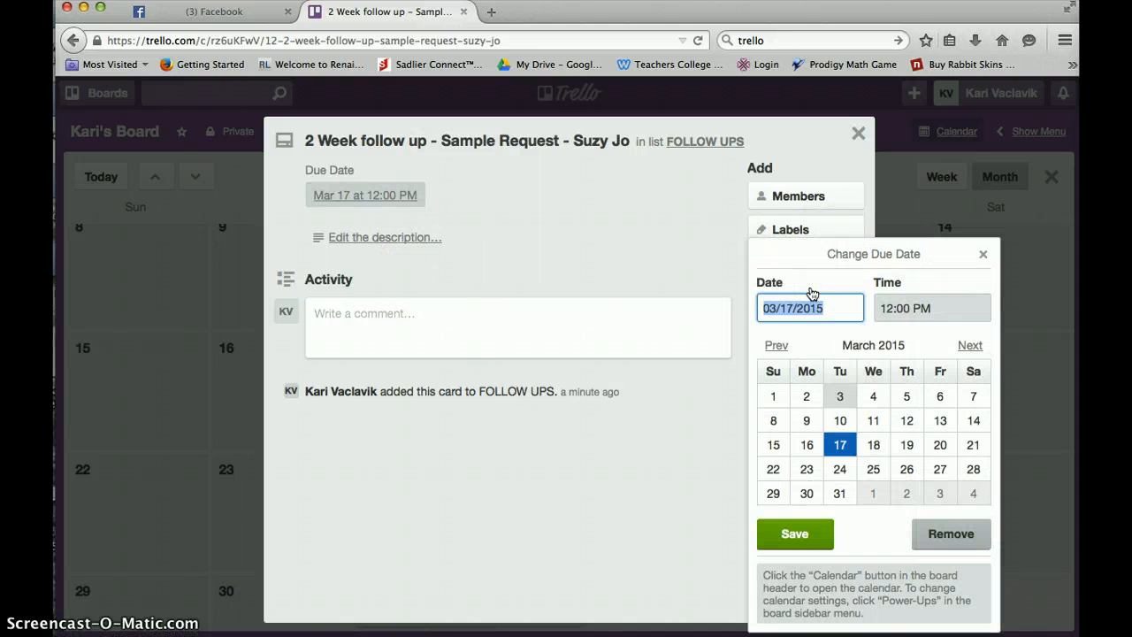
mouse_move(982, 255)
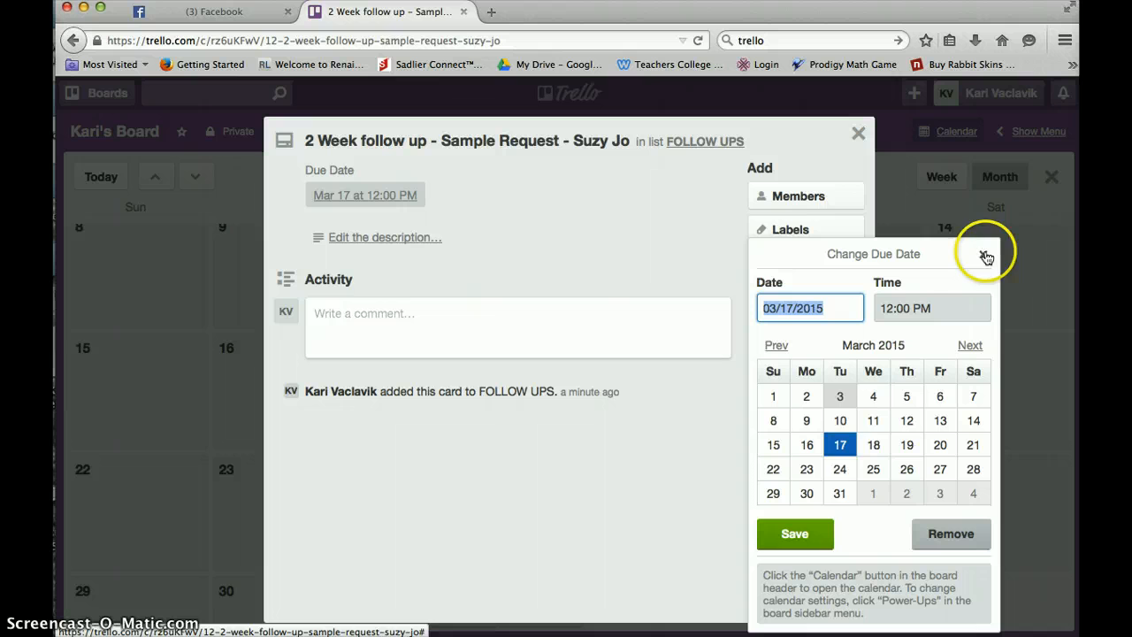
click(979, 254)
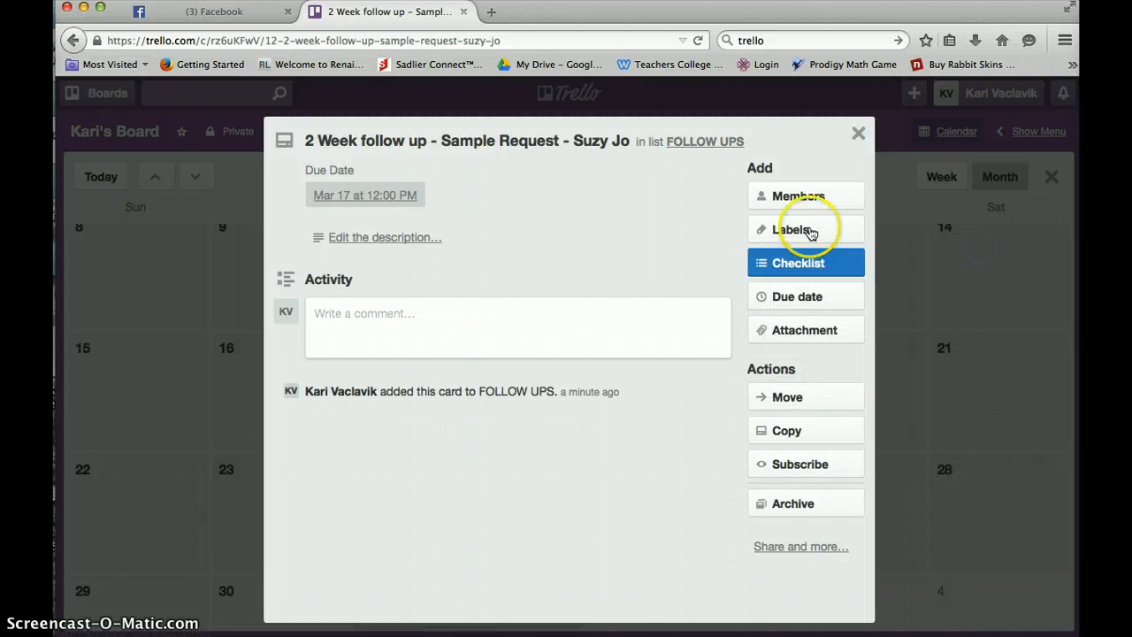
click(797, 263)
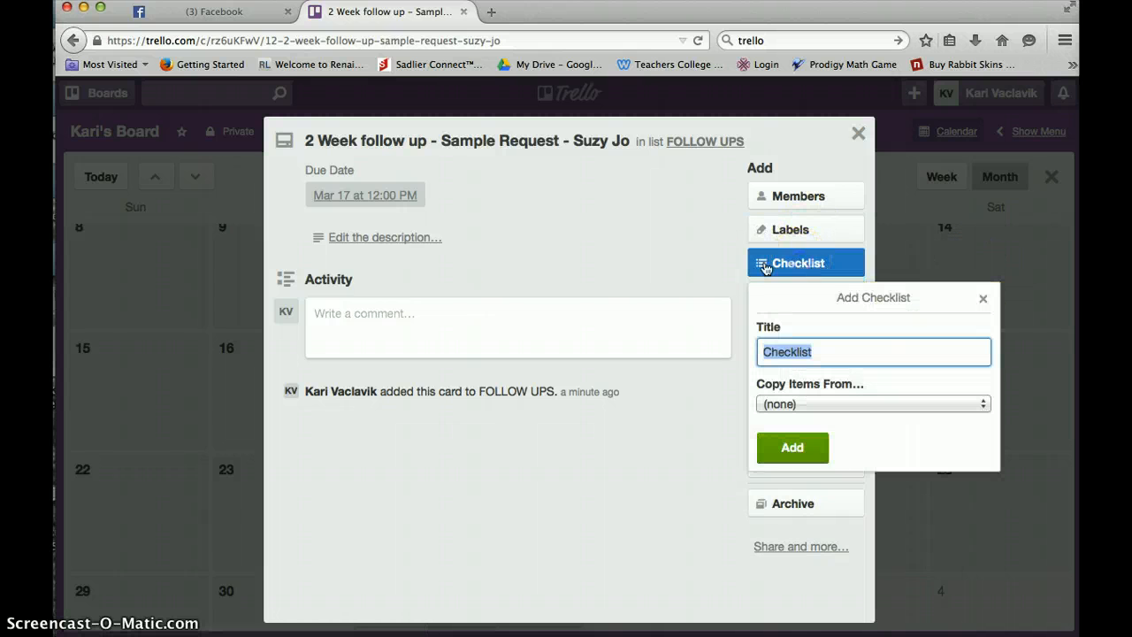
mouse_move(800, 343)
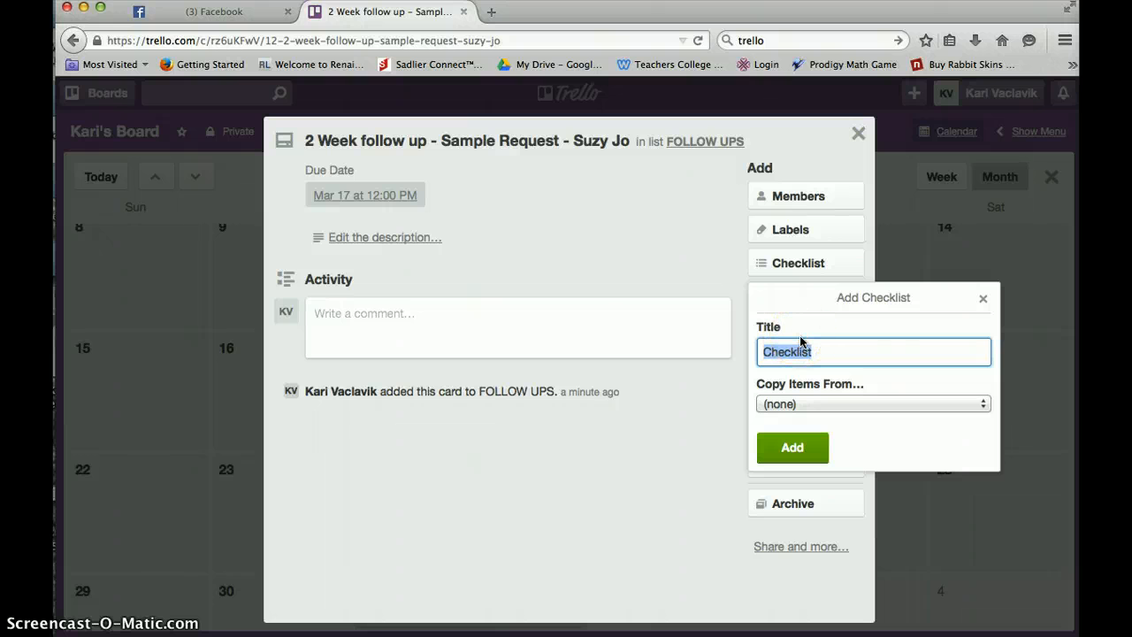
click(791, 447)
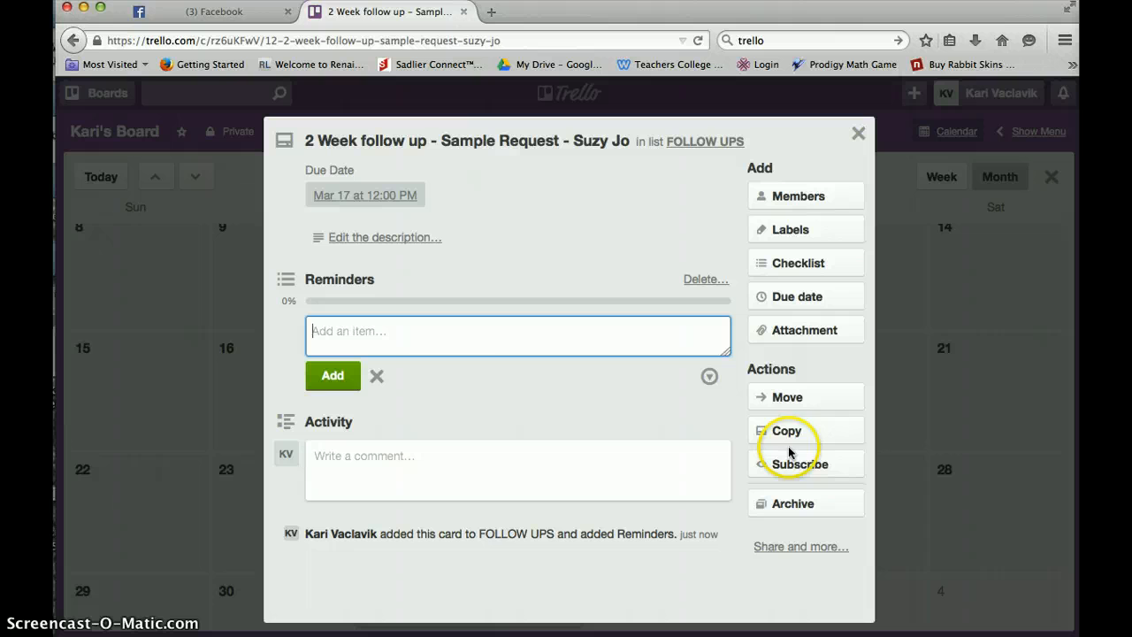
mouse_move(385, 331)
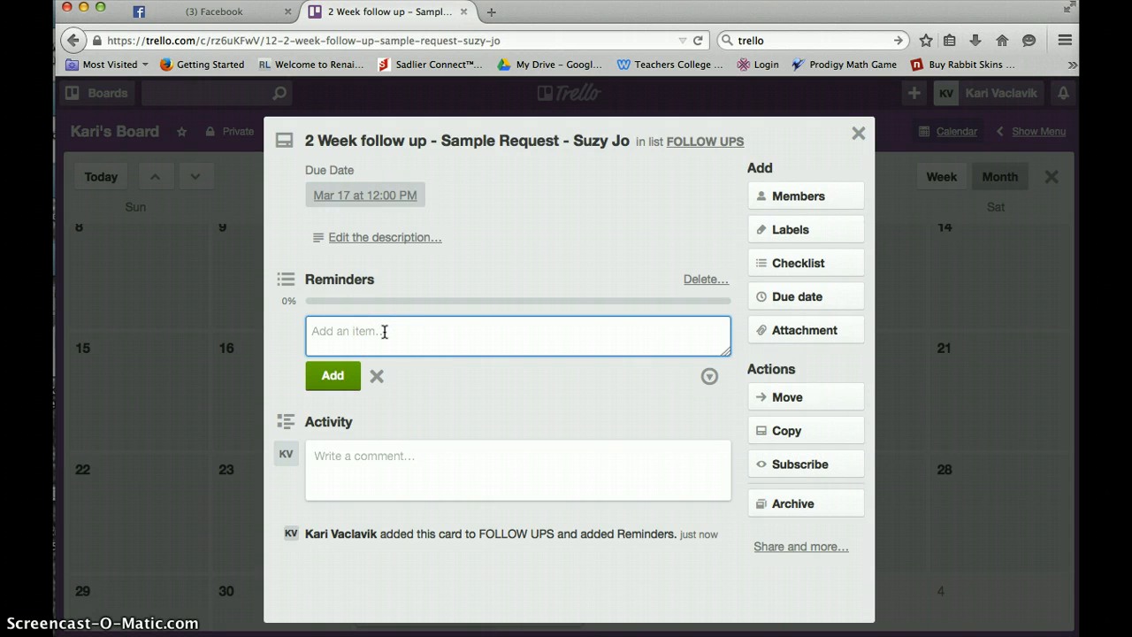
Add checklist items 'Send Follow Up Email' and 'Offer Bundle Deal', then close the card.
text(Send Fo)
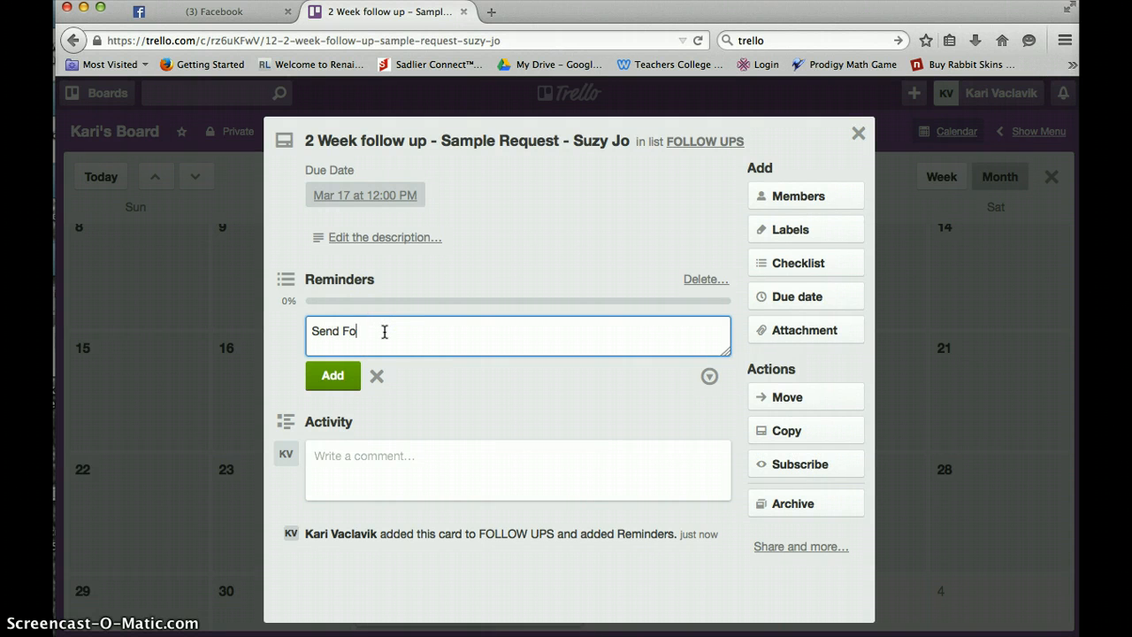
text(llow Up Ema)
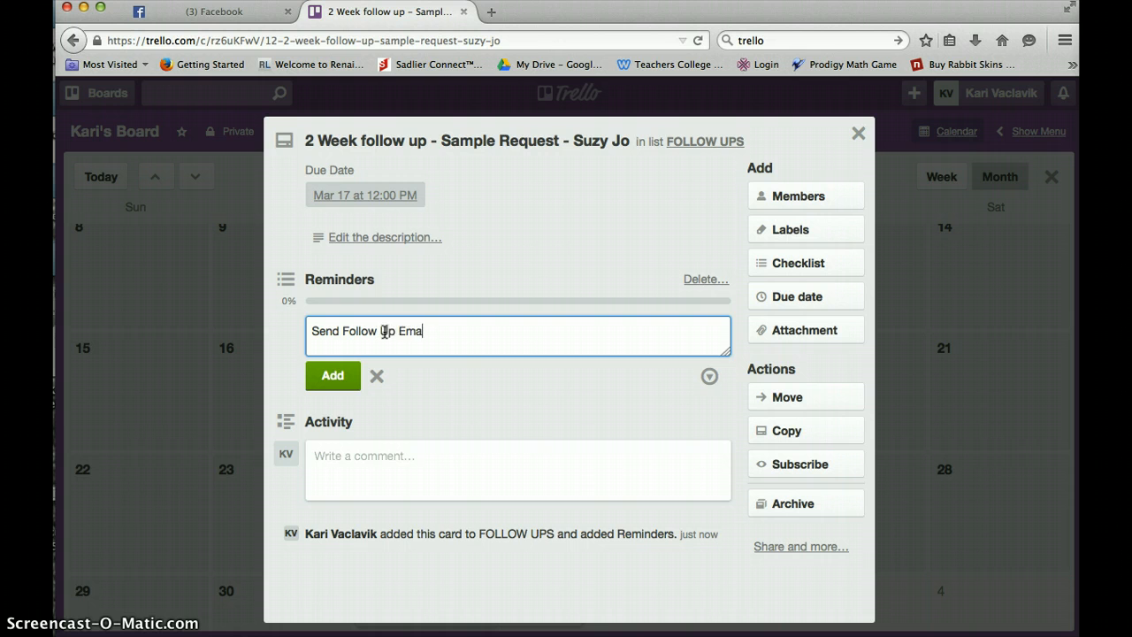
text(il)
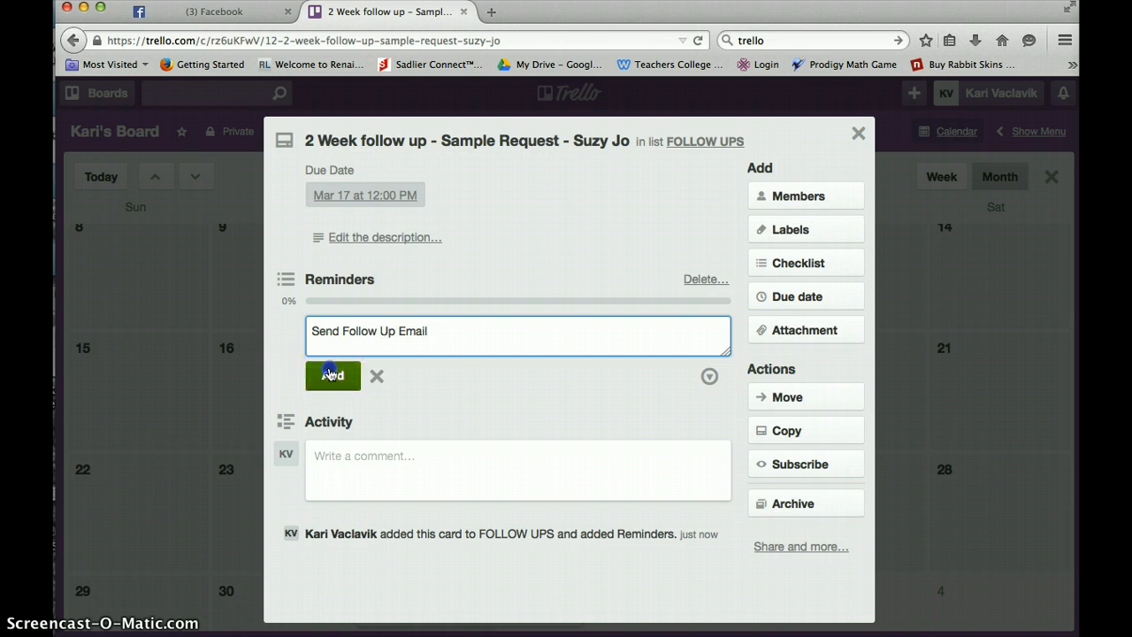
click(332, 375)
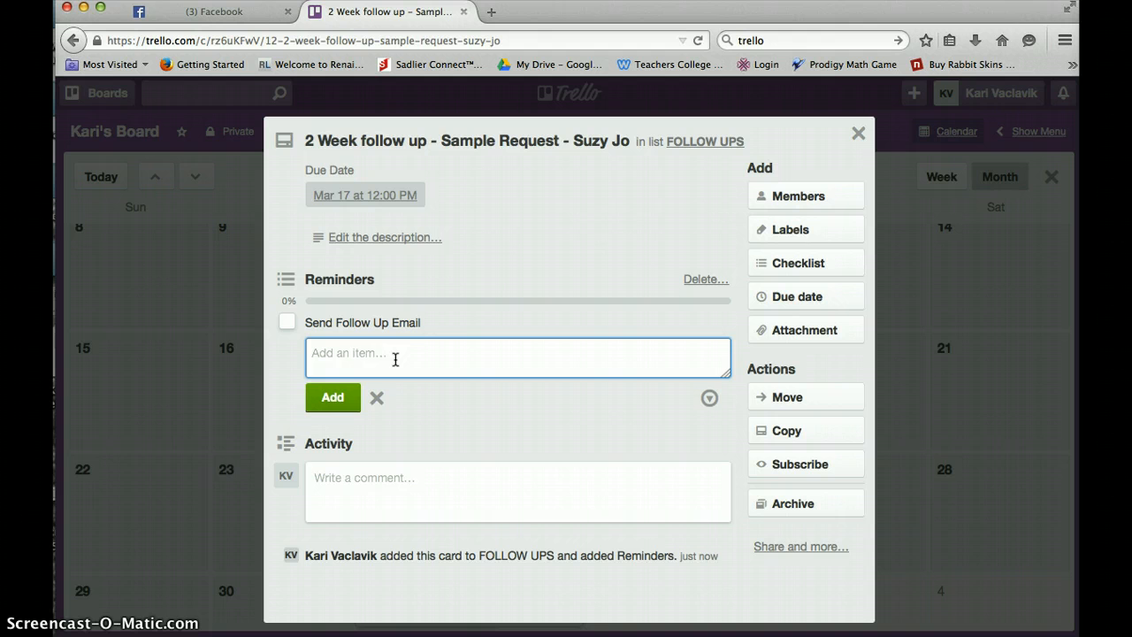
text(Offer Bundle)
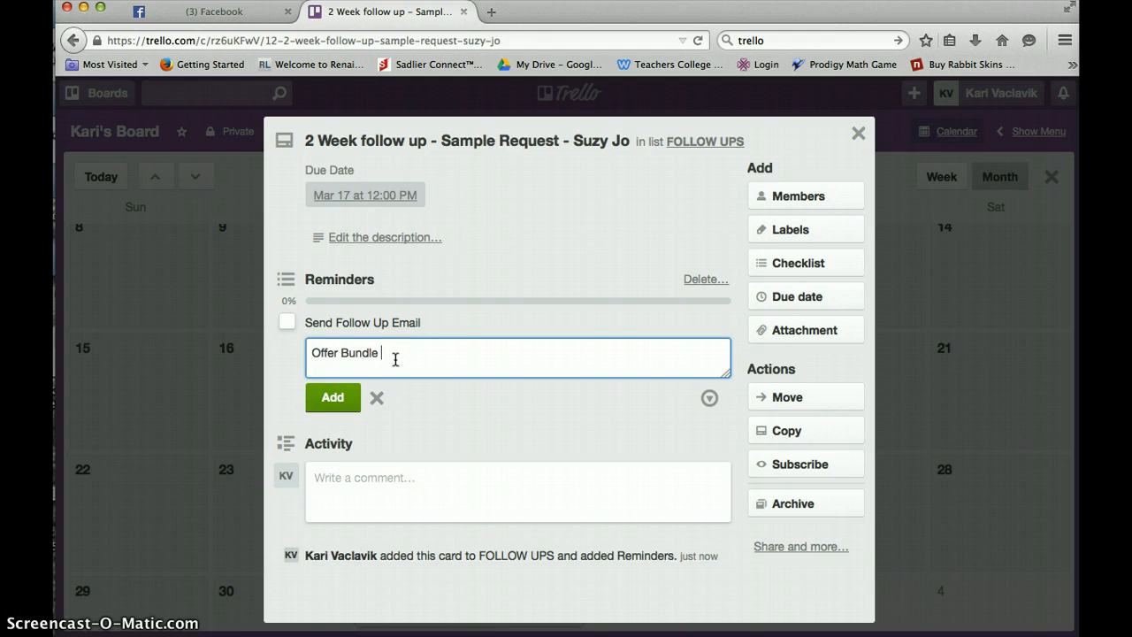
text(Deal)
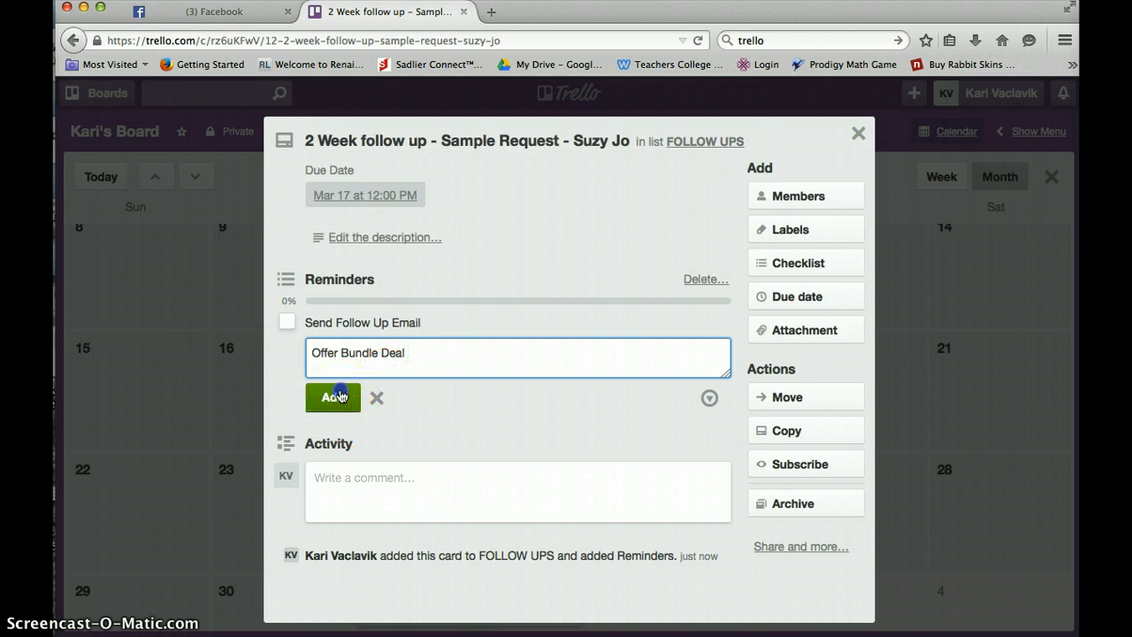
click(332, 397)
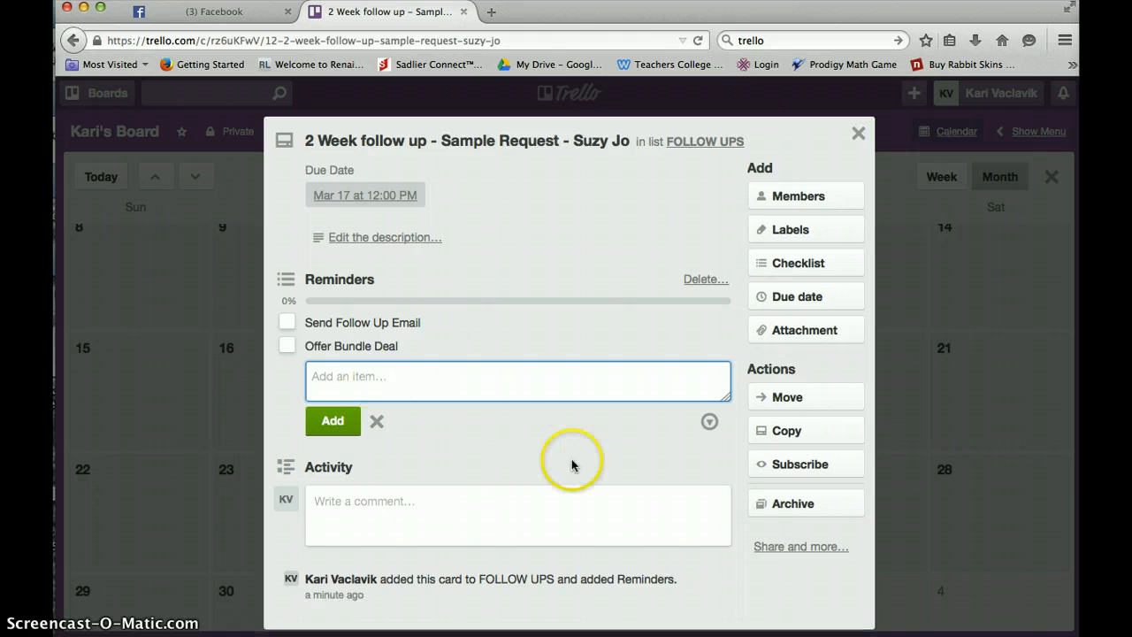
click(857, 132)
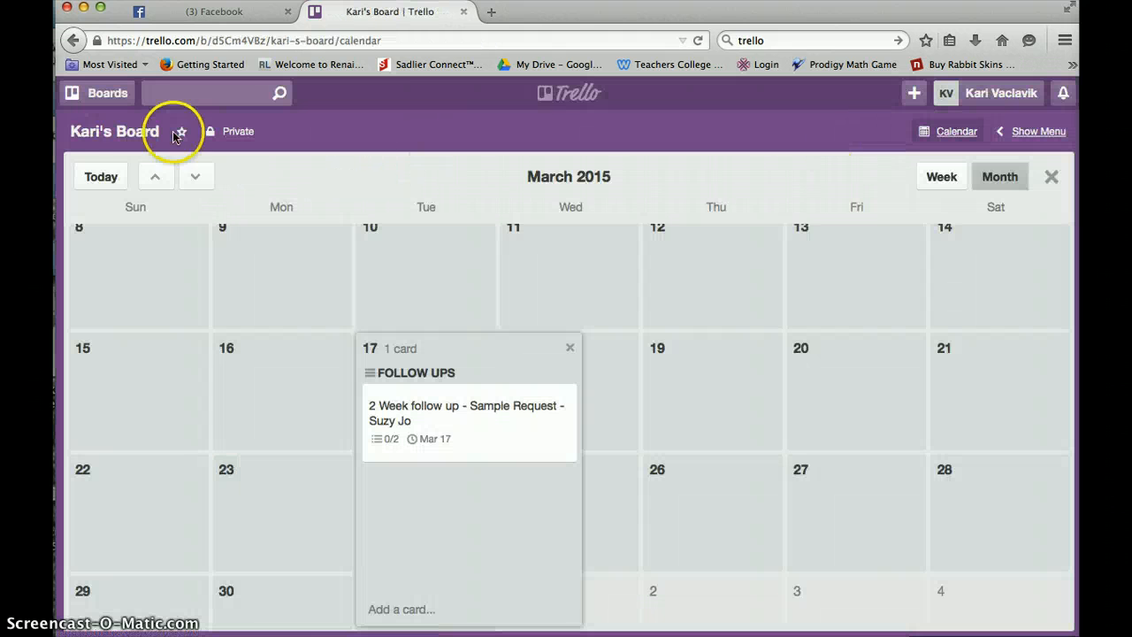
mouse_move(566, 168)
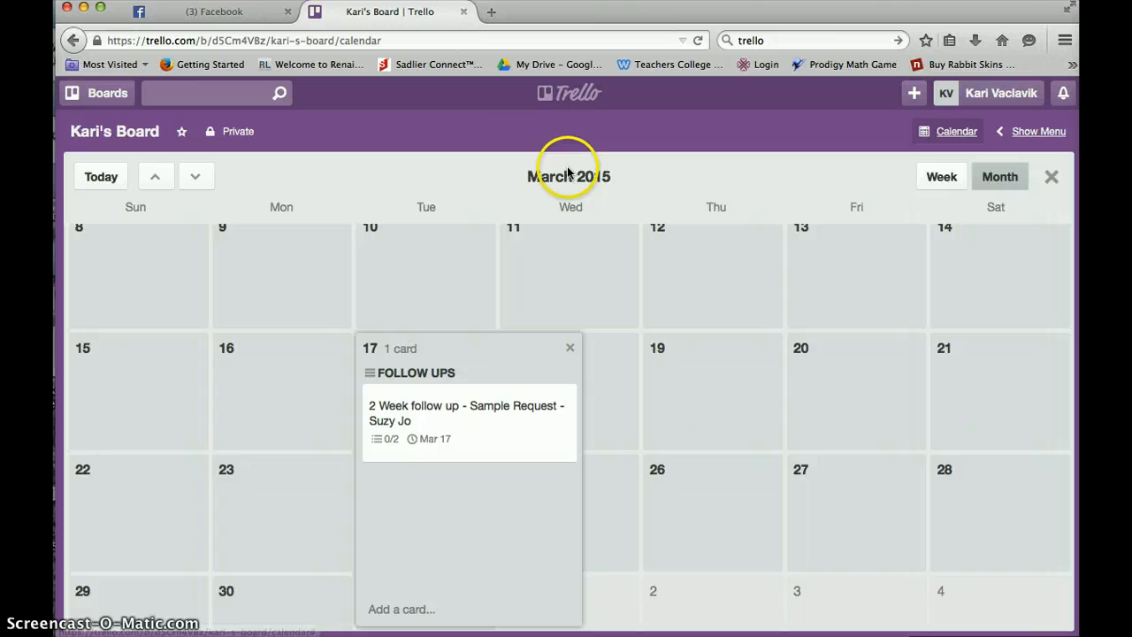
click(1051, 176)
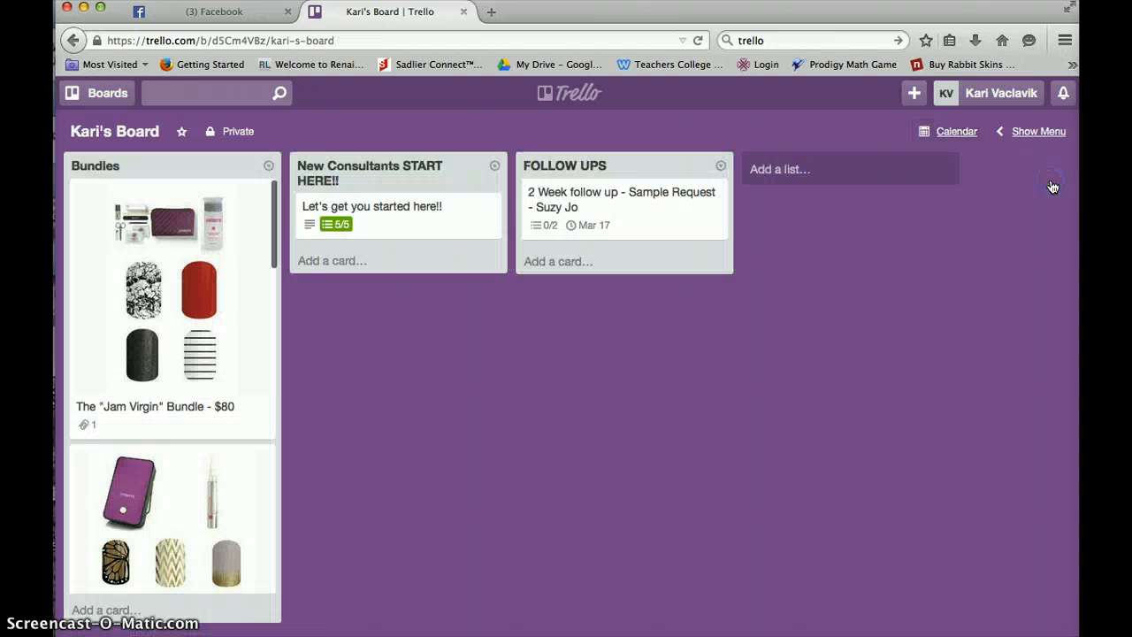
click(621, 199)
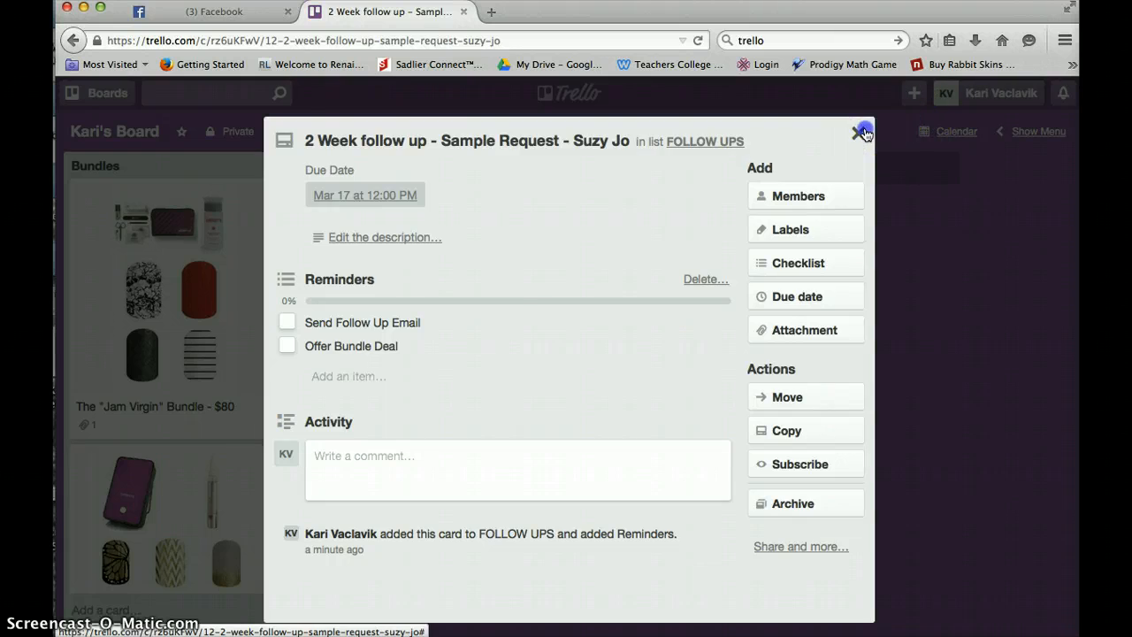
click(863, 130)
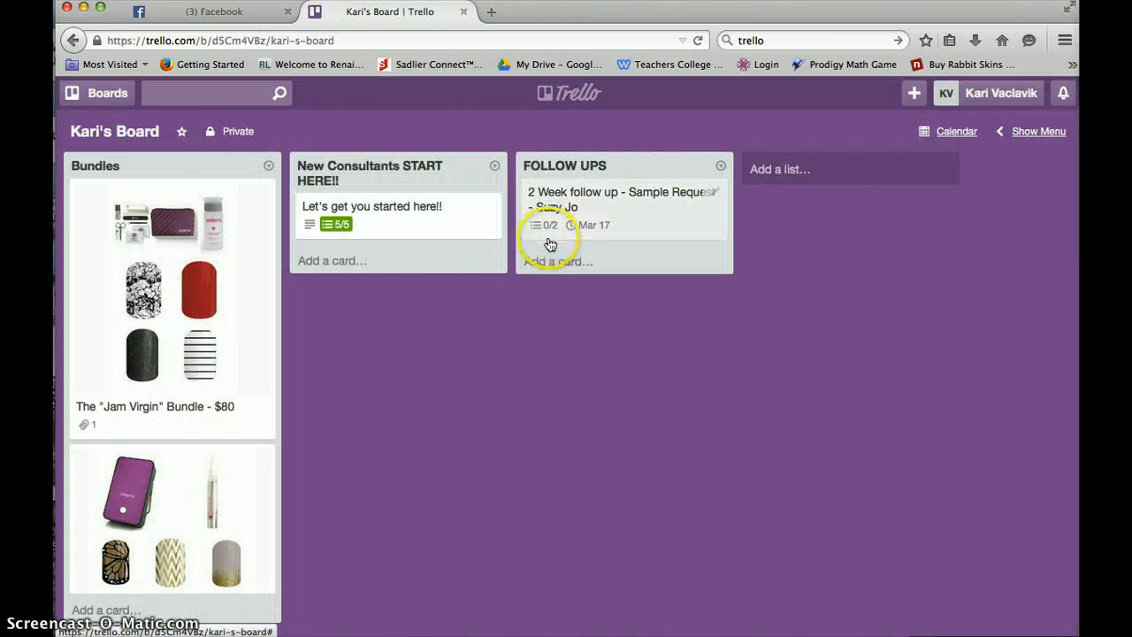
mouse_move(741, 361)
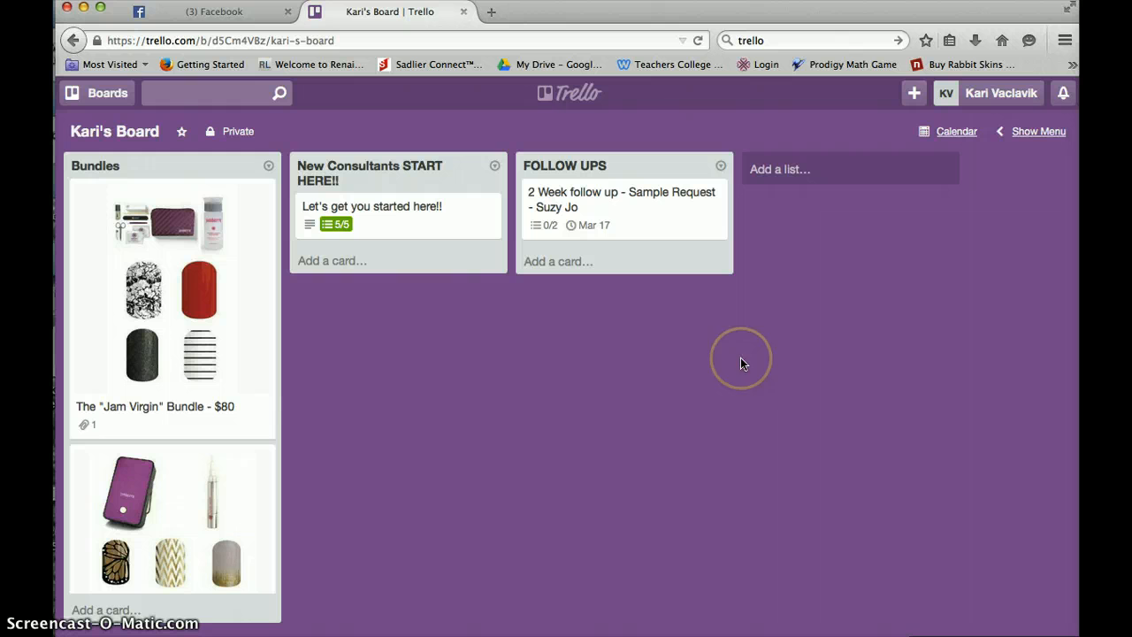
mouse_move(274, 297)
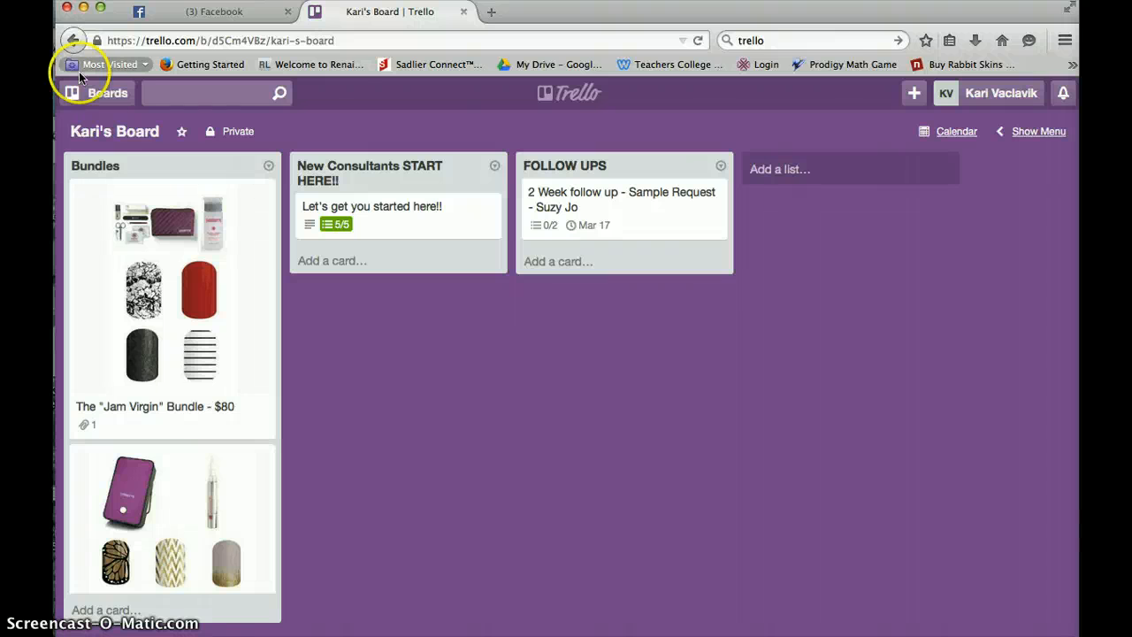
Switch to the Jamberry Ladies! board from Recent Boards in the Boards menu.
click(96, 93)
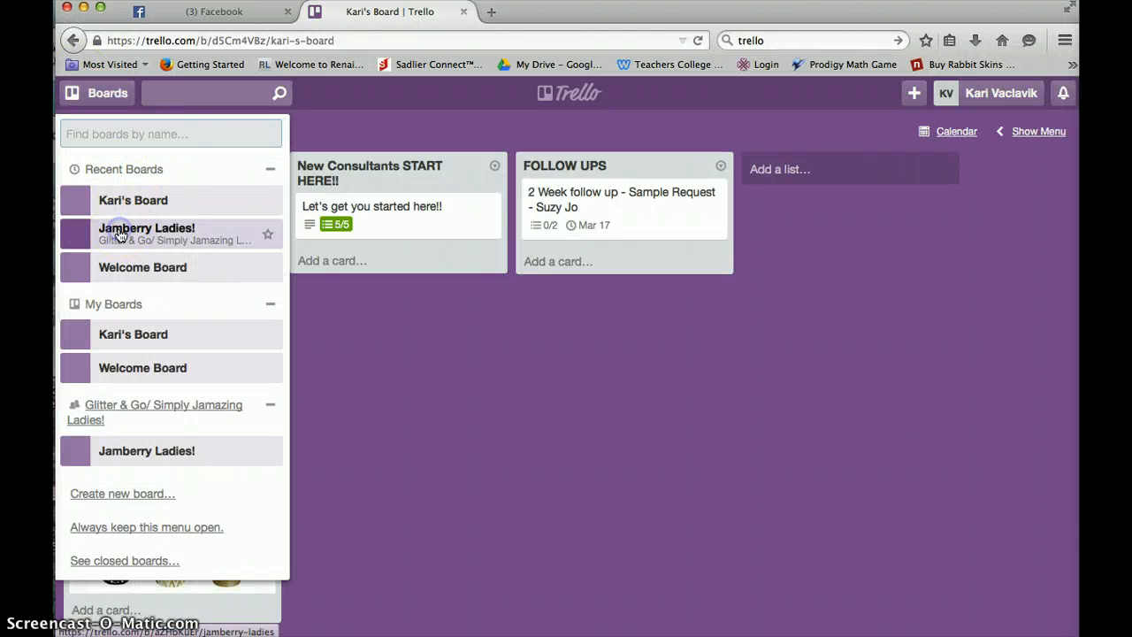
click(146, 229)
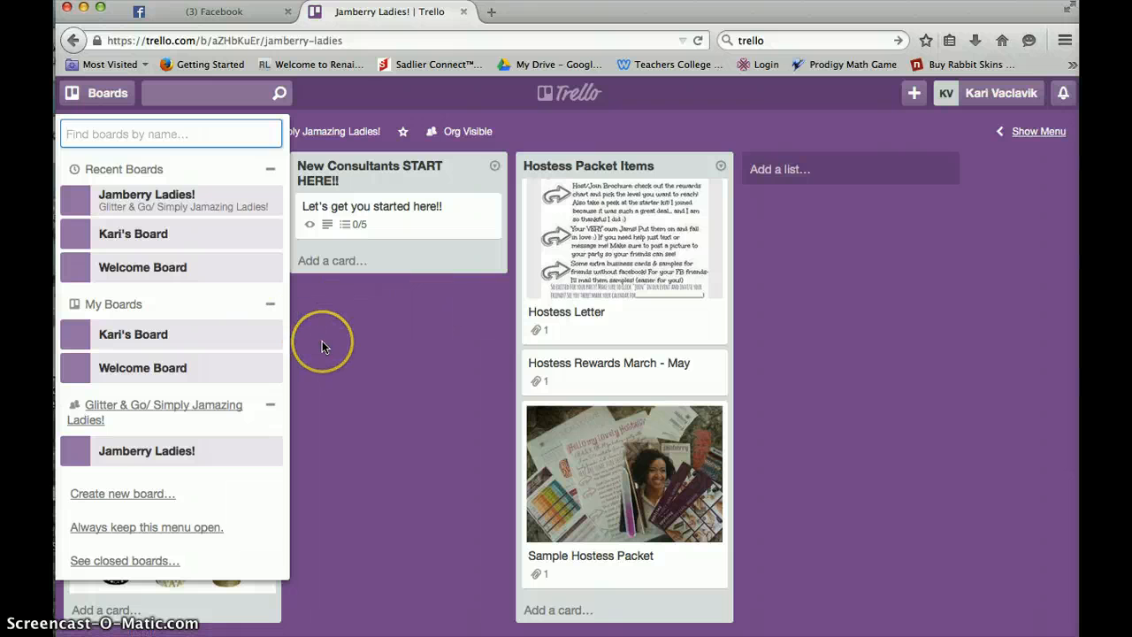
click(373, 333)
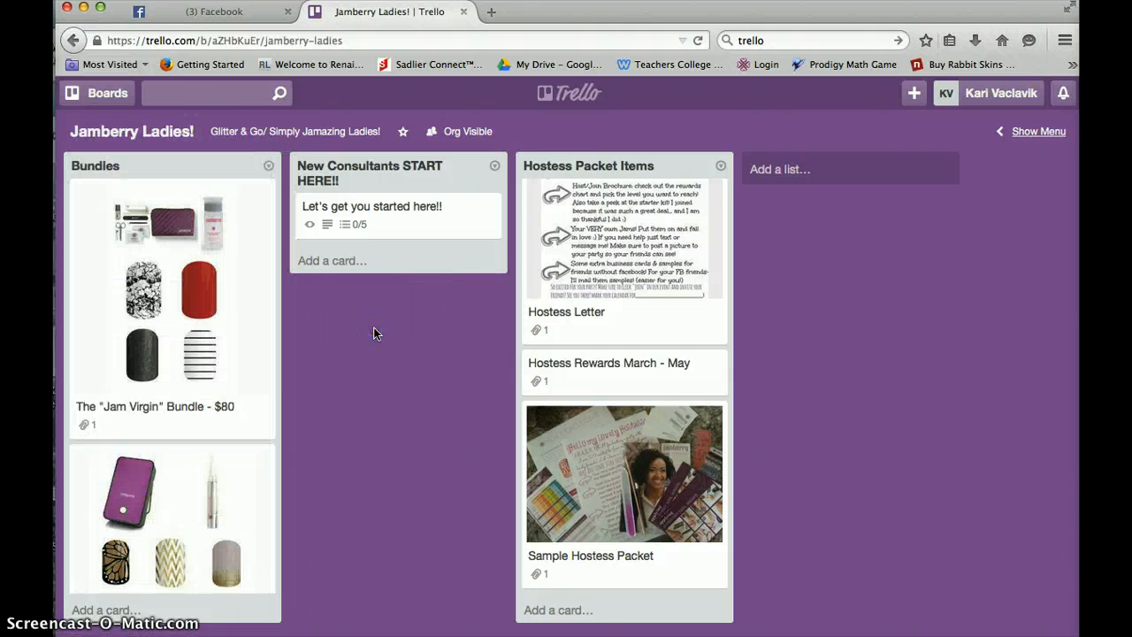